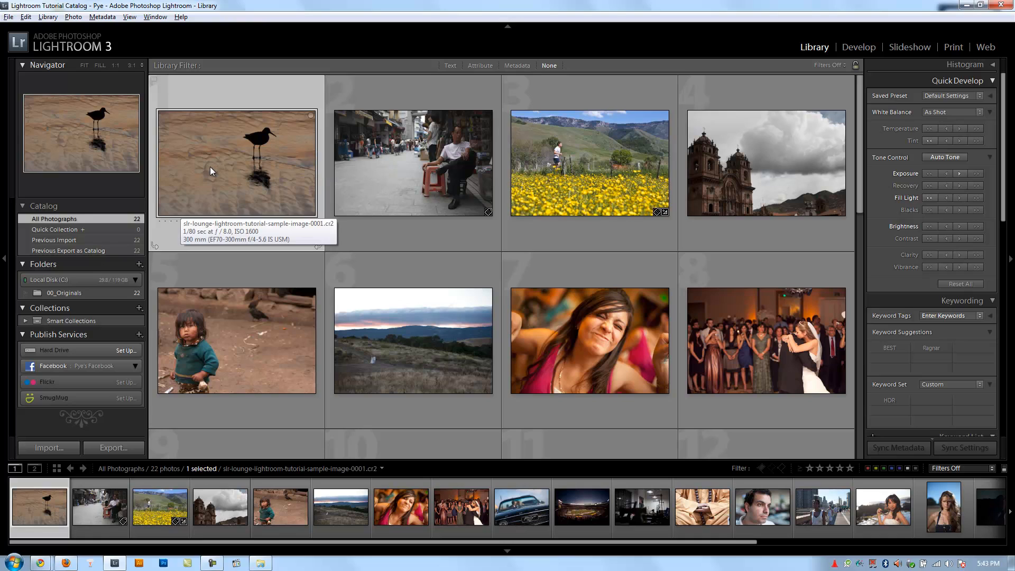
pyautogui.moveTo(208, 175)
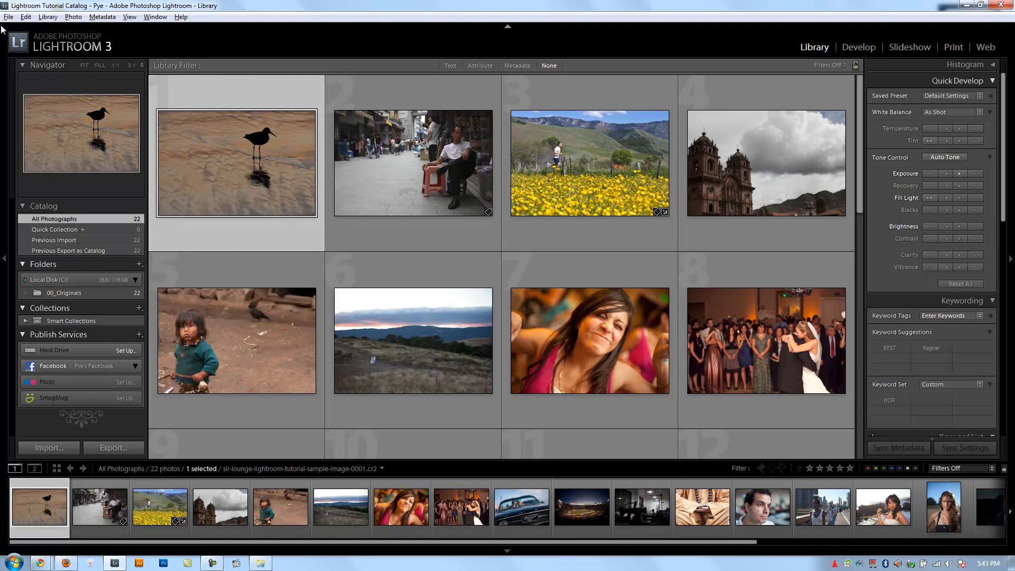
# - Start File > Export for the selected bird photo to open the export dialog
pyautogui.click(9, 16)
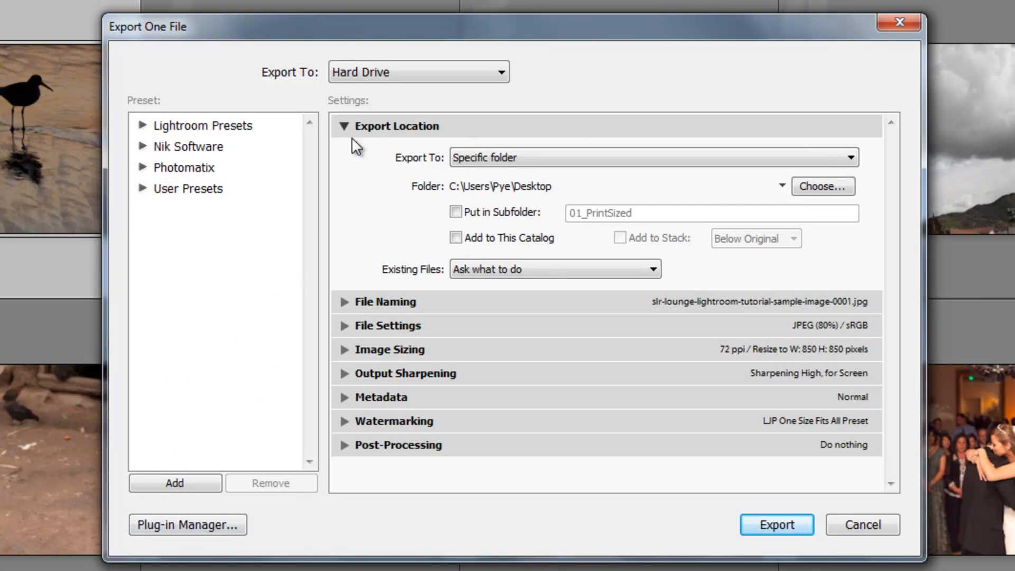
# - Collapse the Export Location section and keep Hard Drive as the Export To destination
pyautogui.click(346, 127)
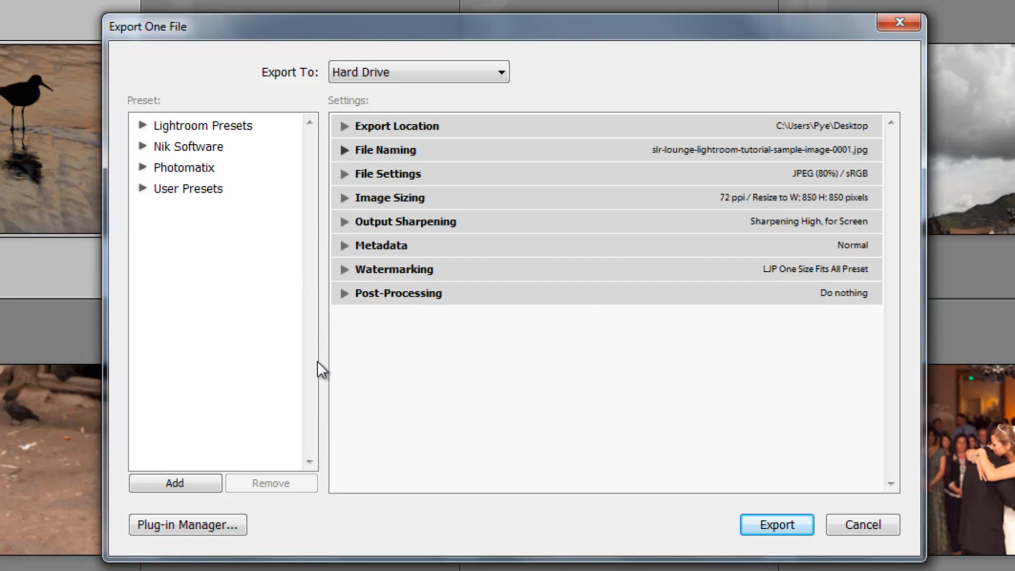
pyautogui.moveTo(402, 100)
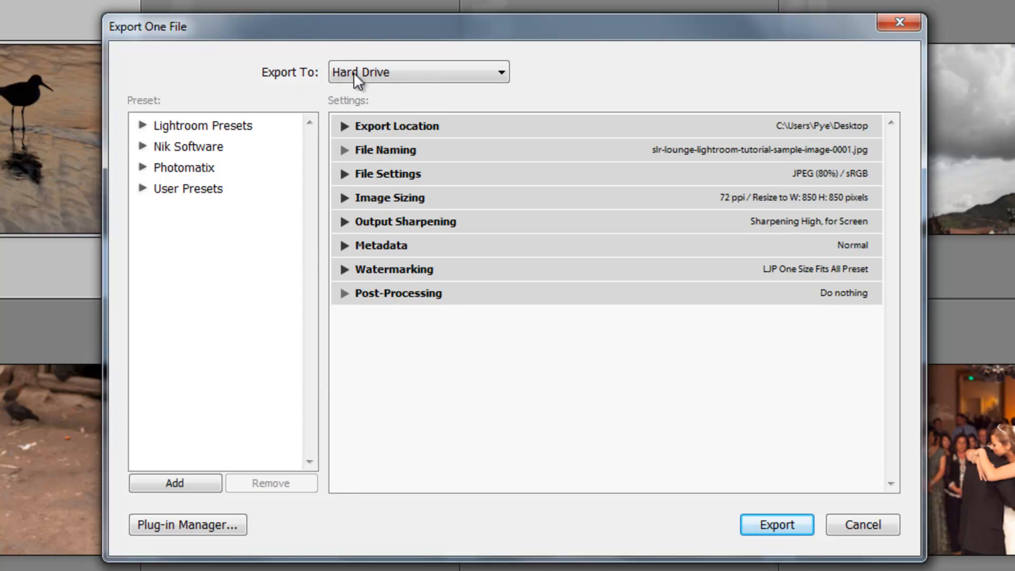
pyautogui.moveTo(372, 80)
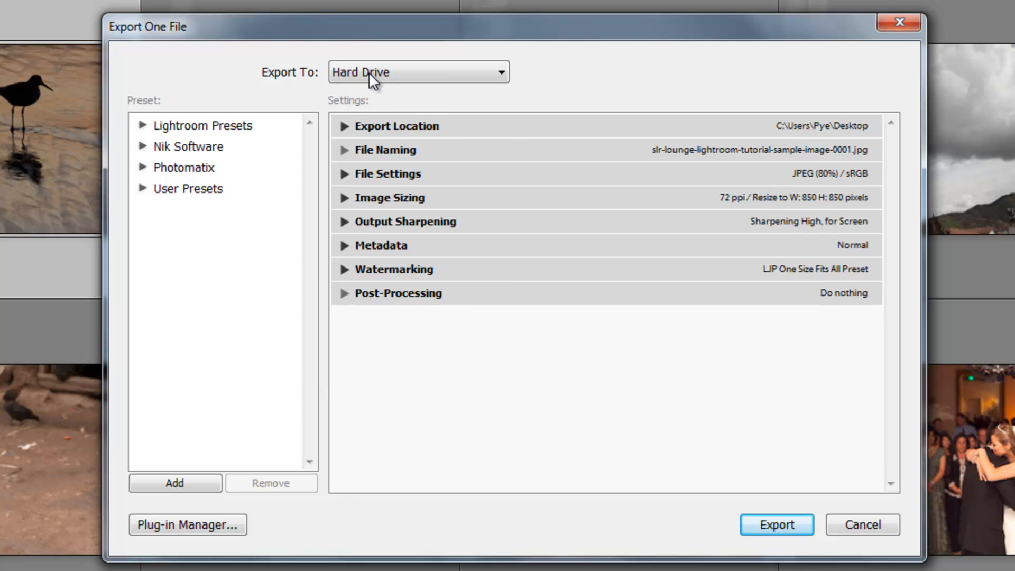
pyautogui.click(418, 71)
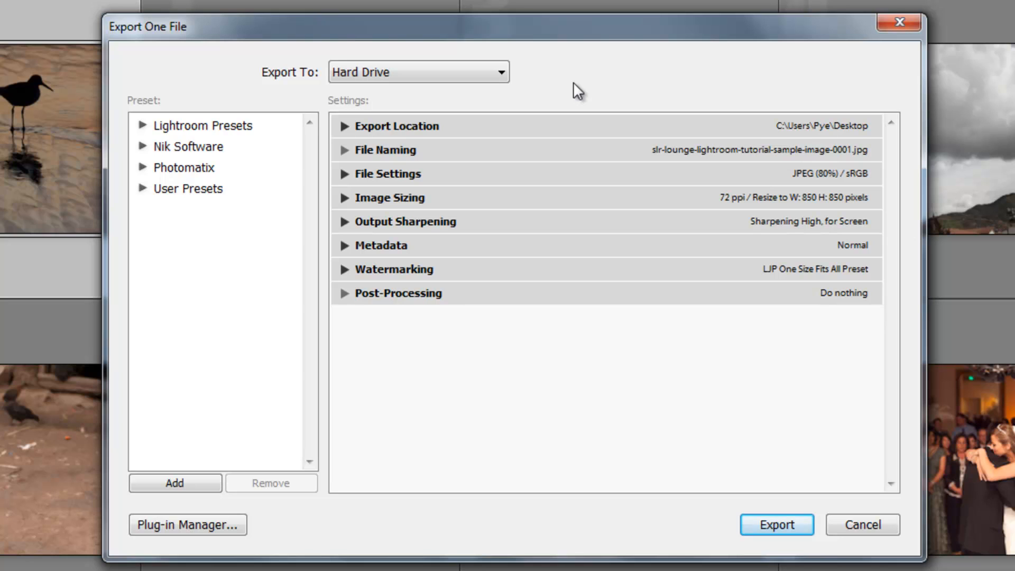
pyautogui.moveTo(518, 80)
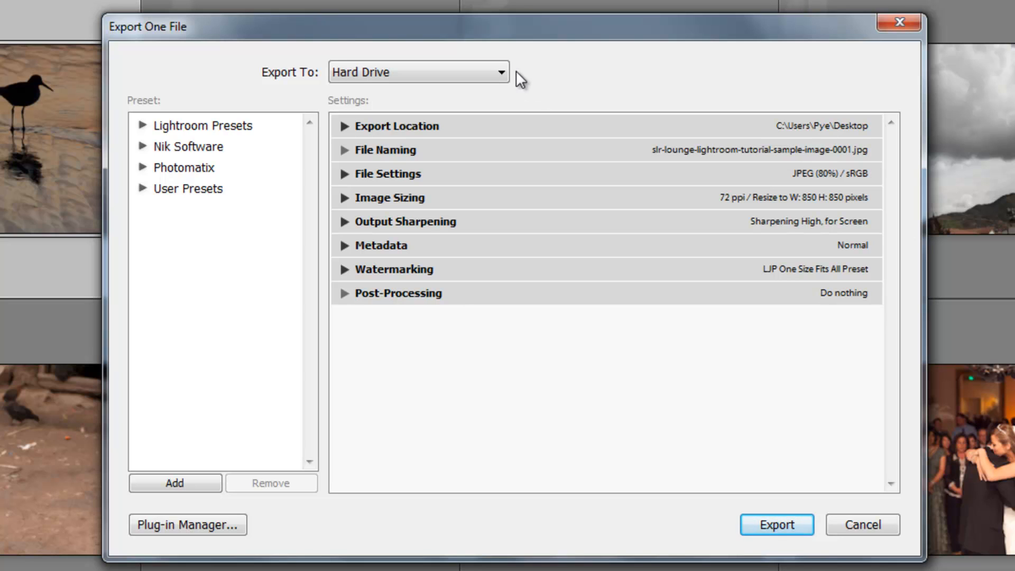
pyautogui.click(418, 72)
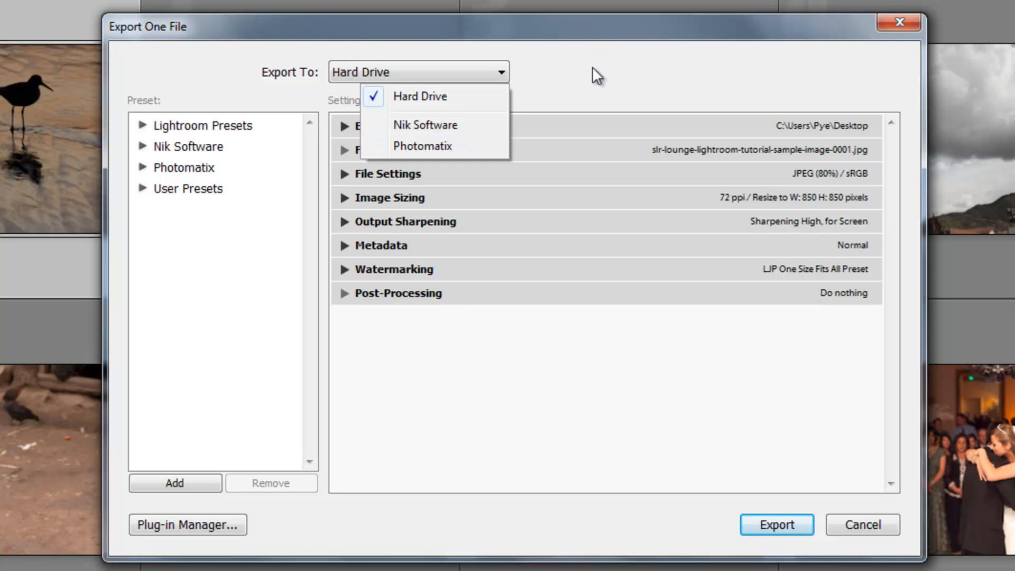
pyautogui.click(419, 95)
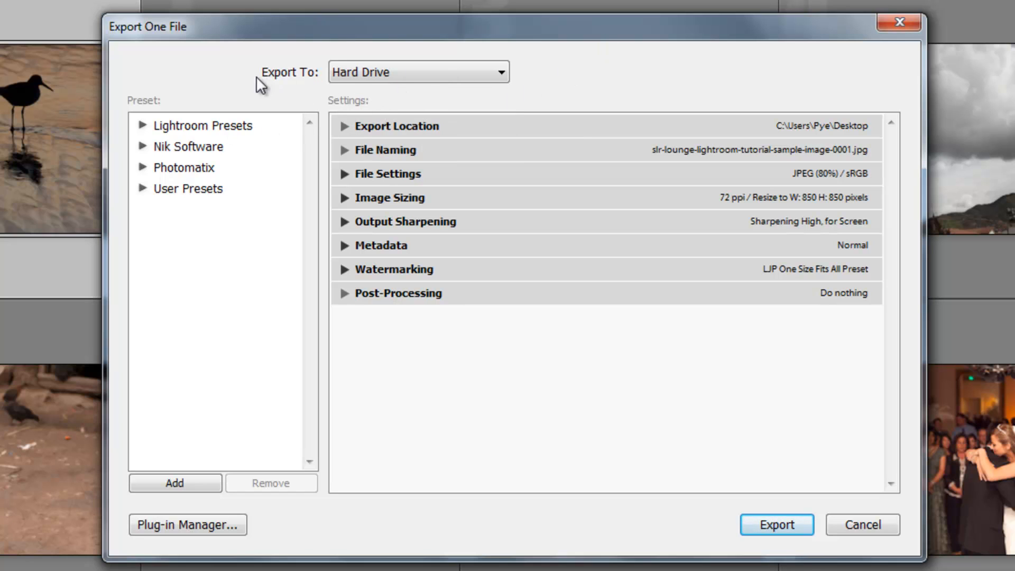
pyautogui.moveTo(147, 127)
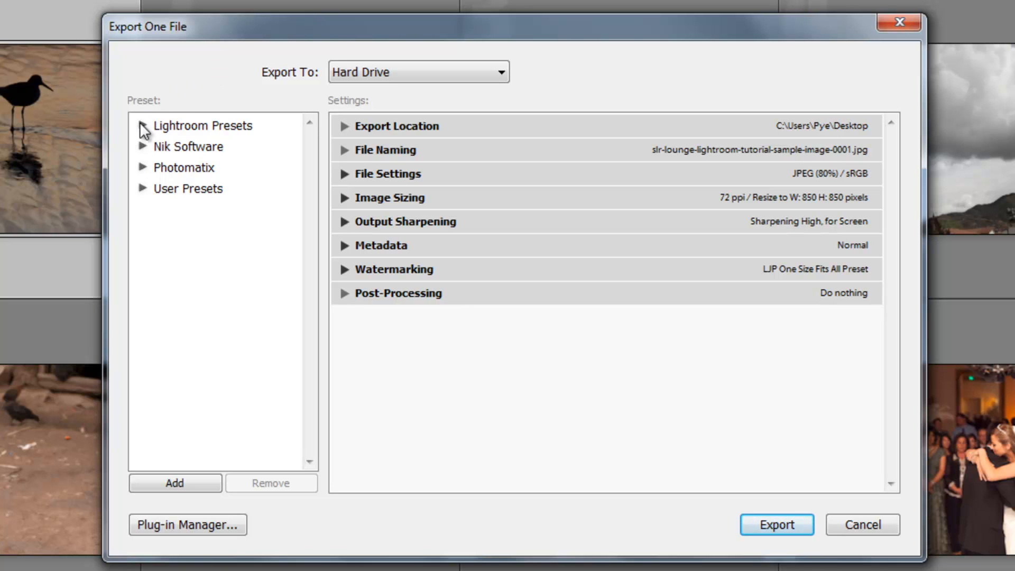
pyautogui.moveTo(179, 159)
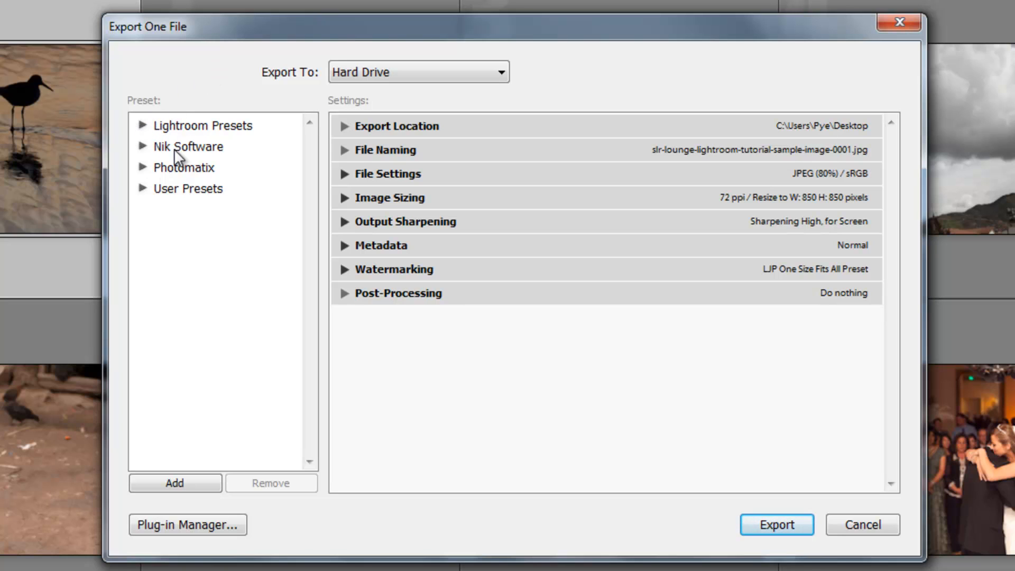
pyautogui.moveTo(258, 124)
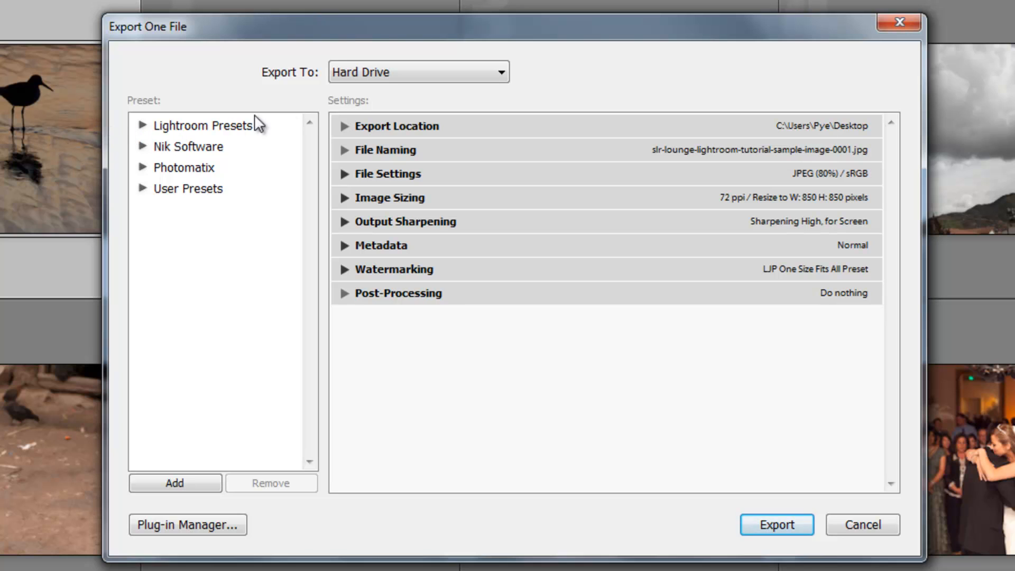
pyautogui.click(144, 125)
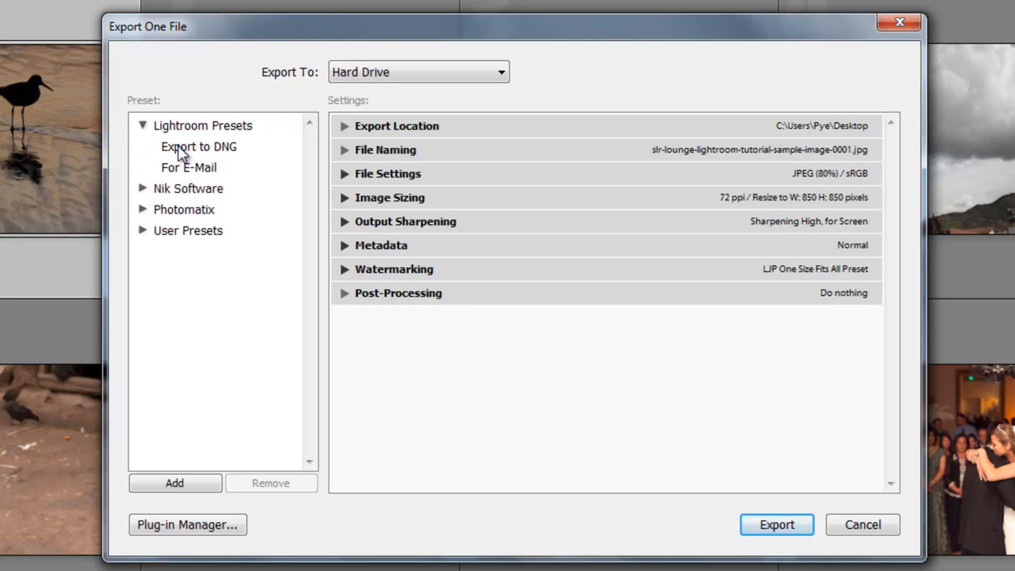
pyautogui.click(144, 125)
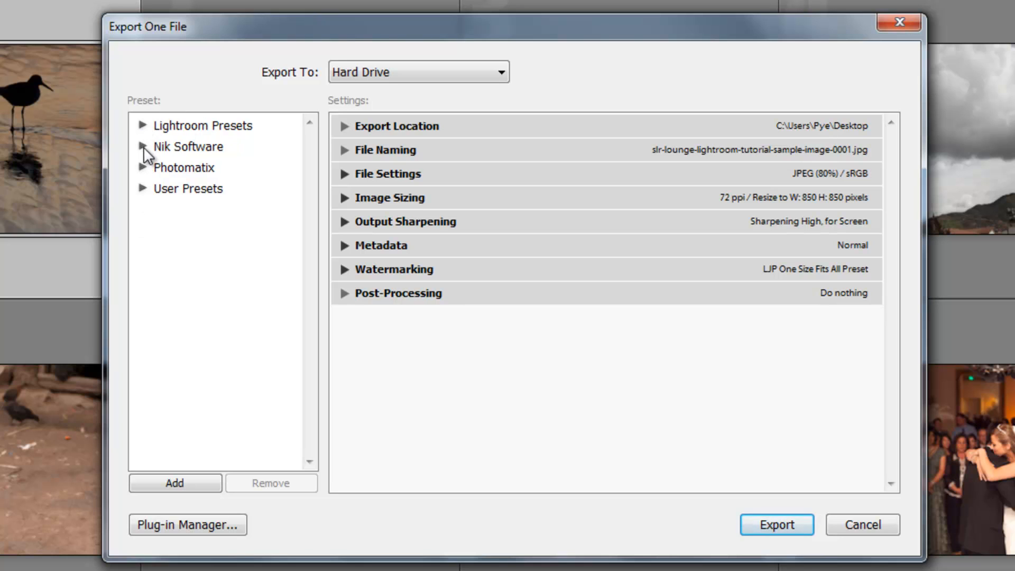
pyautogui.click(144, 188)
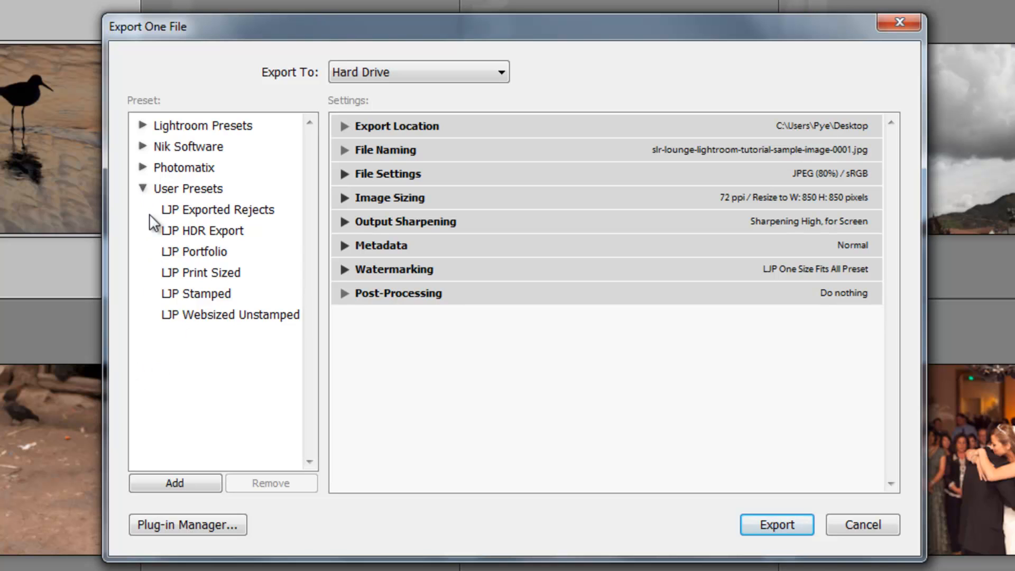
pyautogui.moveTo(364, 154)
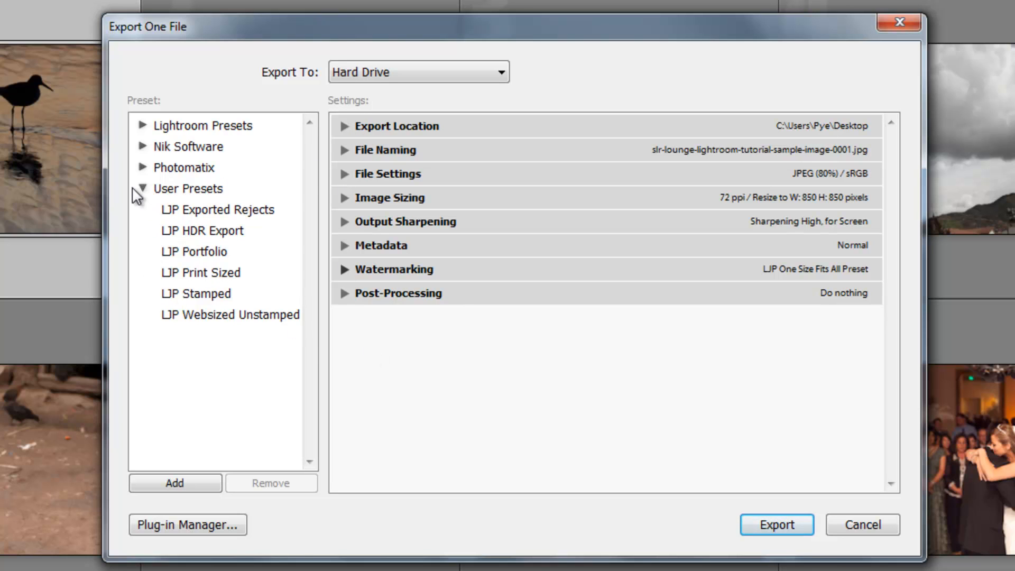
pyautogui.click(142, 188)
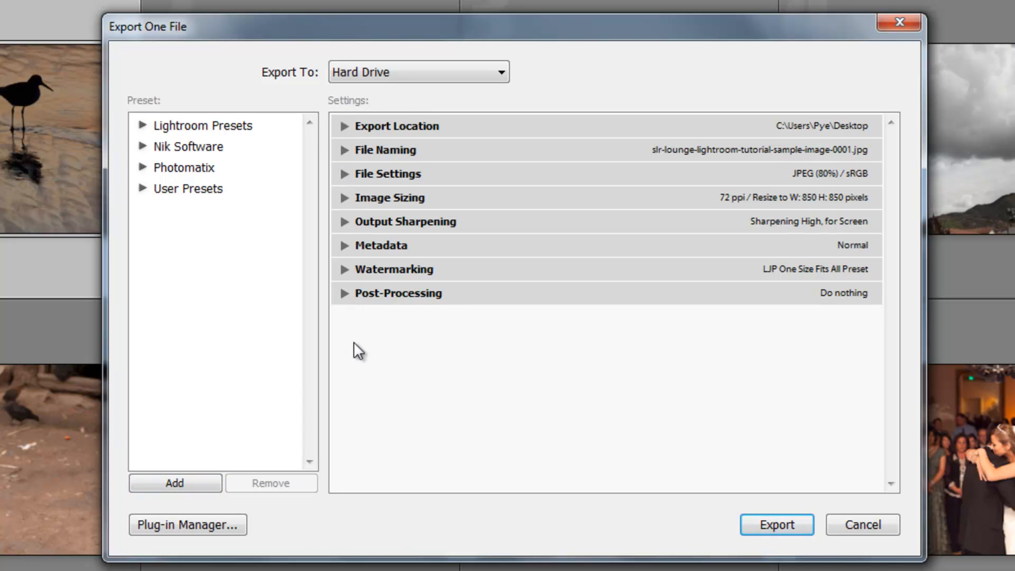
pyautogui.moveTo(286, 407)
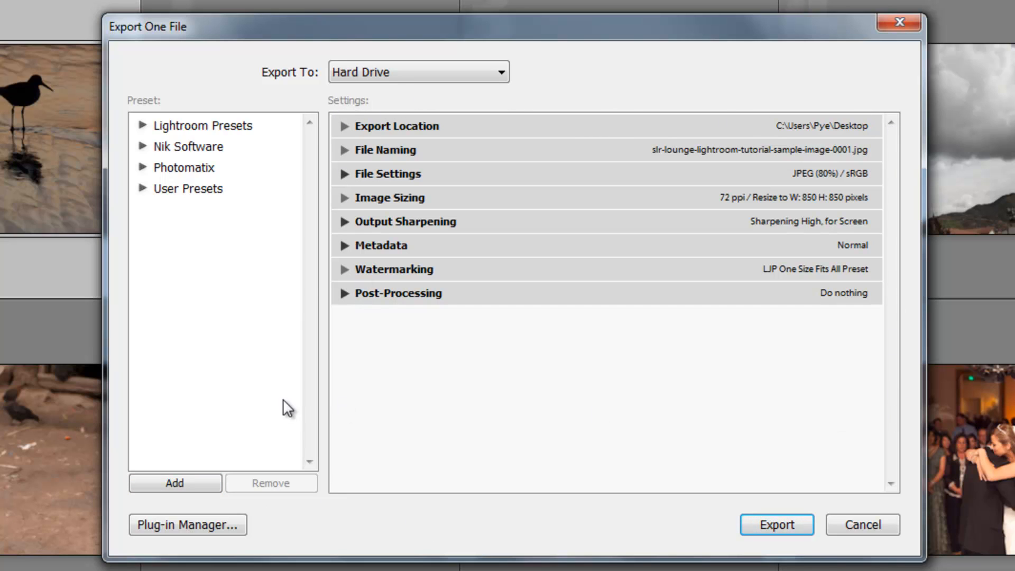
pyautogui.moveTo(386, 349)
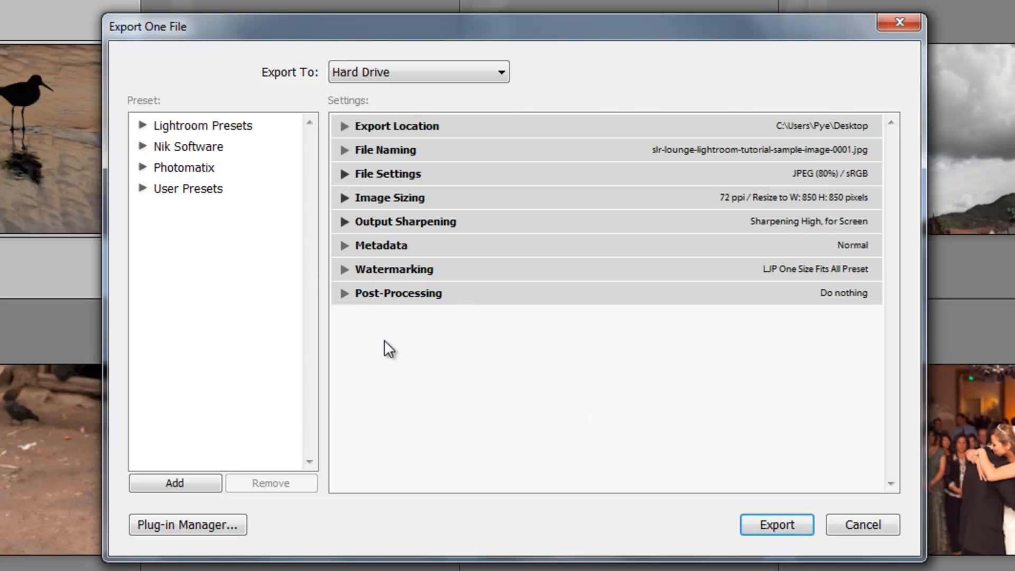
pyautogui.moveTo(377, 349)
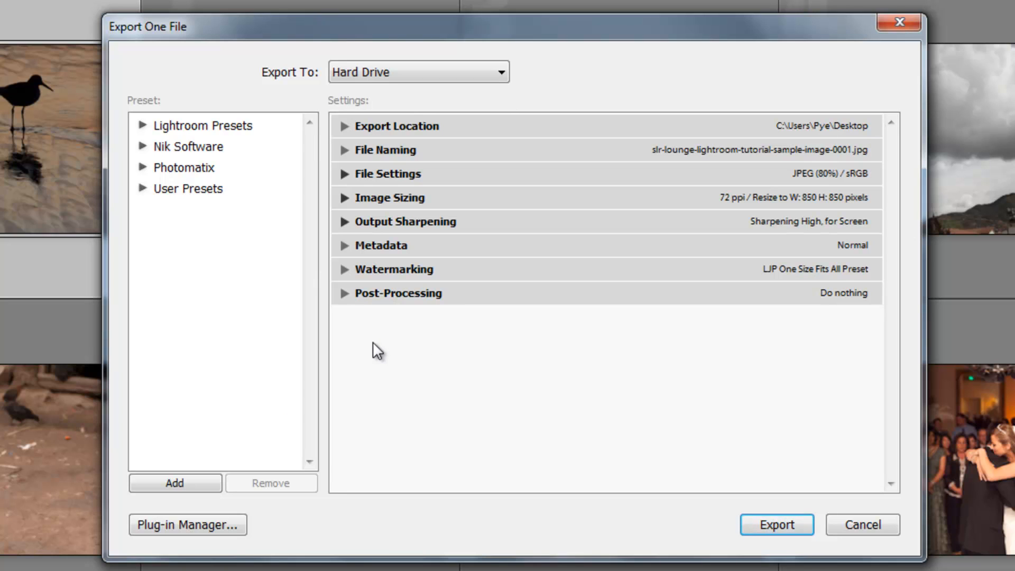
pyautogui.moveTo(395, 360)
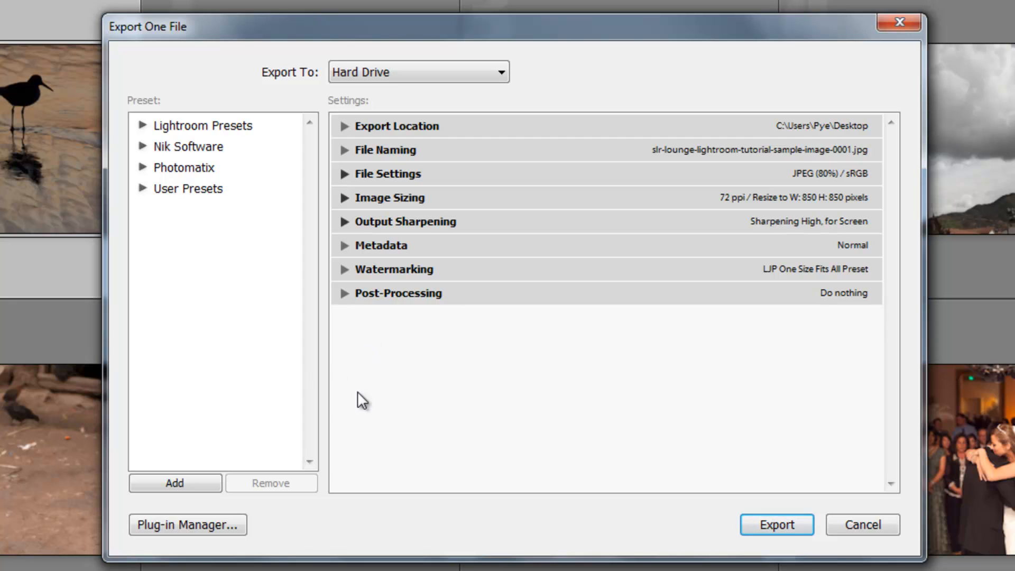
pyautogui.moveTo(461, 357)
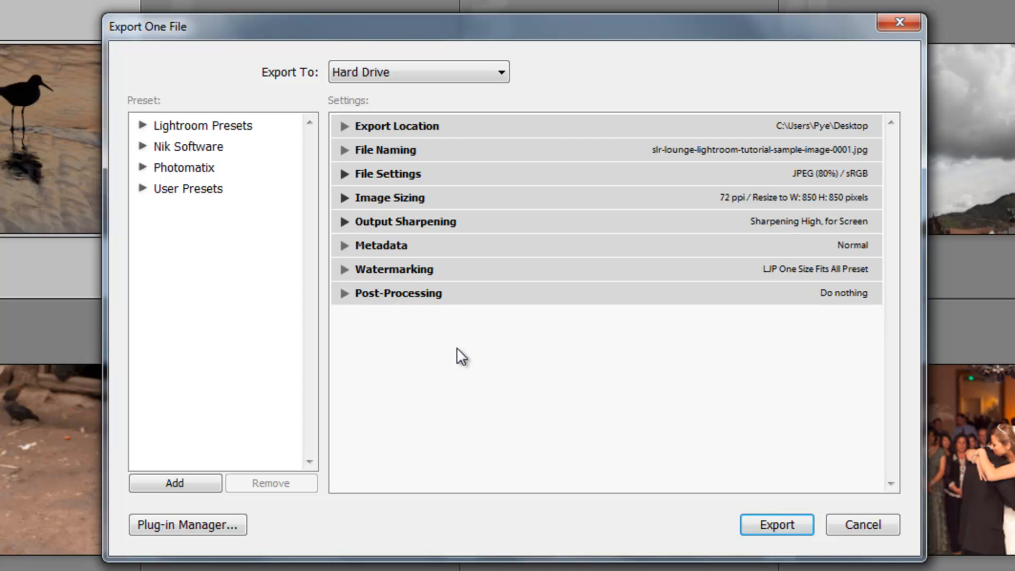
pyautogui.moveTo(337, 142)
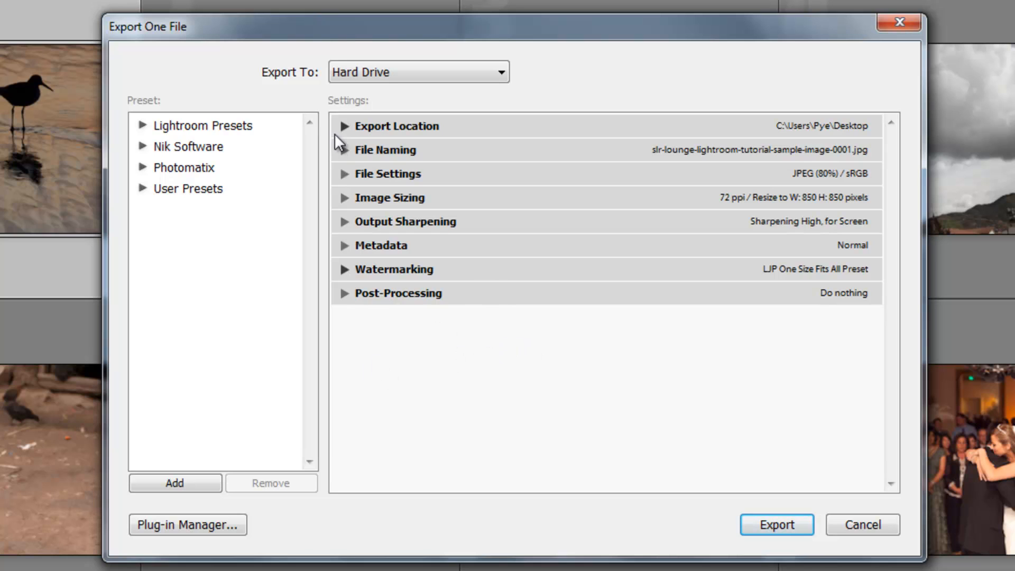
pyautogui.click(345, 126)
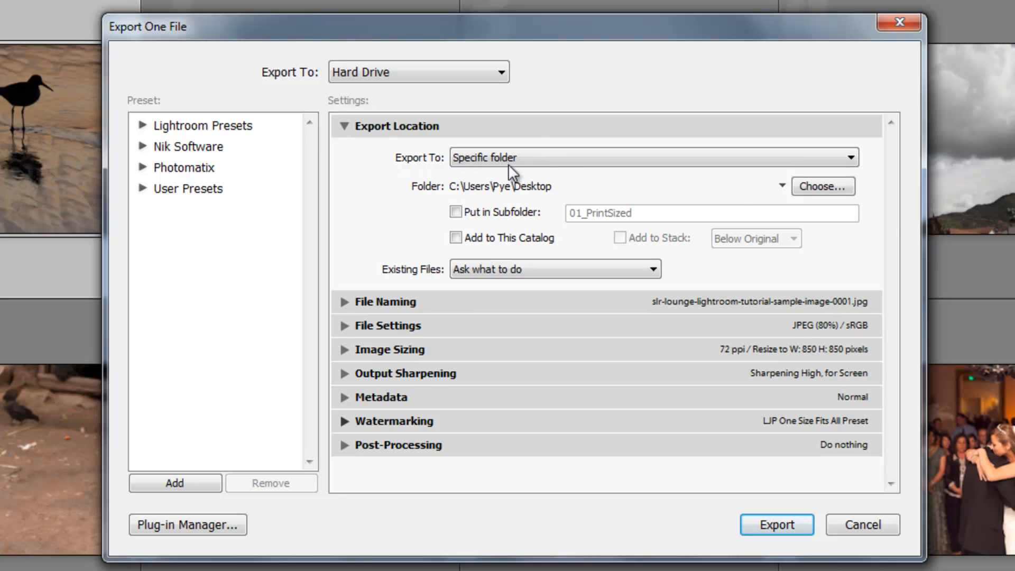
pyautogui.moveTo(575, 164)
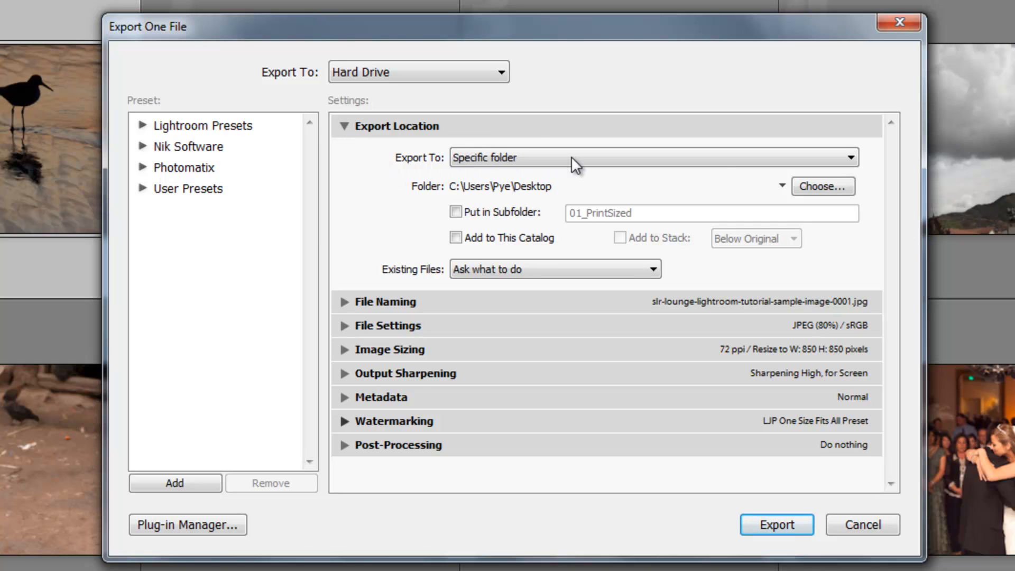
pyautogui.click(654, 157)
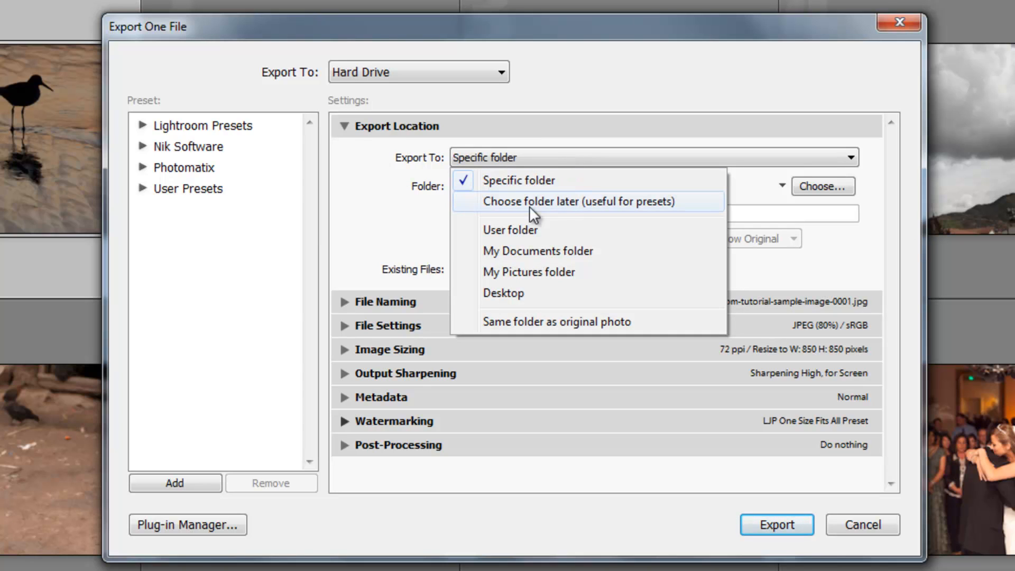
pyautogui.moveTo(594, 215)
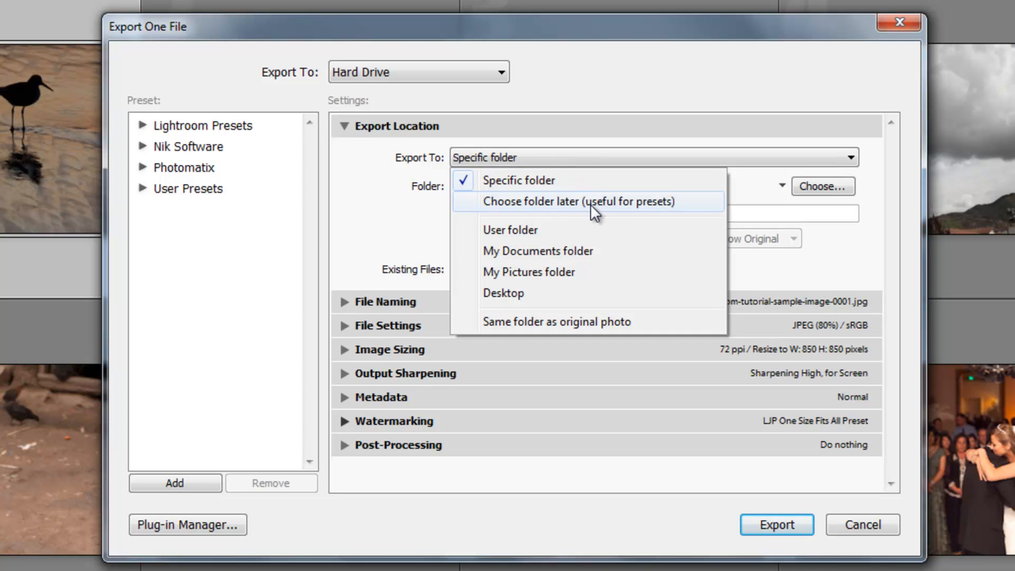
pyautogui.moveTo(688, 213)
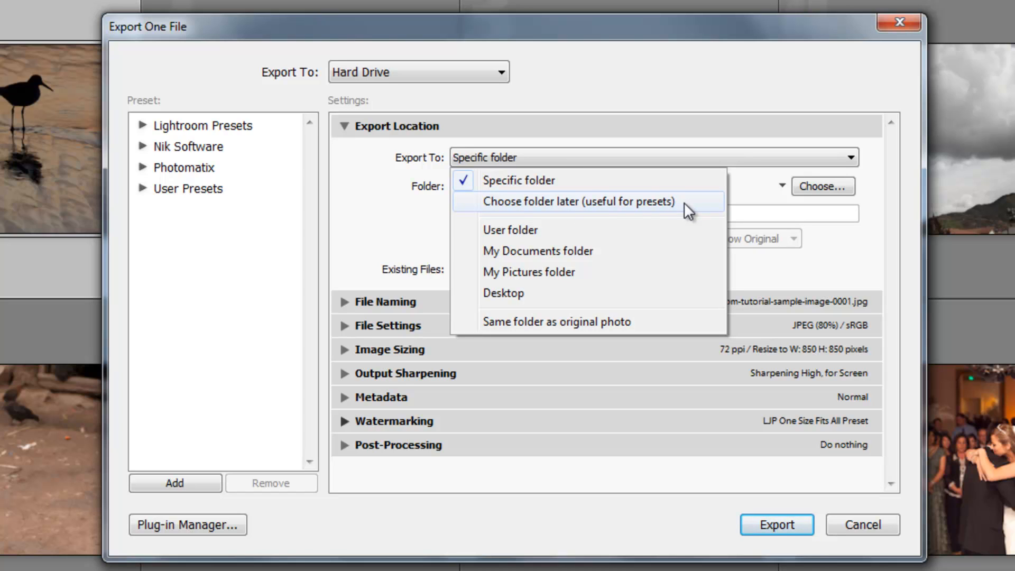
pyautogui.click(579, 201)
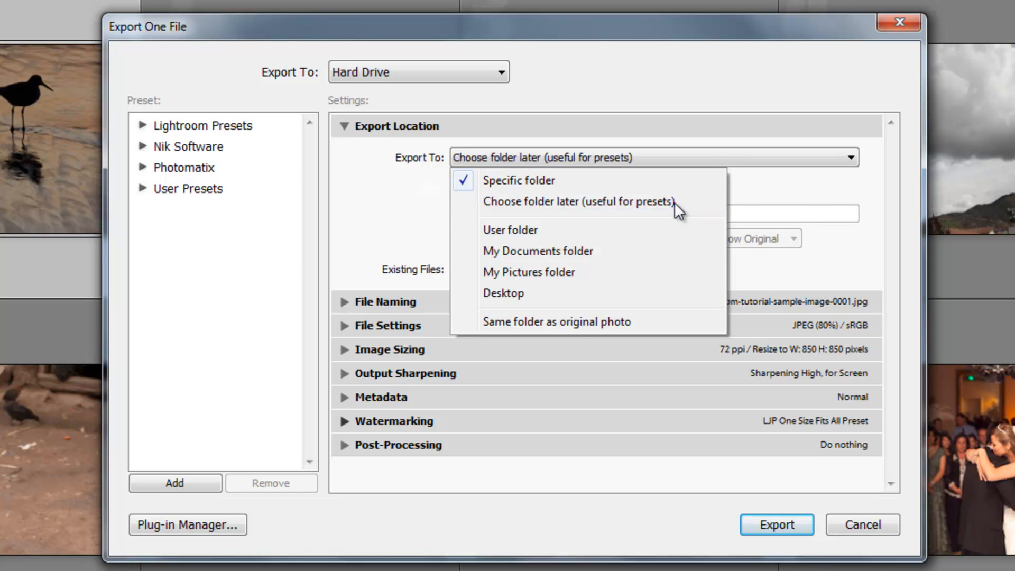
pyautogui.click(578, 202)
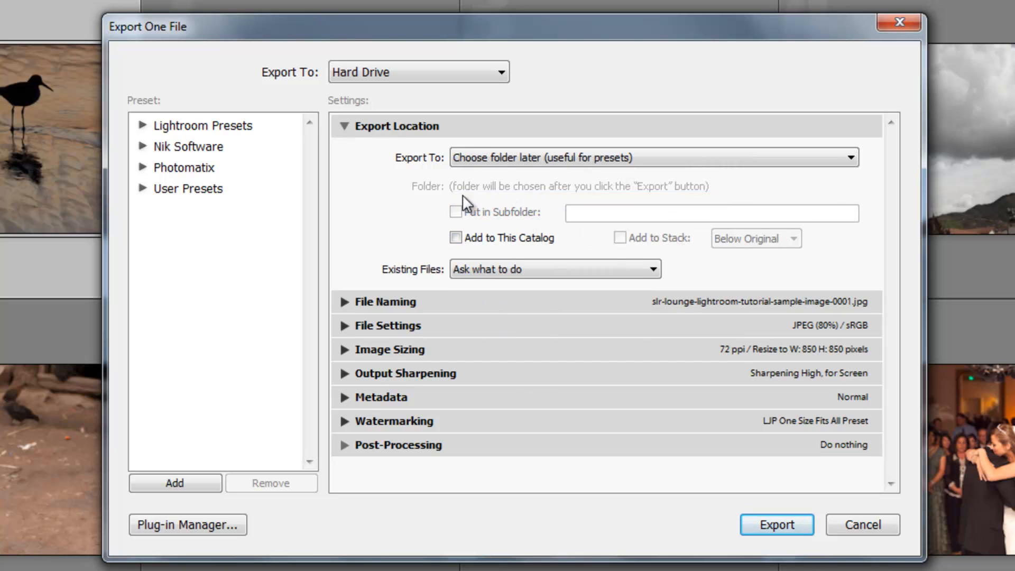
pyautogui.moveTo(504, 191)
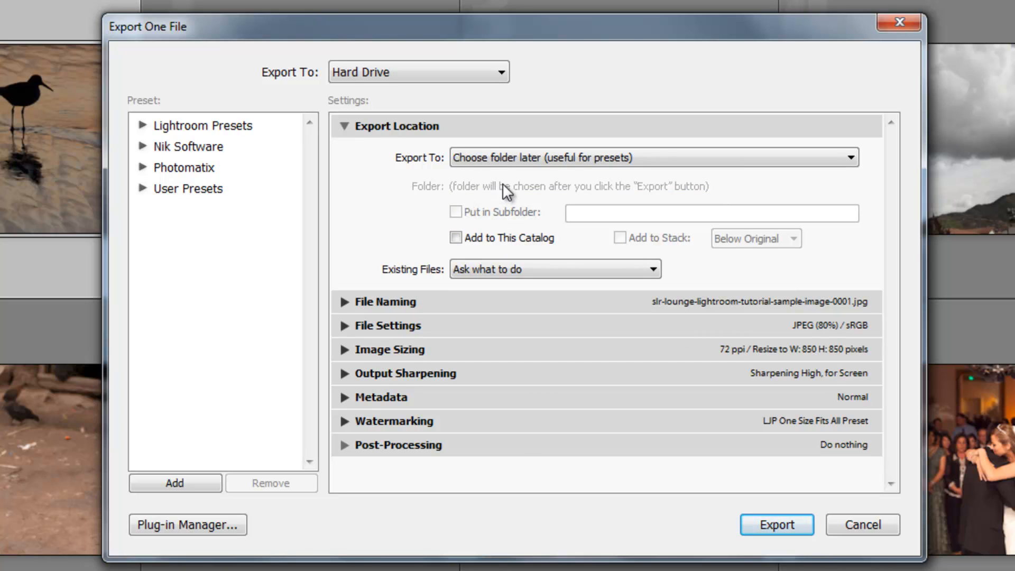
pyautogui.moveTo(465, 196)
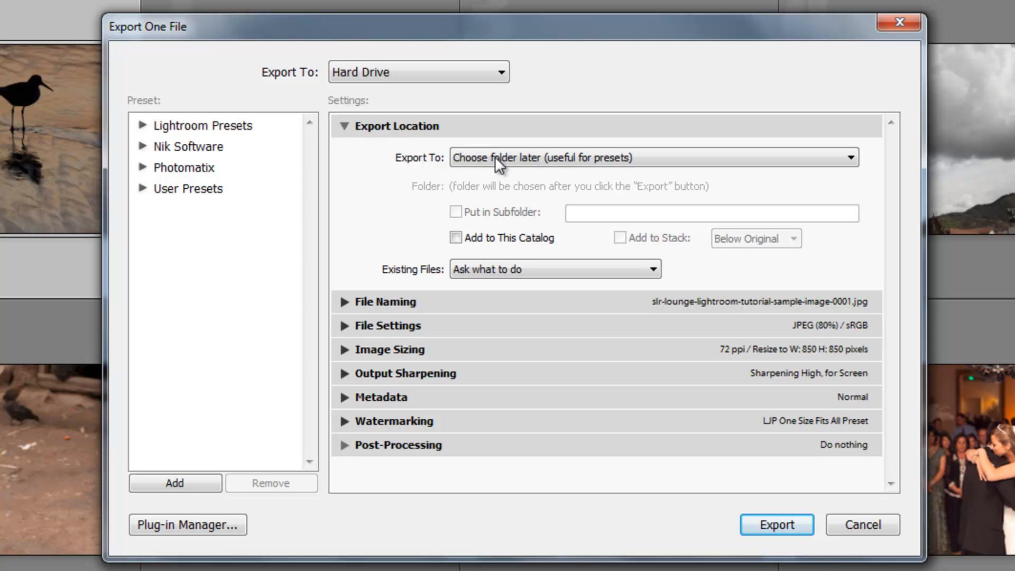
pyautogui.moveTo(369, 171)
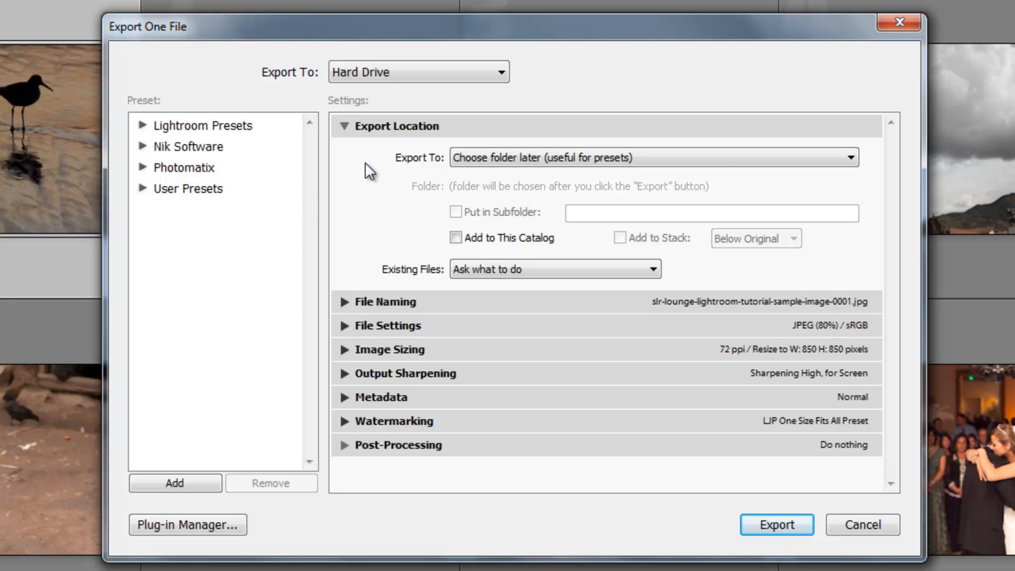
pyautogui.click(654, 158)
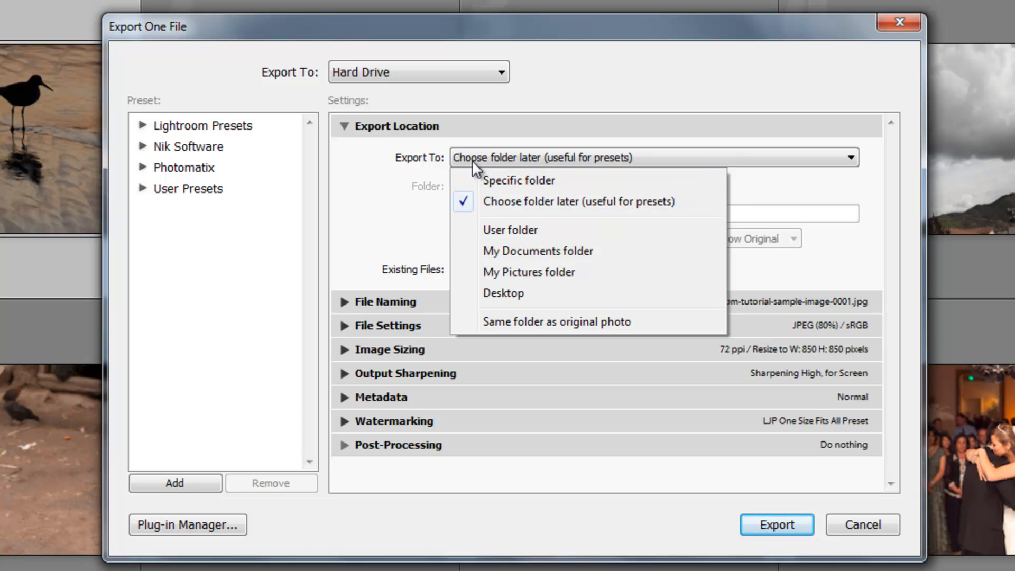
pyautogui.click(518, 181)
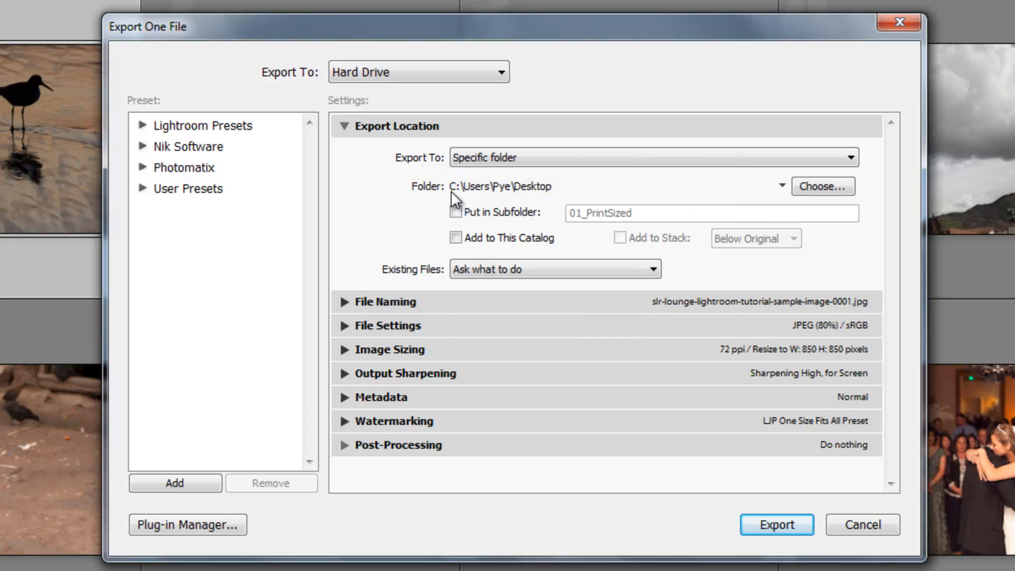
pyautogui.moveTo(341, 201)
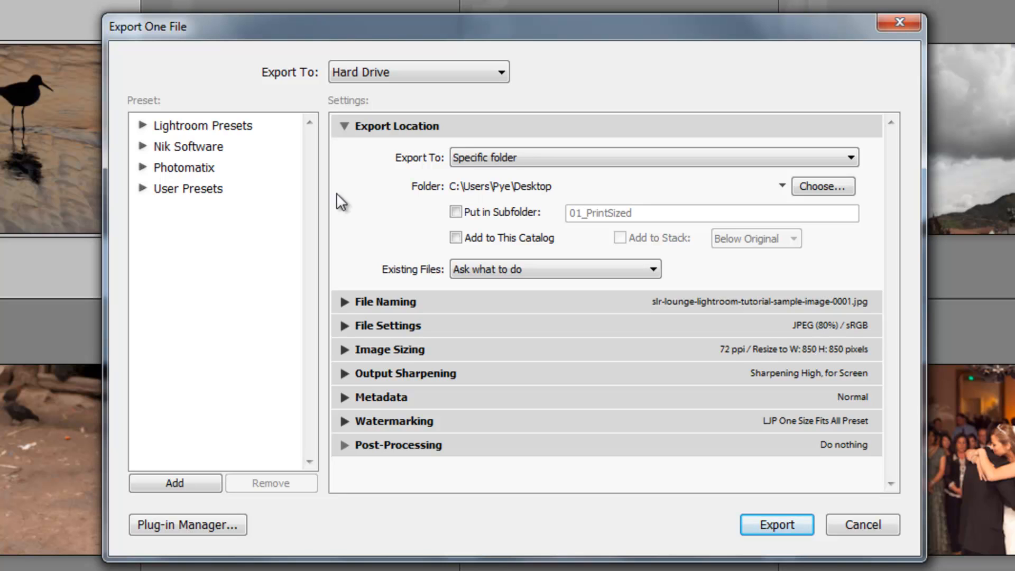
pyautogui.moveTo(487, 242)
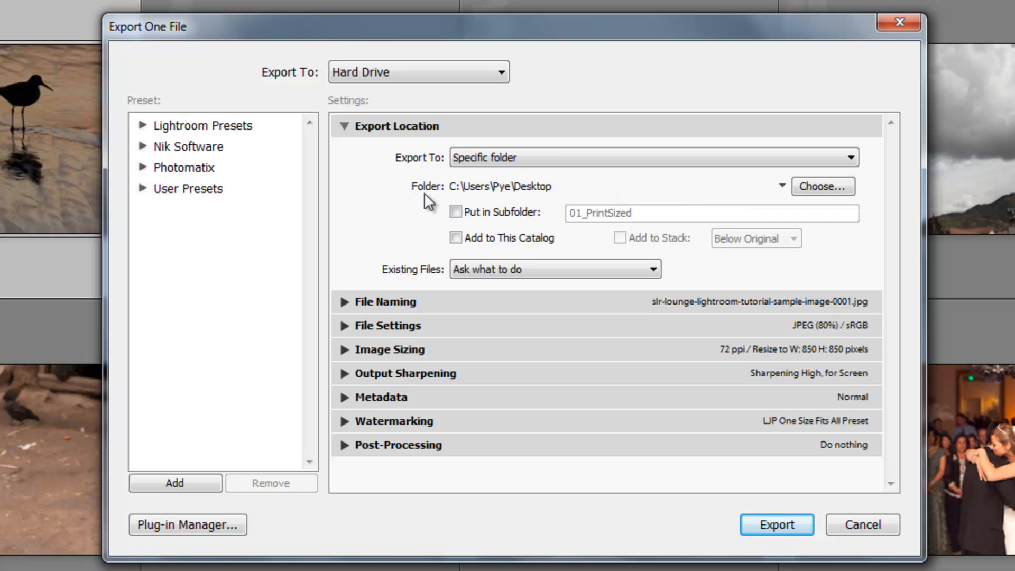
pyautogui.moveTo(606, 190)
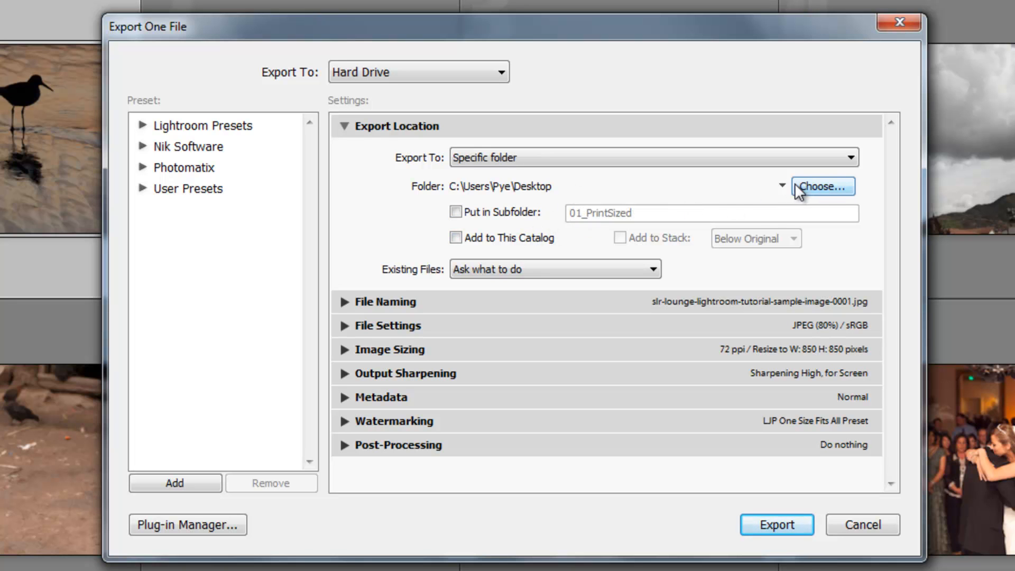
pyautogui.moveTo(786, 194)
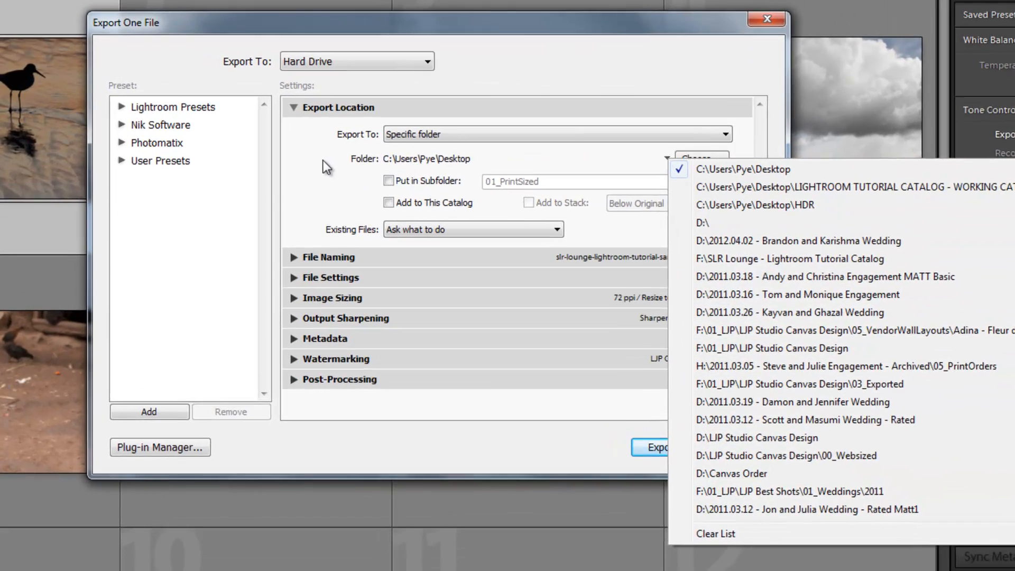
# - Open the export folder browser, close it unchanged, then open it again
pyautogui.click(699, 159)
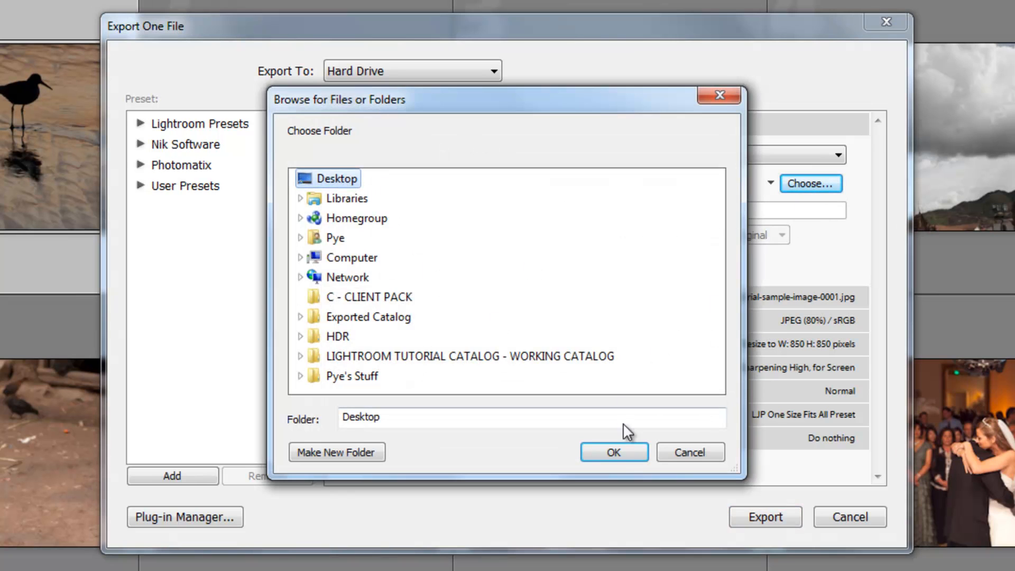
pyautogui.click(612, 452)
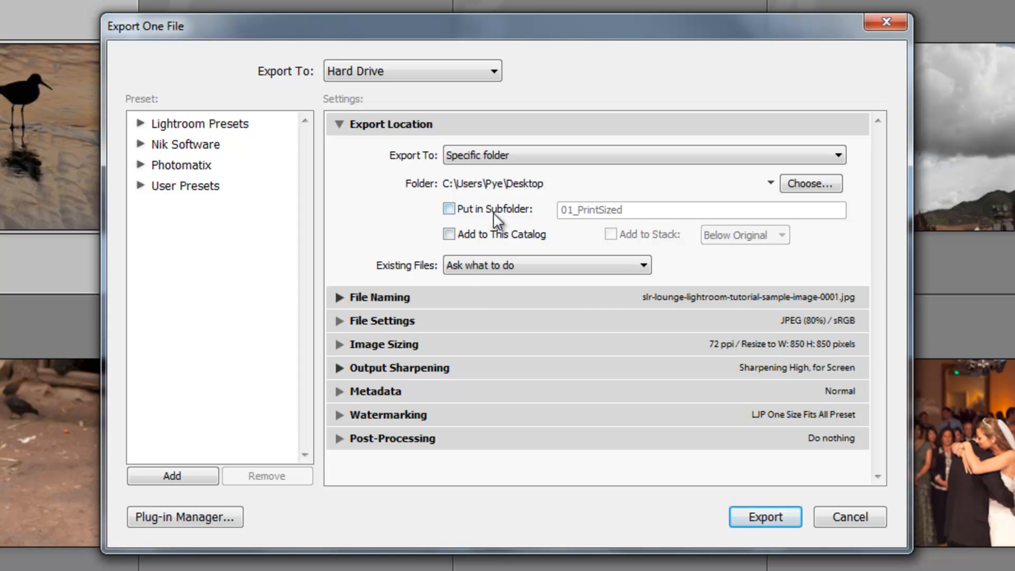
pyautogui.moveTo(491, 199)
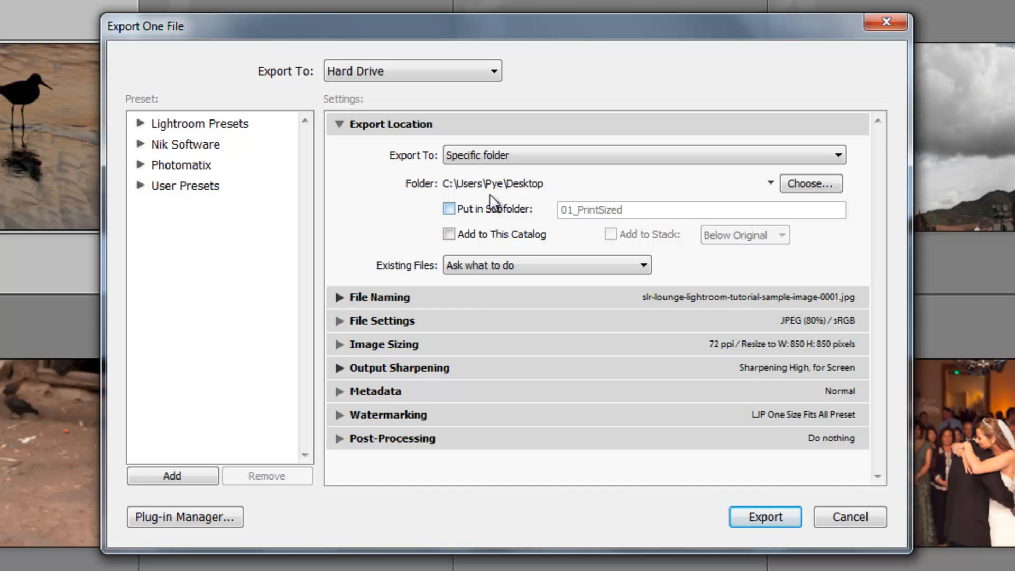
pyautogui.click(809, 183)
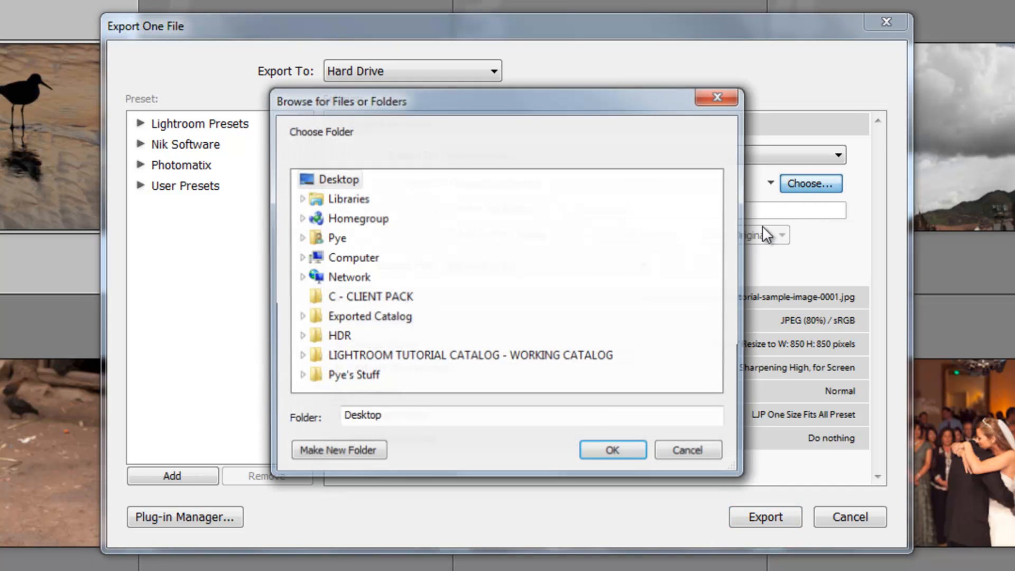
# - Choose LIGHTROOM TUTORIAL CATALOG - WORKING CATALOG as the export folder, with Put in Subfolder unchecked
pyautogui.click(469, 355)
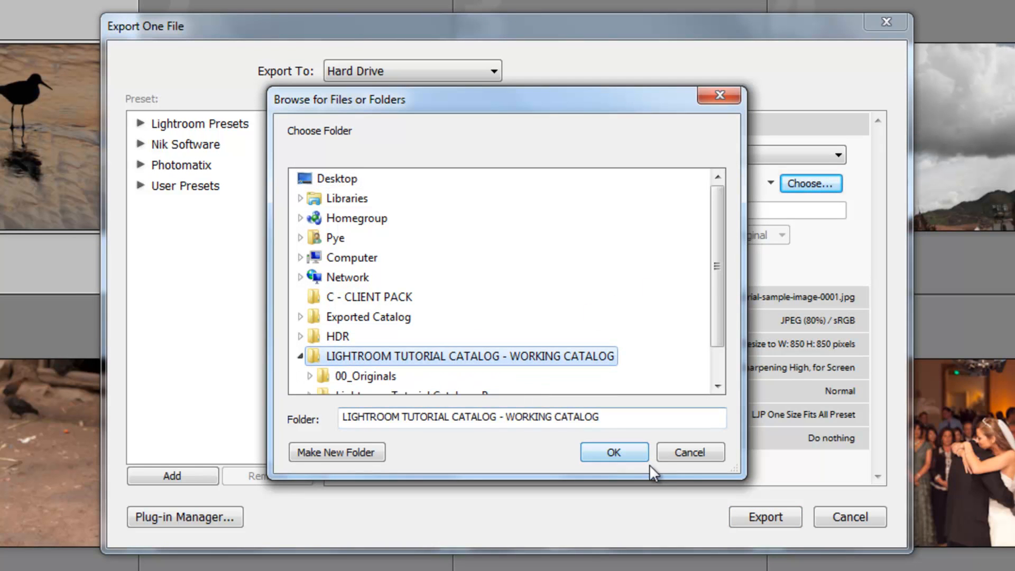
pyautogui.click(612, 451)
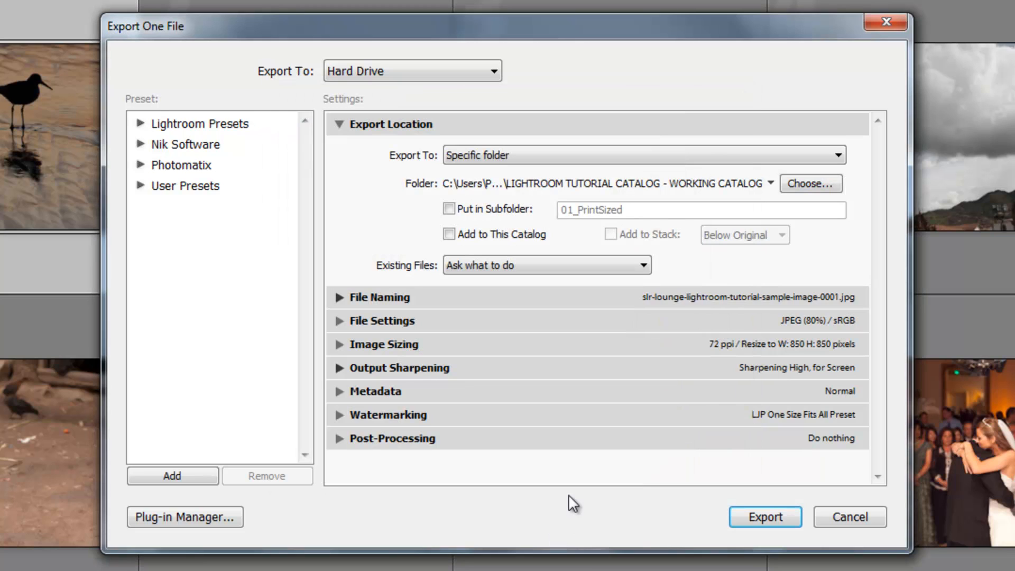
pyautogui.moveTo(413, 231)
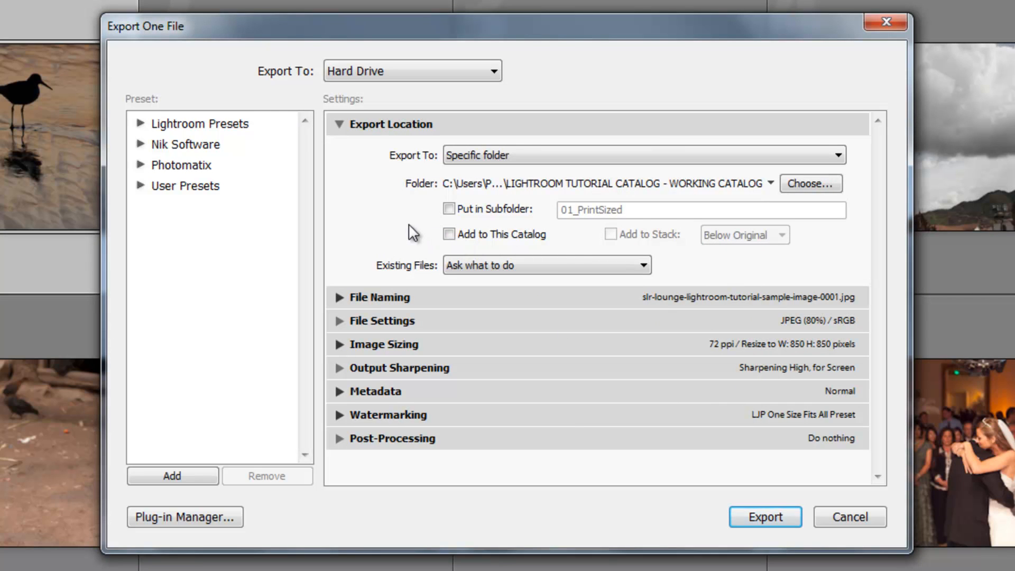
pyautogui.click(449, 208)
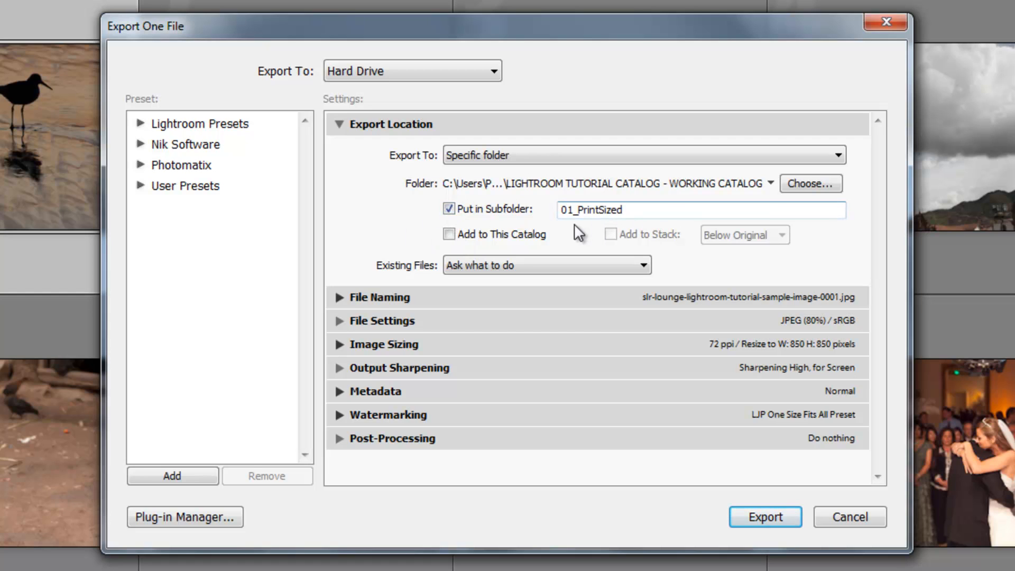
pyautogui.click(448, 208)
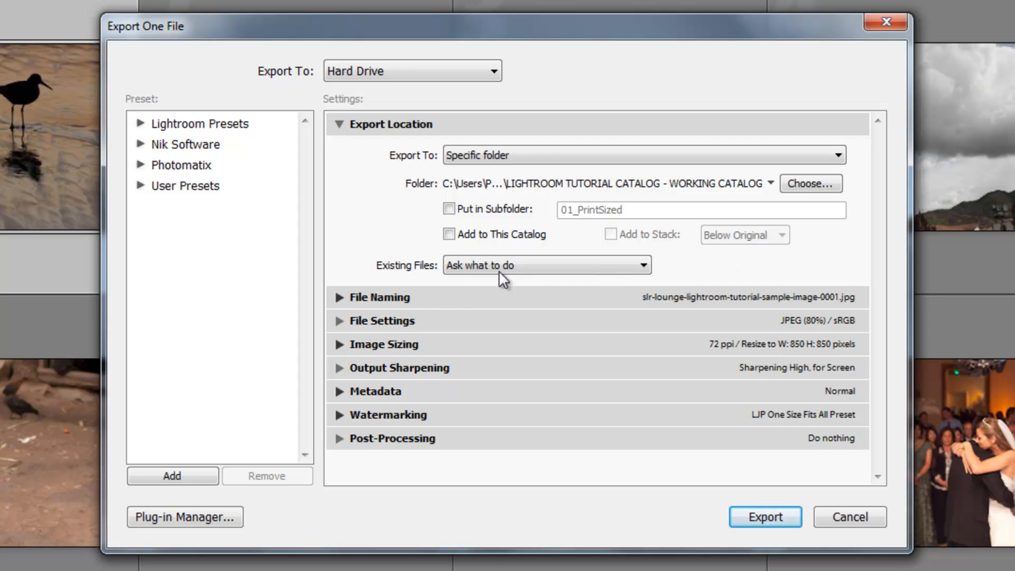
pyautogui.click(448, 234)
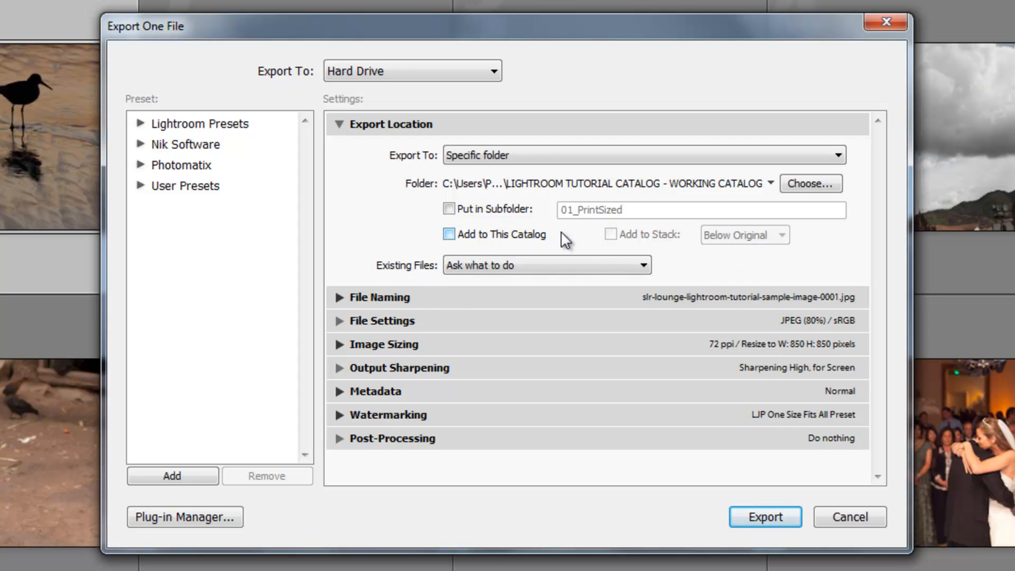
pyautogui.click(545, 265)
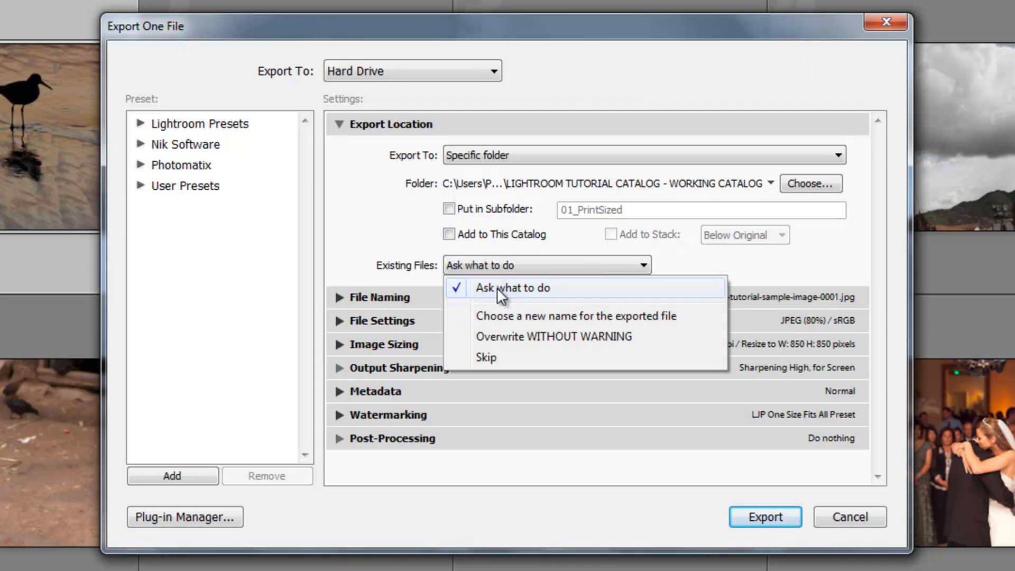
pyautogui.moveTo(625, 327)
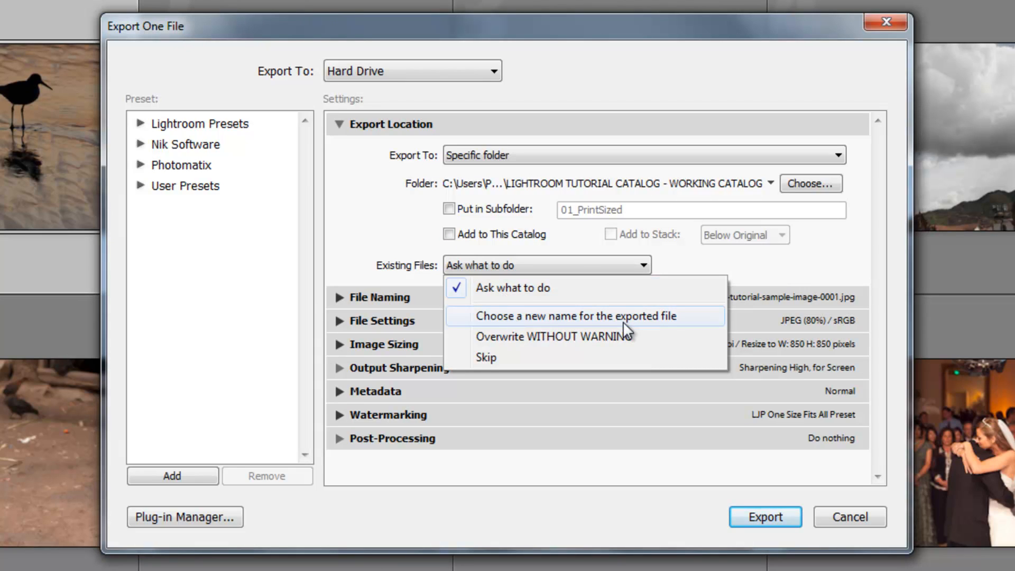
pyautogui.moveTo(551, 337)
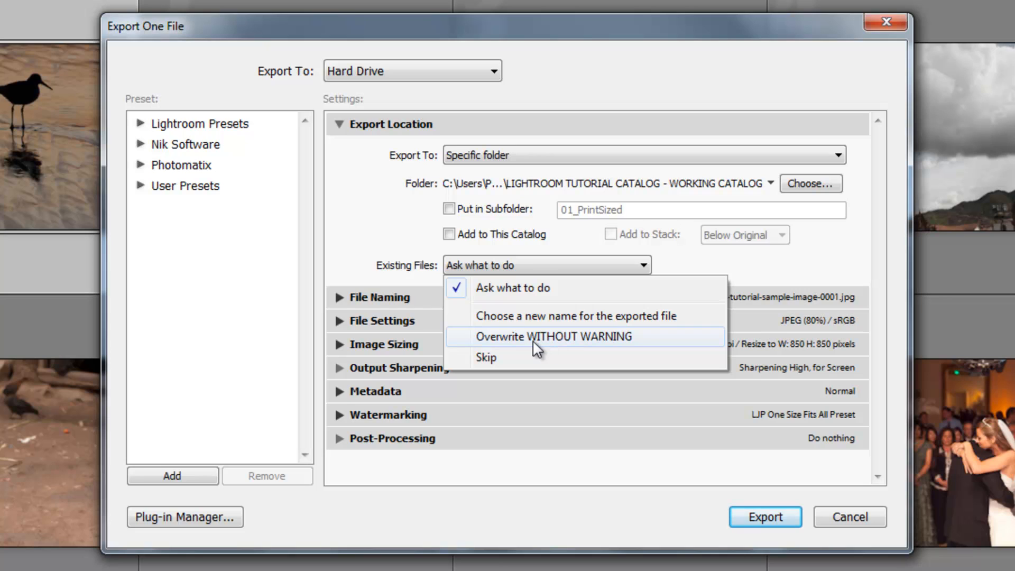
pyautogui.moveTo(453, 346)
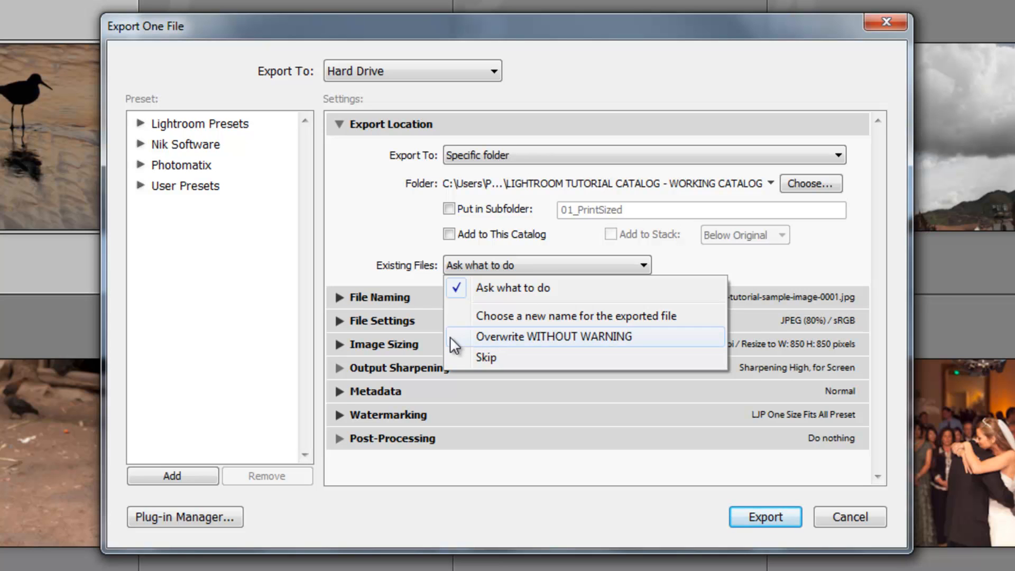
pyautogui.moveTo(502, 287)
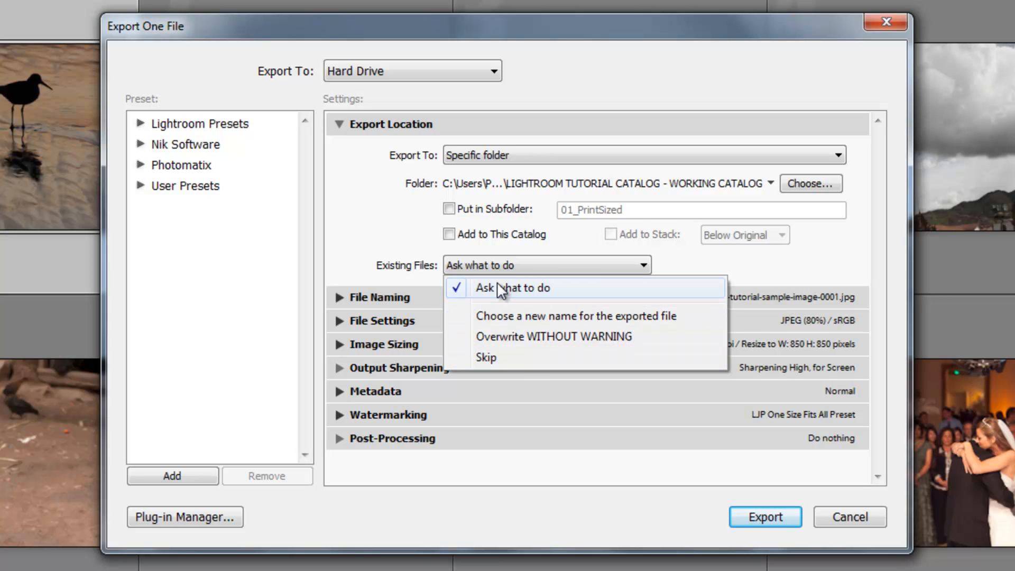
pyautogui.click(510, 288)
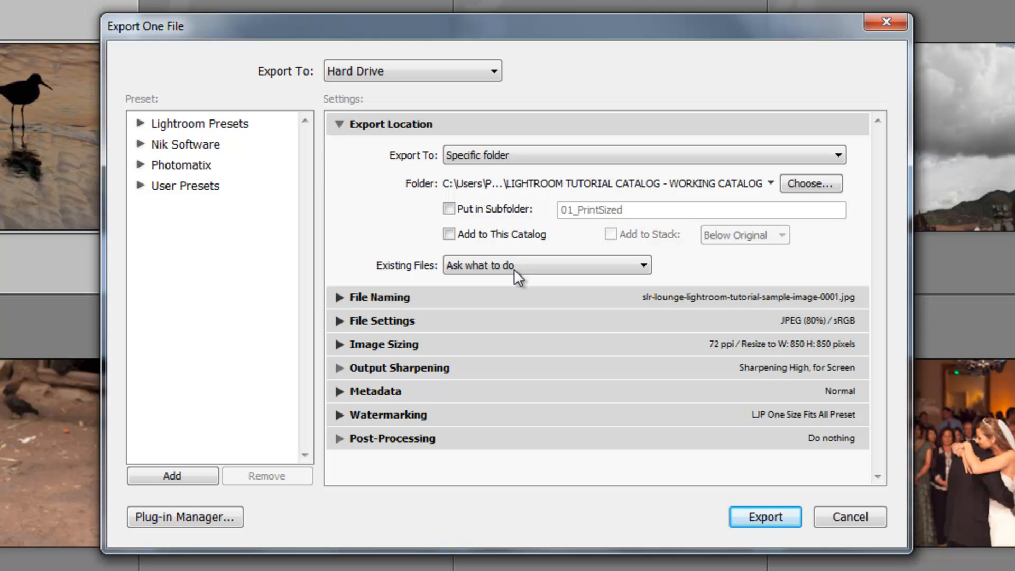
pyautogui.moveTo(455, 138)
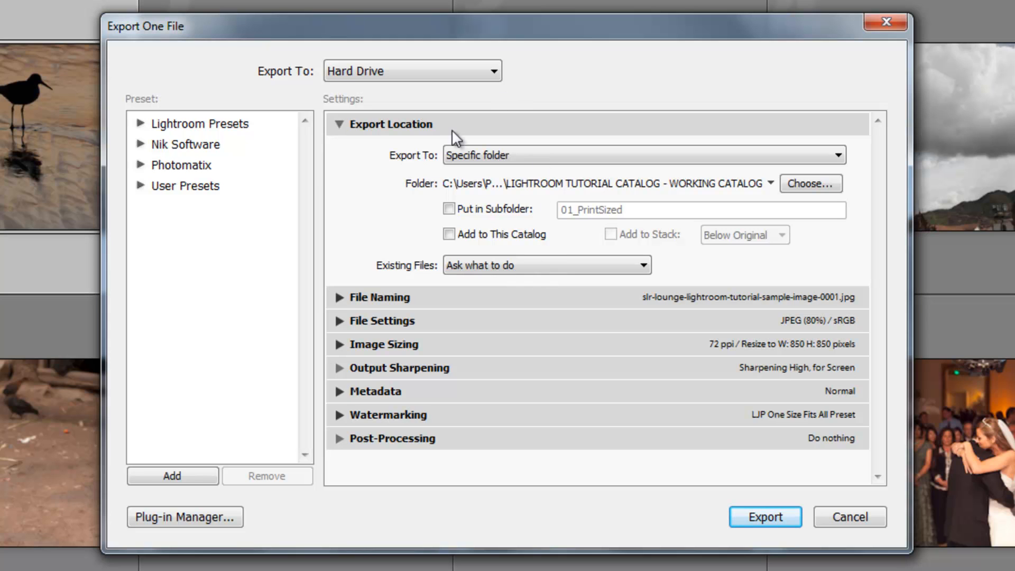
# - Keep the original filename after briefly trying Rename To: Custom Name - Sequence
pyautogui.click(340, 124)
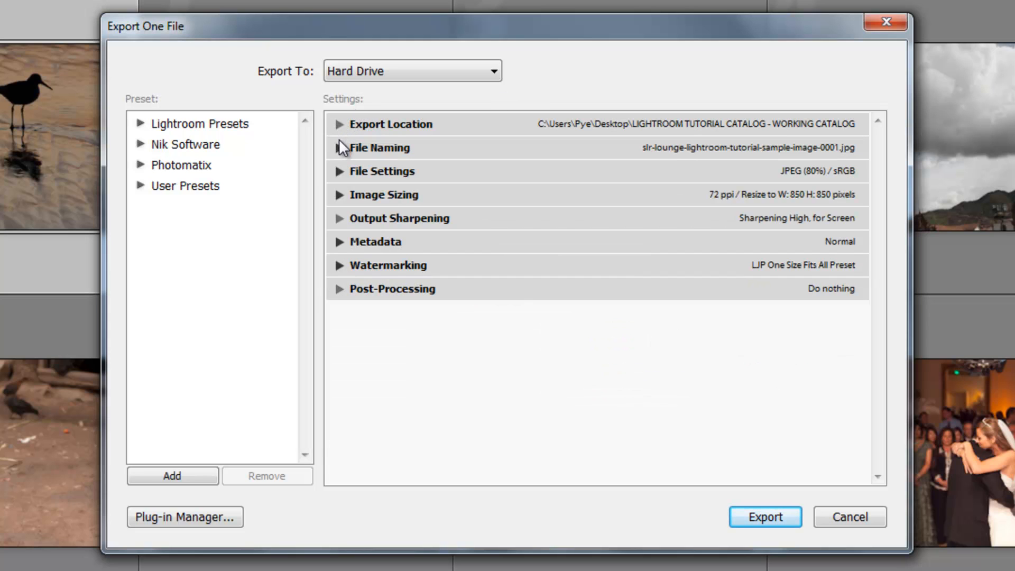
pyautogui.click(339, 148)
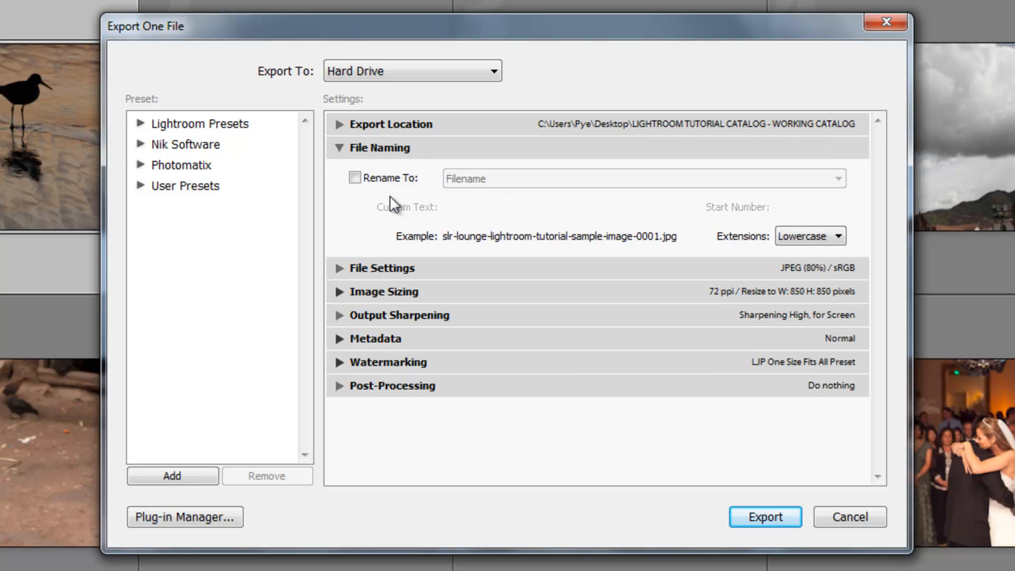
pyautogui.moveTo(361, 212)
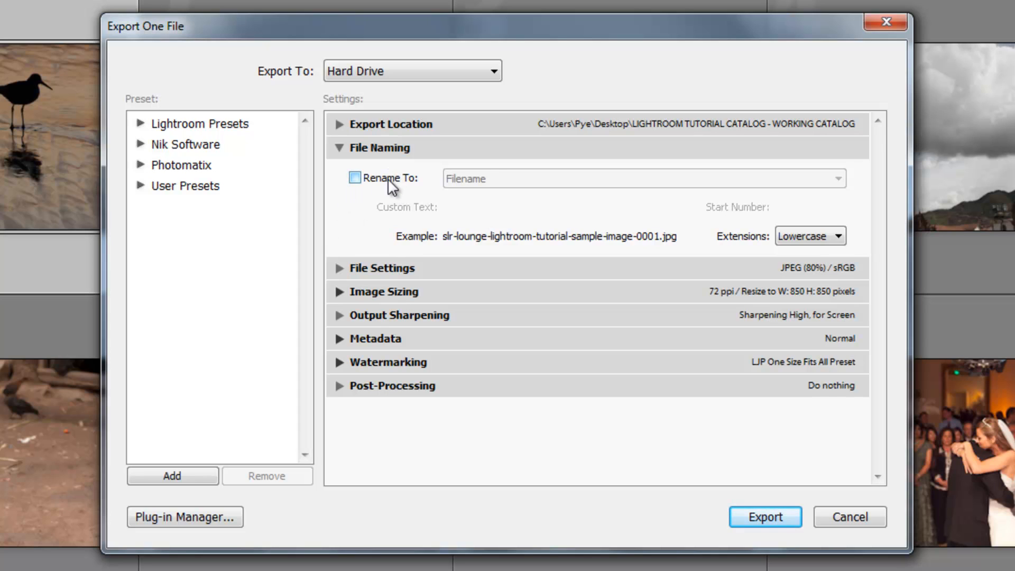
pyautogui.click(354, 178)
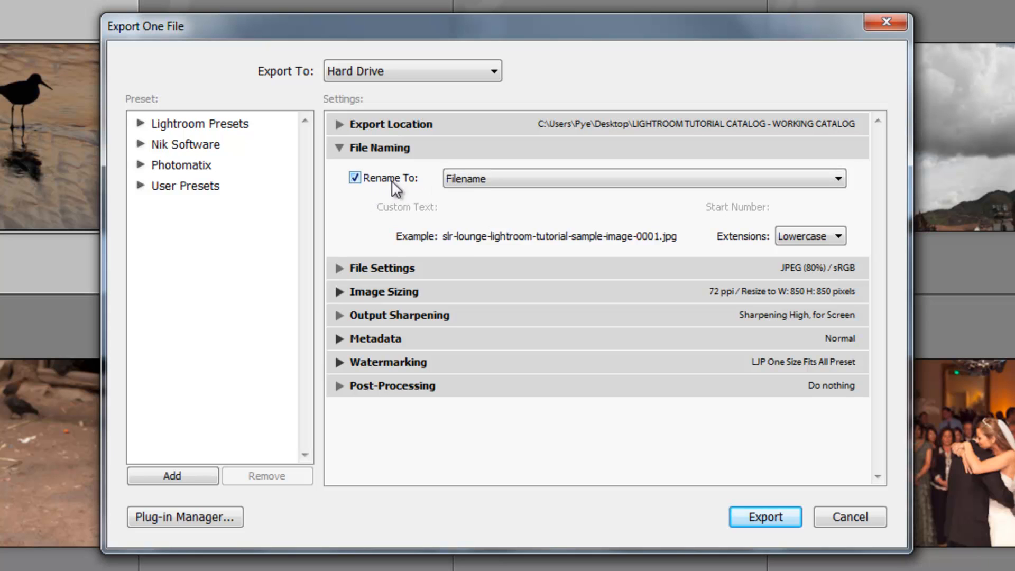
pyautogui.click(643, 178)
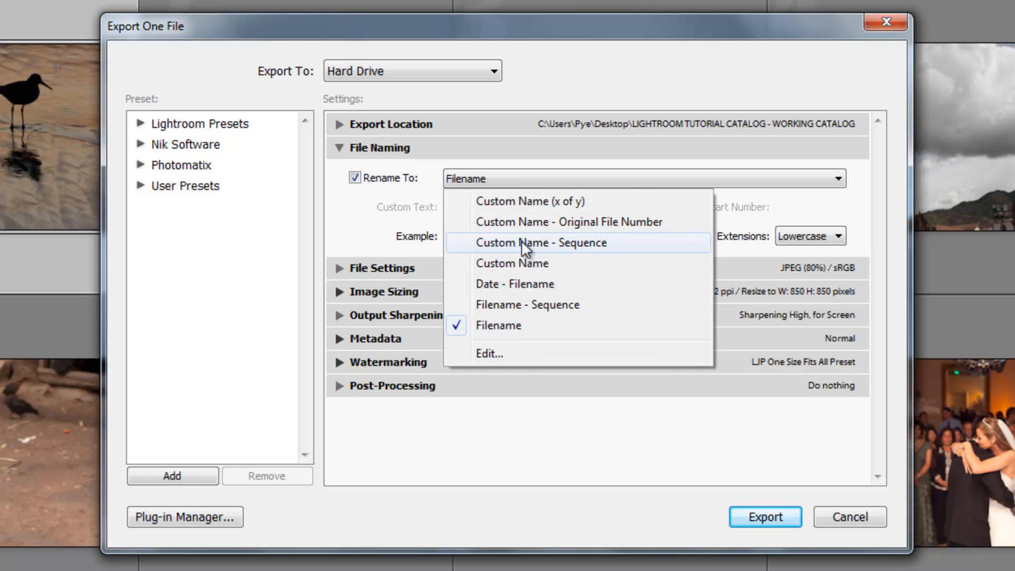
pyautogui.click(540, 242)
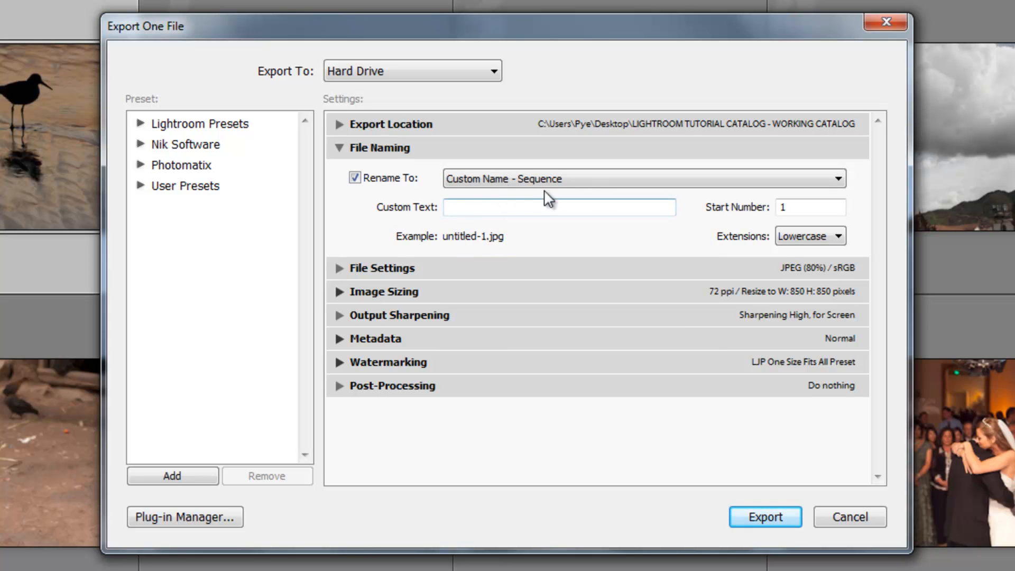
pyautogui.click(355, 178)
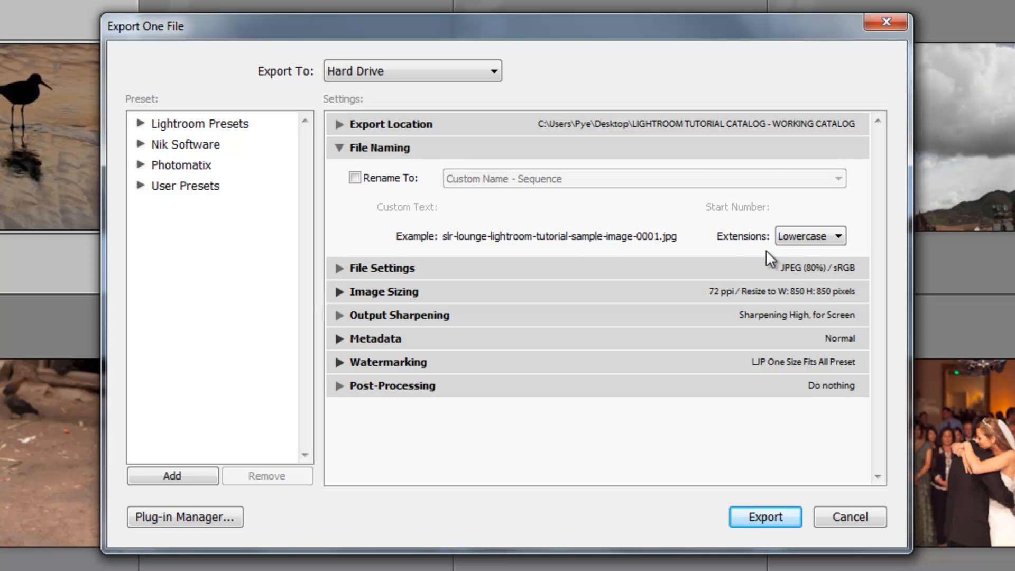
pyautogui.moveTo(585, 206)
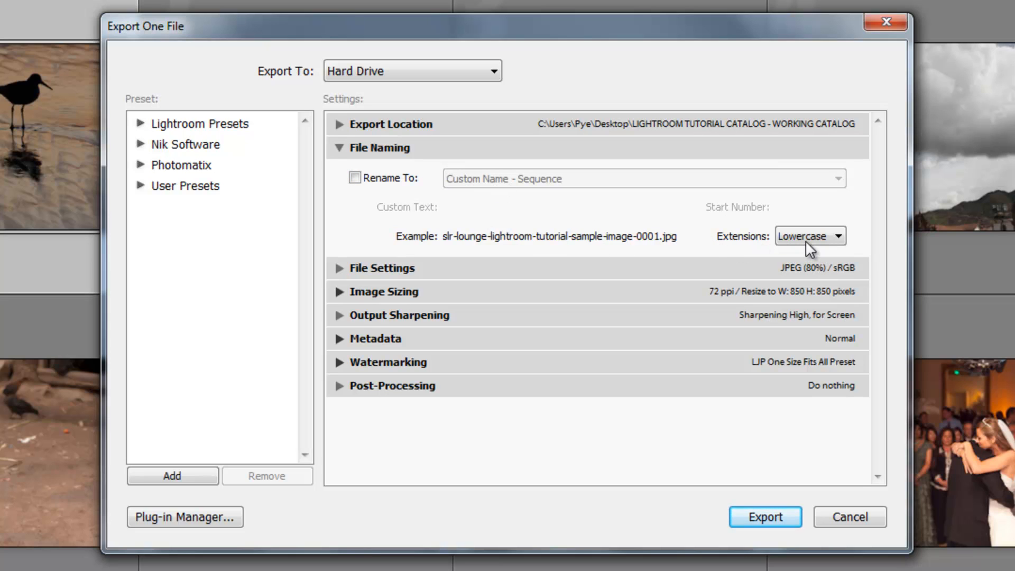
# - Keep the file extension lowercase and collapse the File Naming panel
pyautogui.click(810, 235)
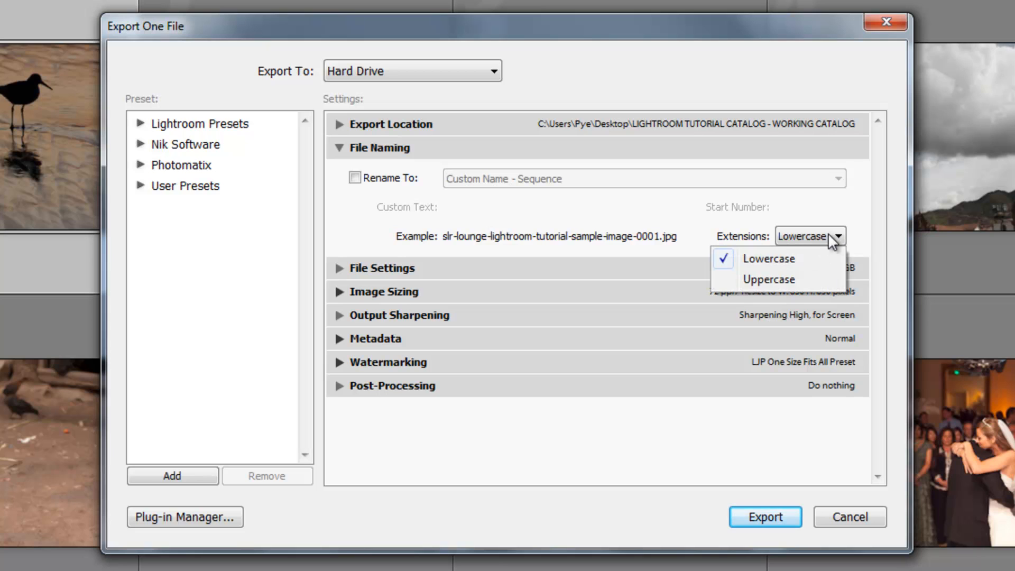
pyautogui.moveTo(763, 253)
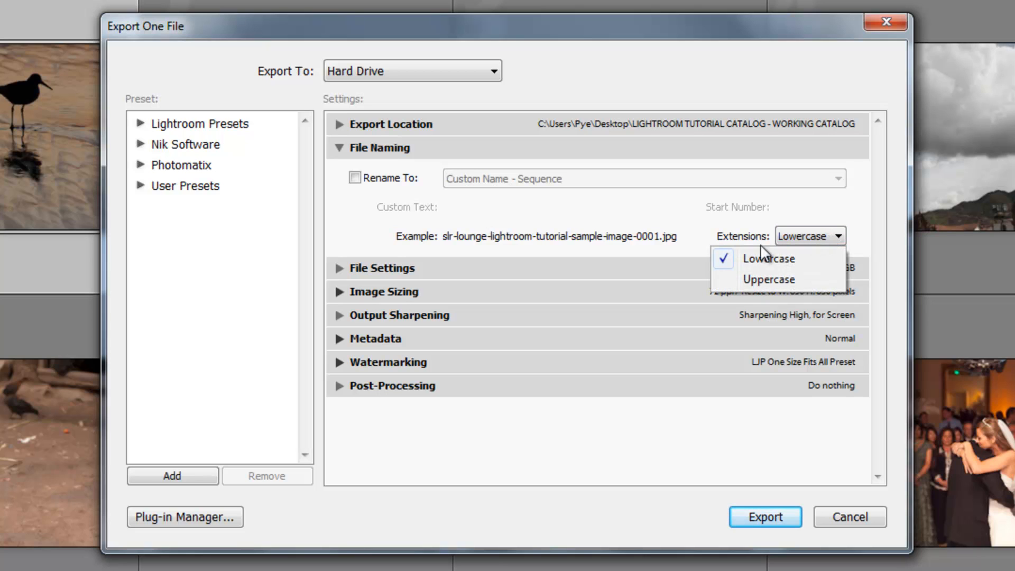
pyautogui.click(768, 258)
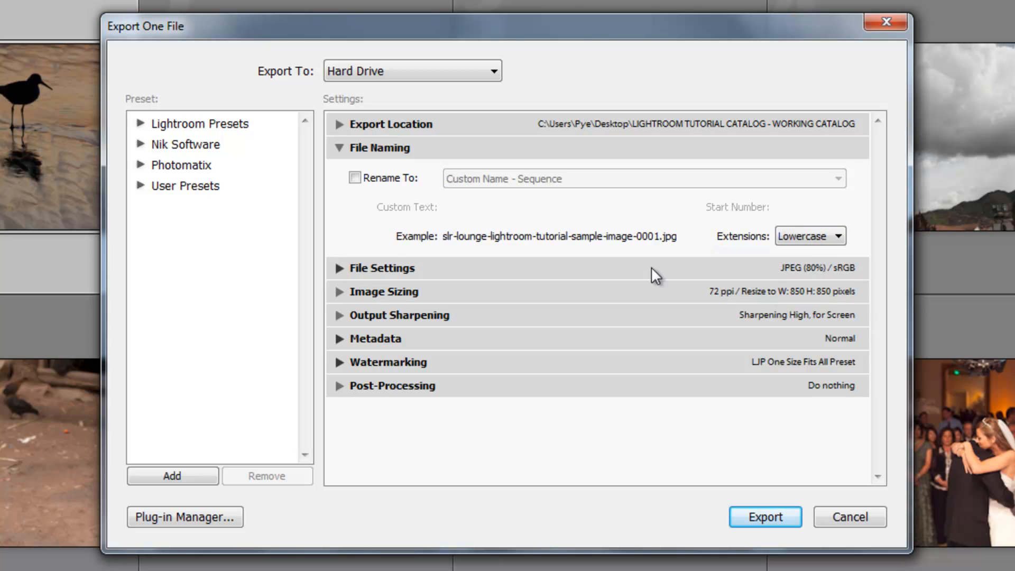
pyautogui.click(340, 148)
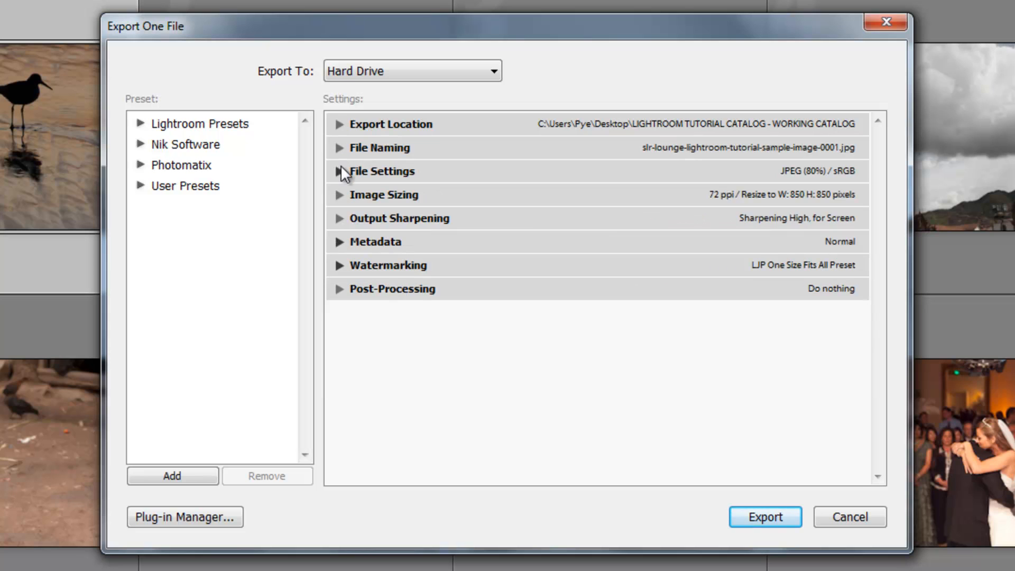
# - Expand File Settings and switch Format to Original, then back to JPEG
pyautogui.click(339, 170)
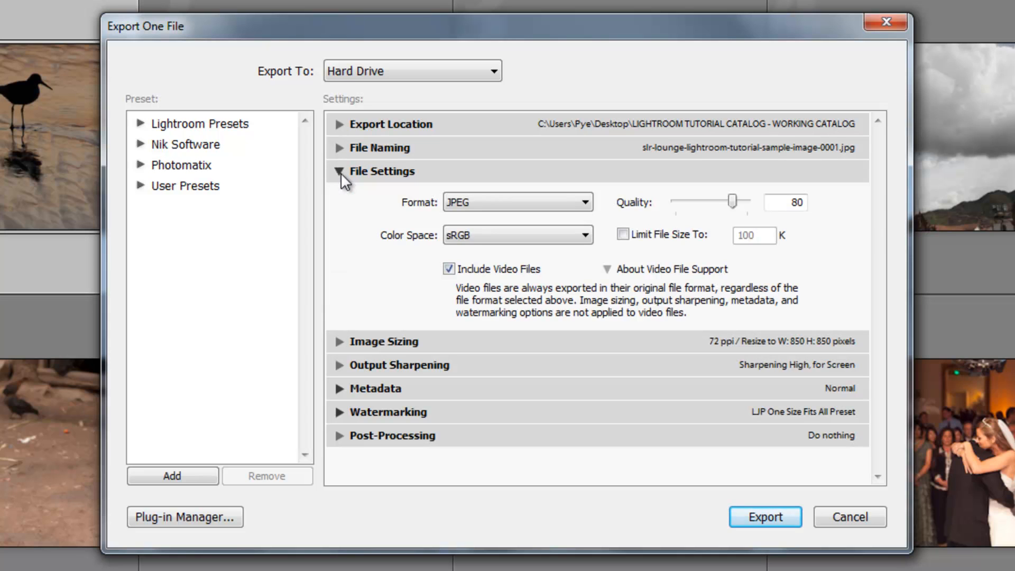
pyautogui.moveTo(468, 190)
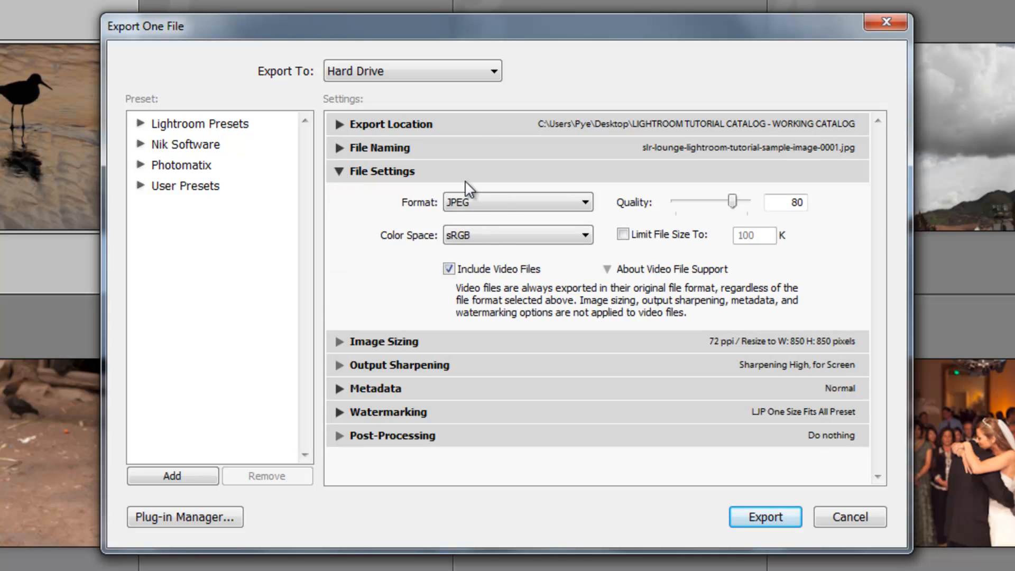
pyautogui.moveTo(521, 214)
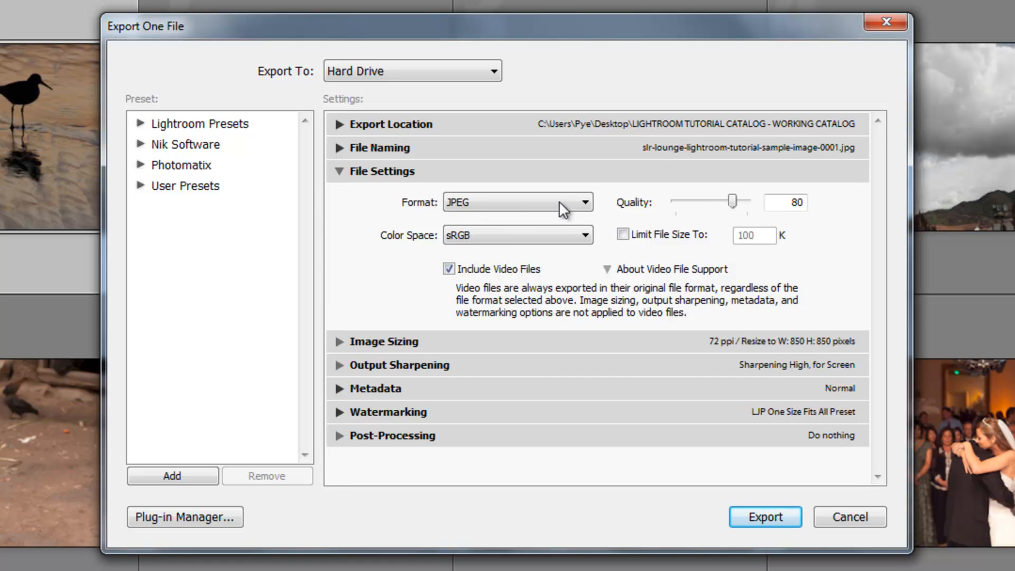
pyautogui.click(516, 202)
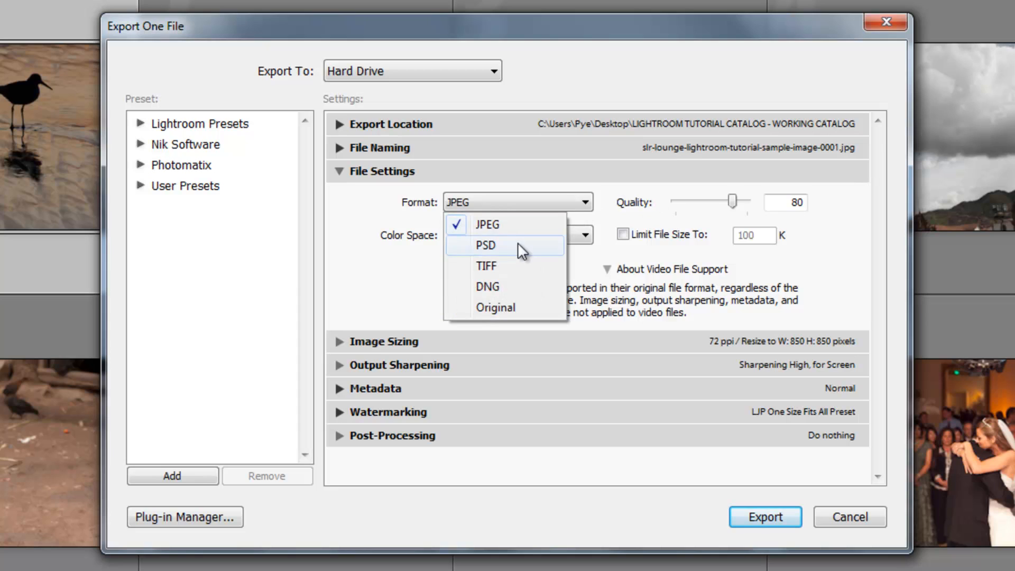
pyautogui.moveTo(496, 307)
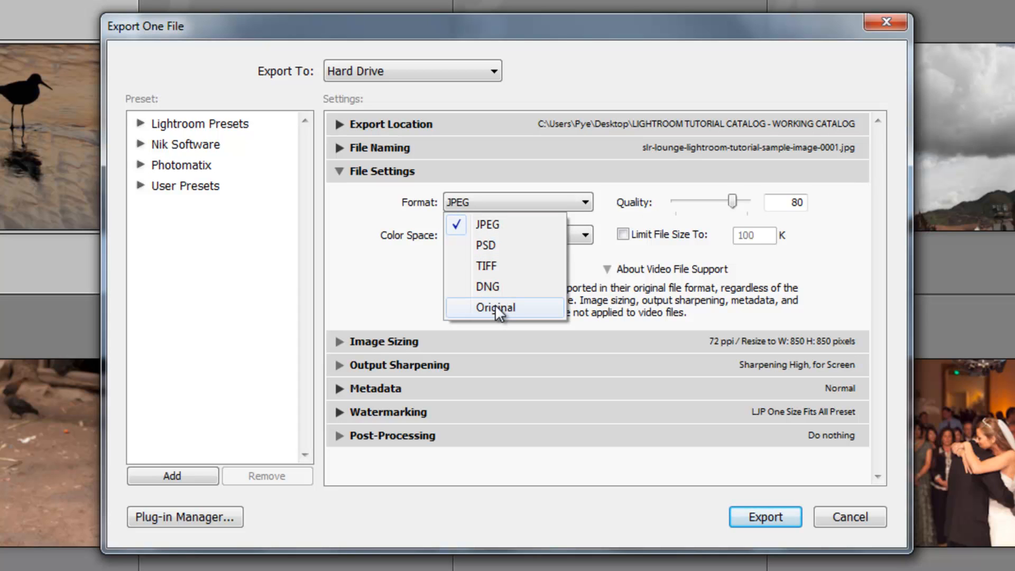
pyautogui.click(496, 306)
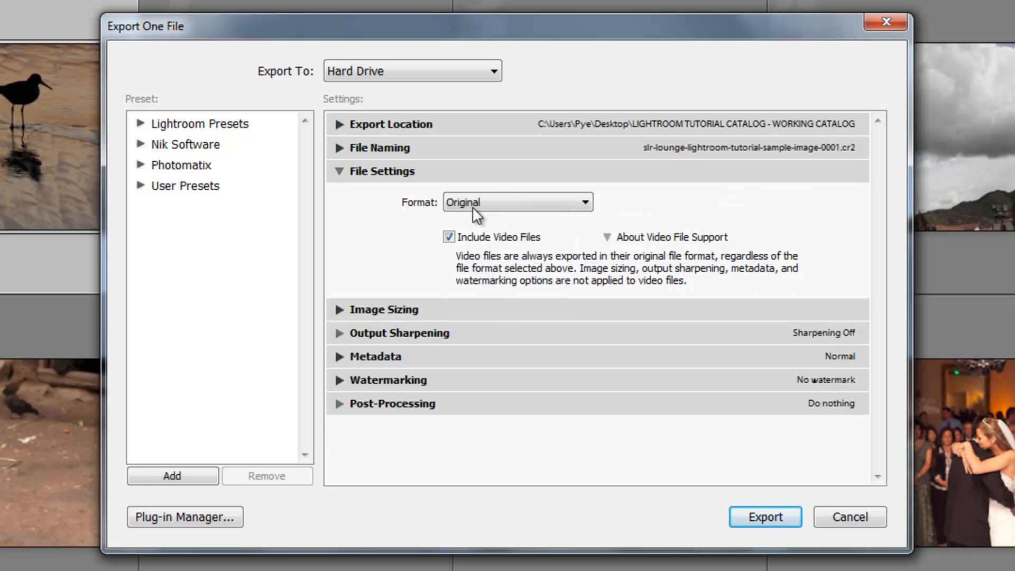
pyautogui.click(516, 202)
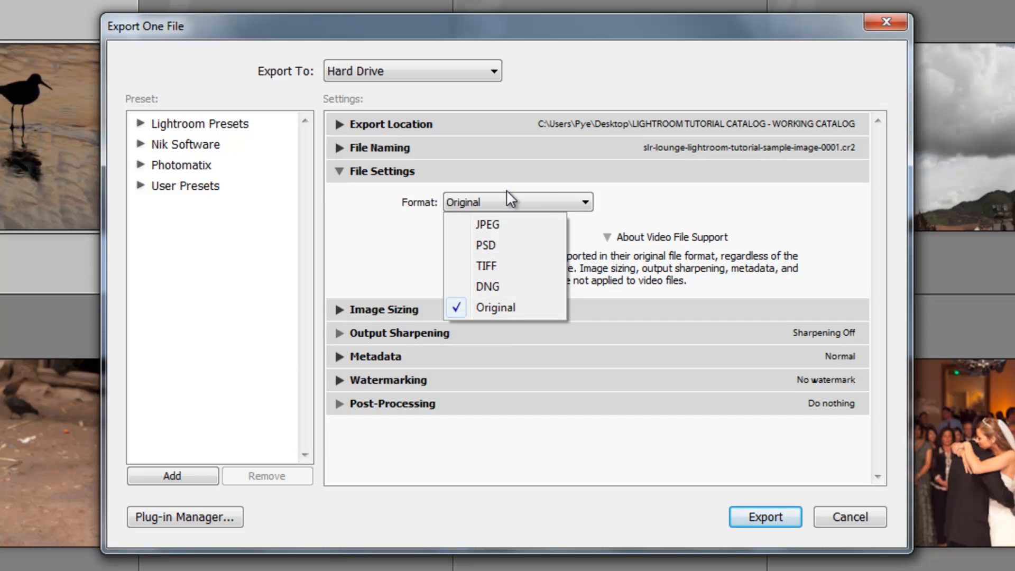
pyautogui.moveTo(508, 215)
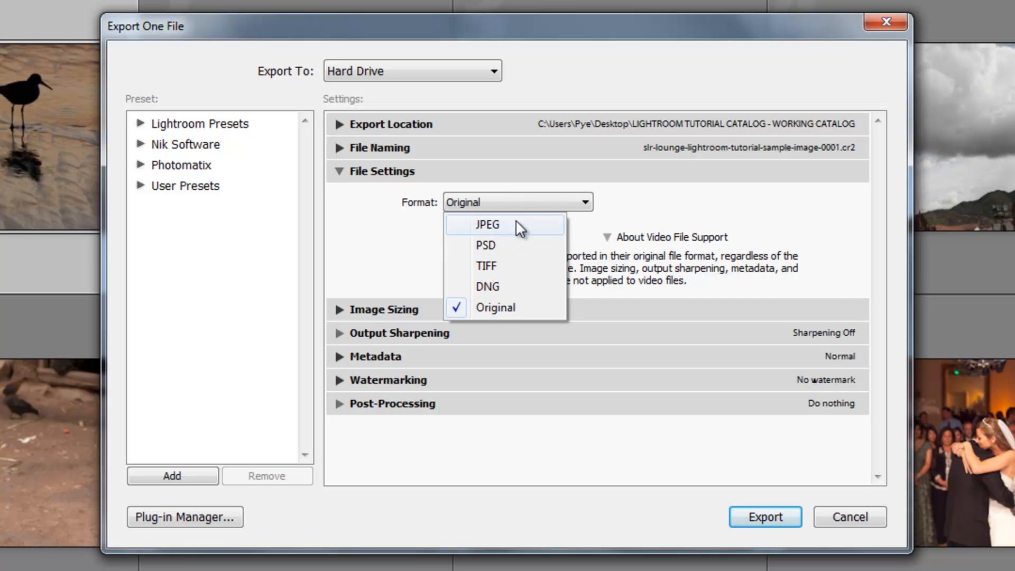
pyautogui.click(487, 224)
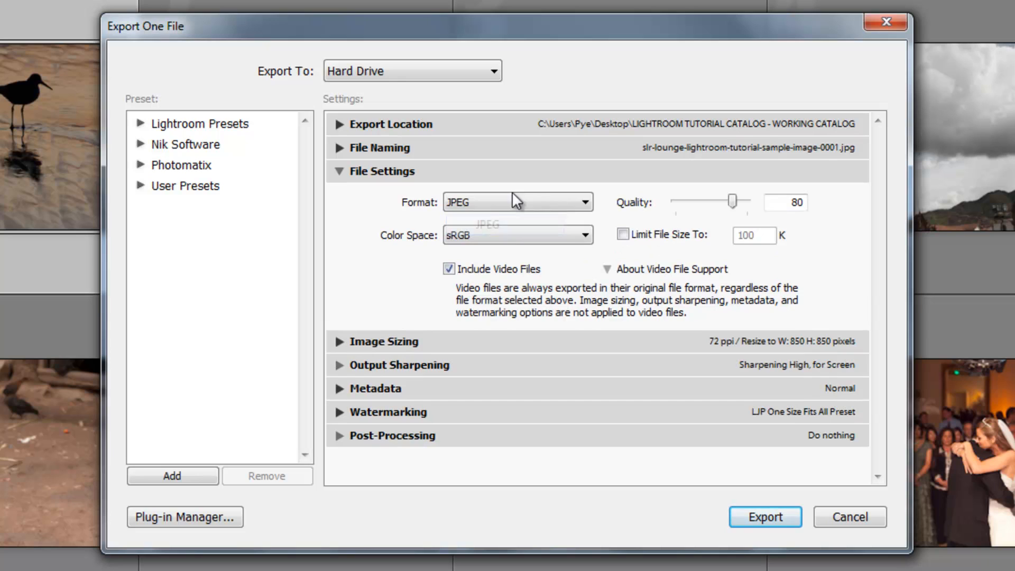
pyautogui.moveTo(459, 219)
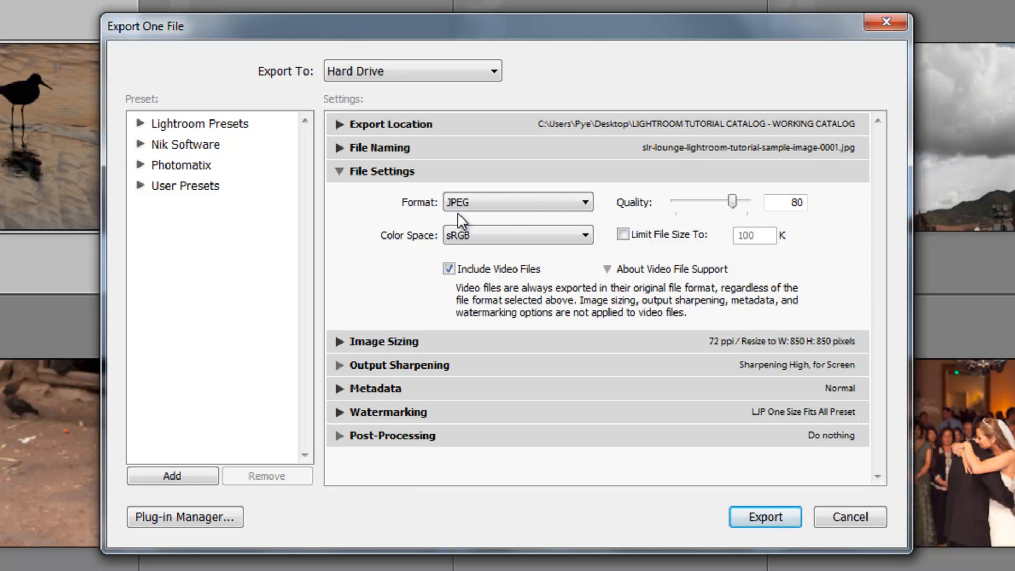
pyautogui.moveTo(719, 213)
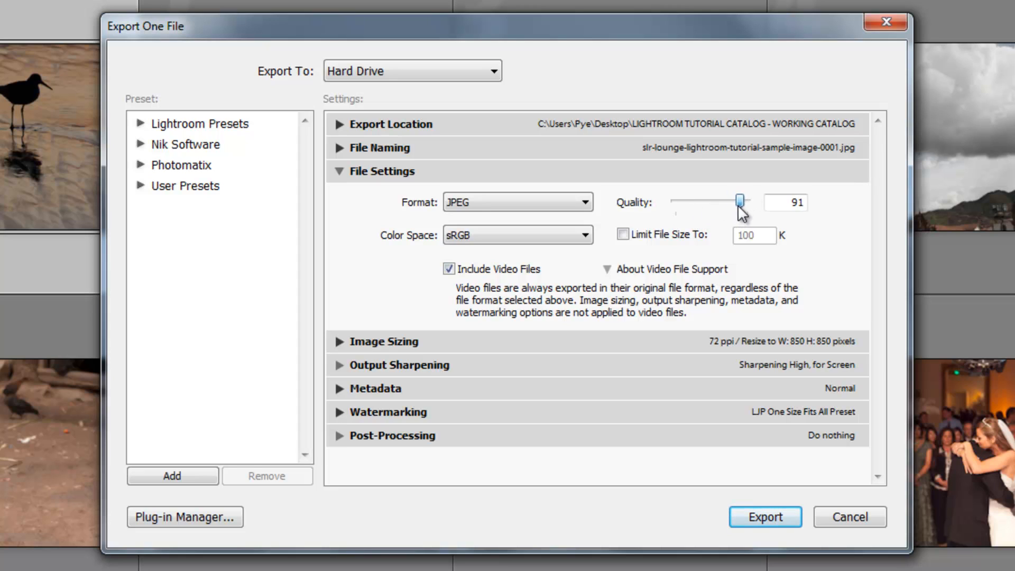
# - Drag the JPEG Quality slider through 80 and 100, settling at 74
pyautogui.moveTo(740, 201); pyautogui.dragTo(734, 201)
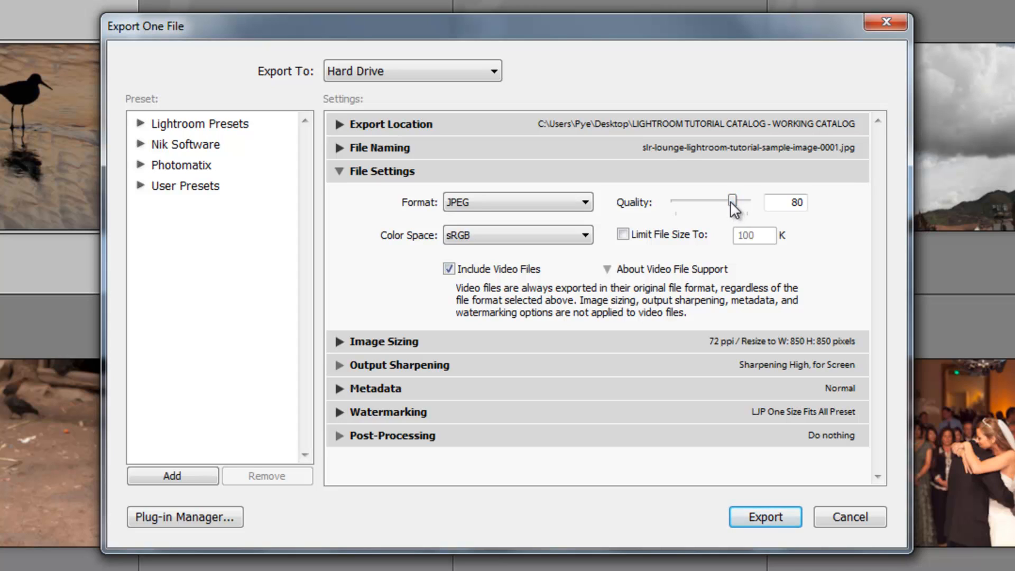
pyautogui.moveTo(732, 201); pyautogui.dragTo(746, 202)
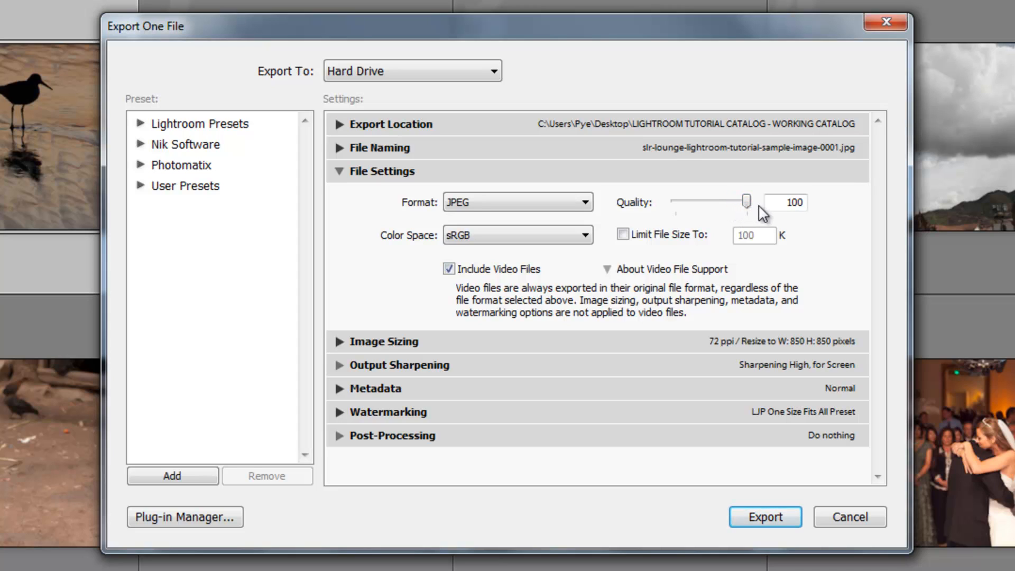
pyautogui.moveTo(747, 201); pyautogui.dragTo(727, 203)
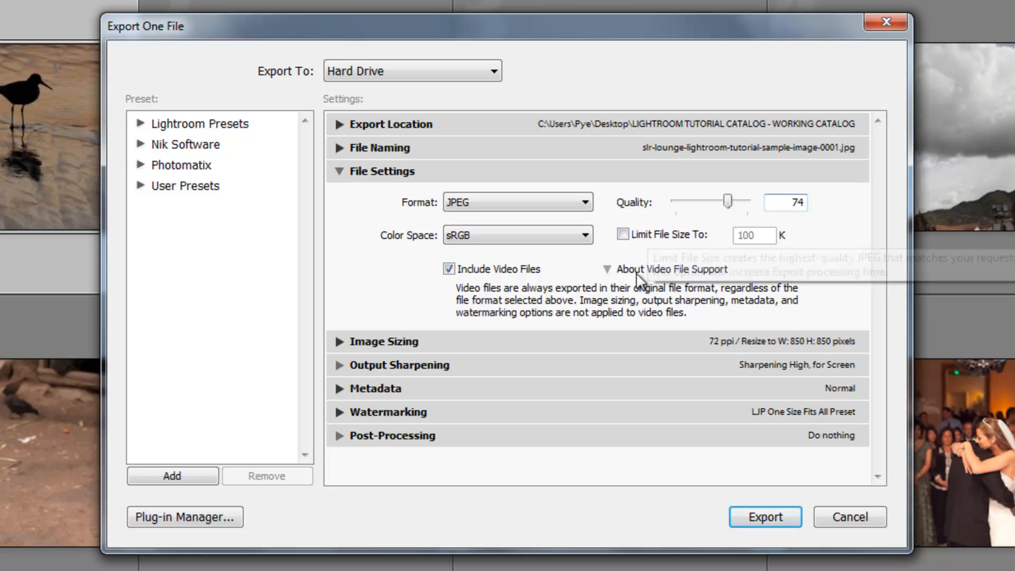
# - Turn on Limit File Size To and enter 150 K
pyautogui.click(623, 234)
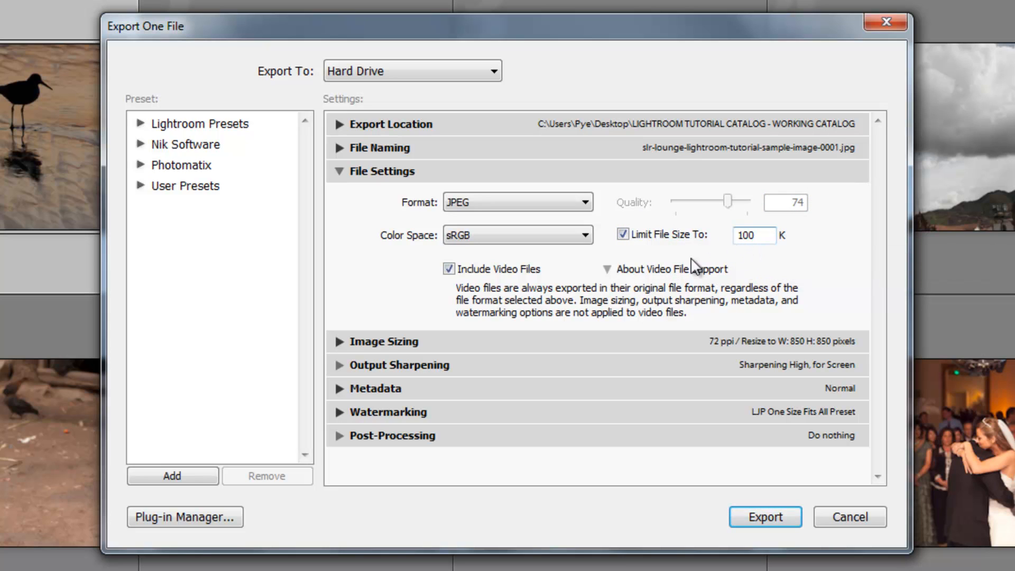
pyautogui.moveTo(852, 231)
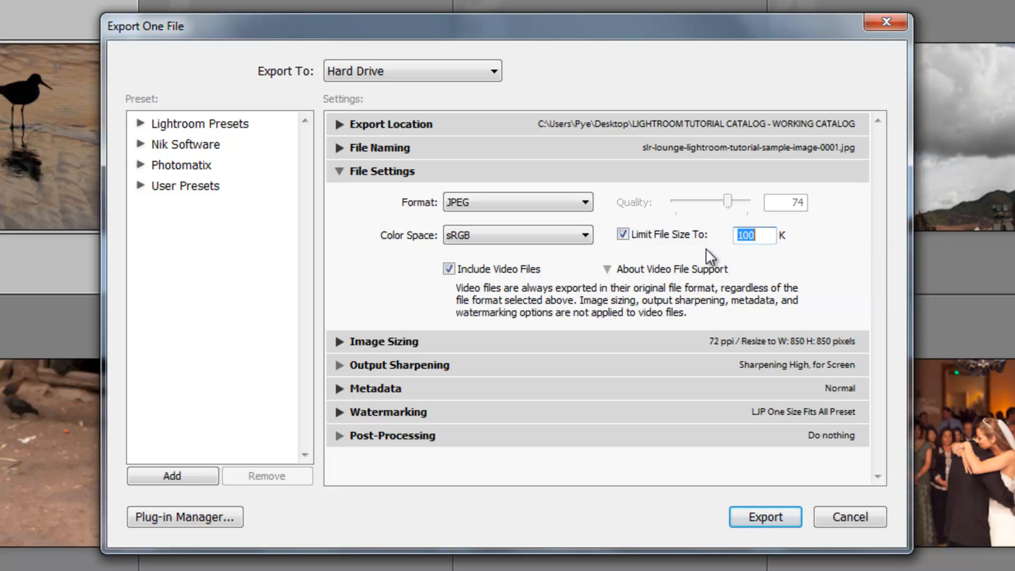
pyautogui.moveTo(783, 304)
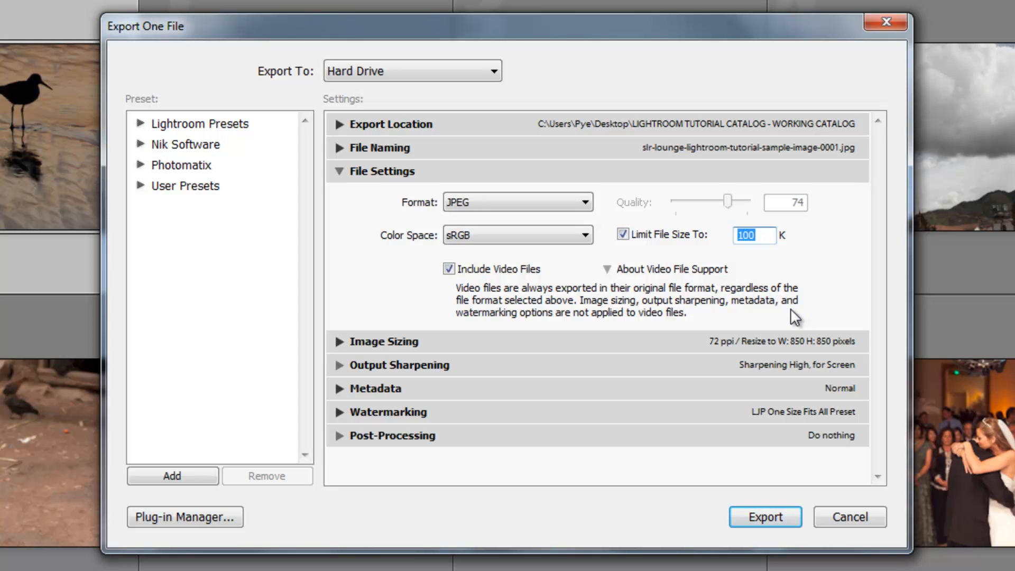
pyautogui.write('150')
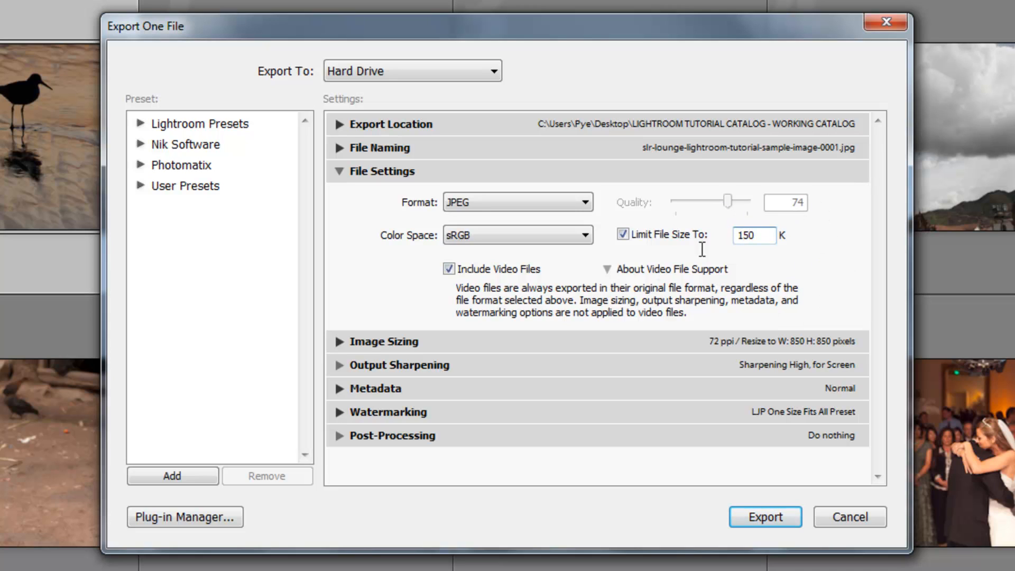
pyautogui.moveTo(772, 255)
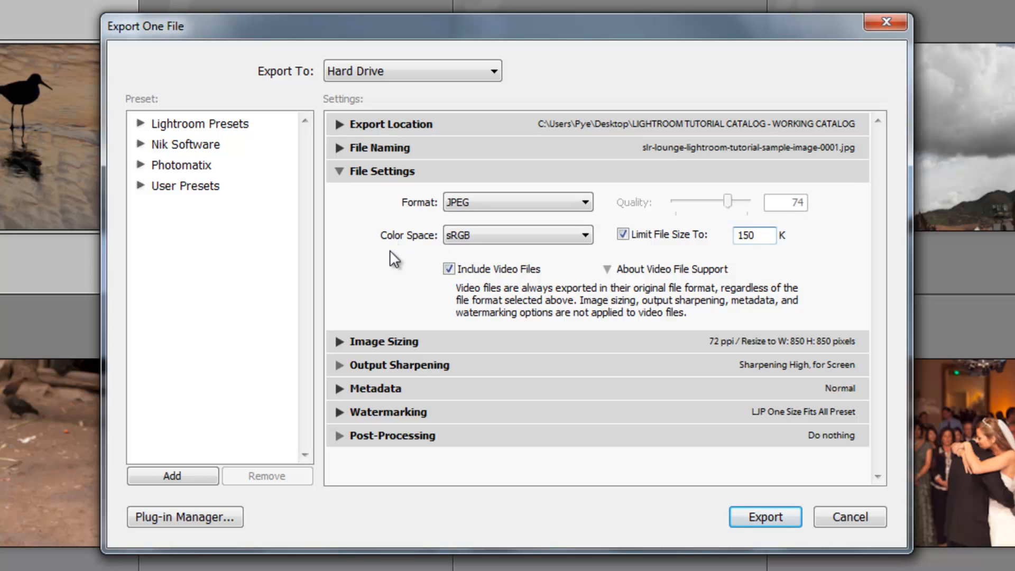
pyautogui.click(516, 235)
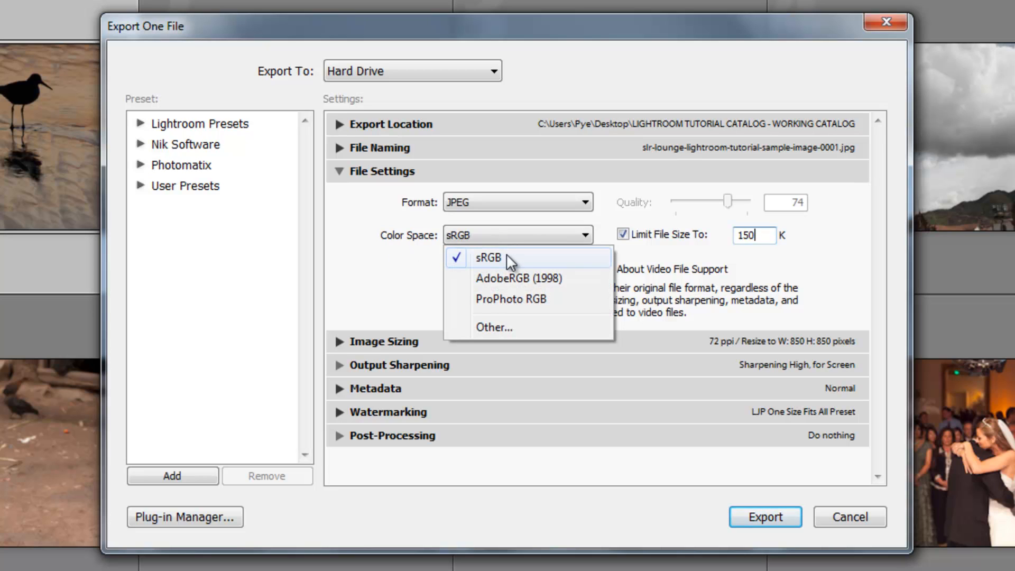
# - Confirm sRGB as Color Space, uncheck Include Video Files, and collapse File Settings
pyautogui.click(490, 257)
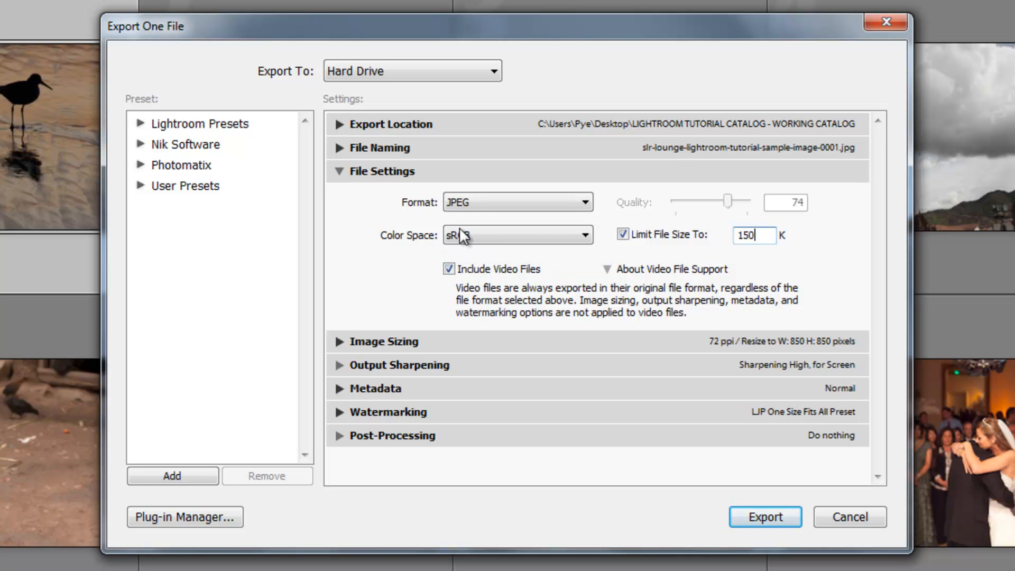
pyautogui.click(517, 234)
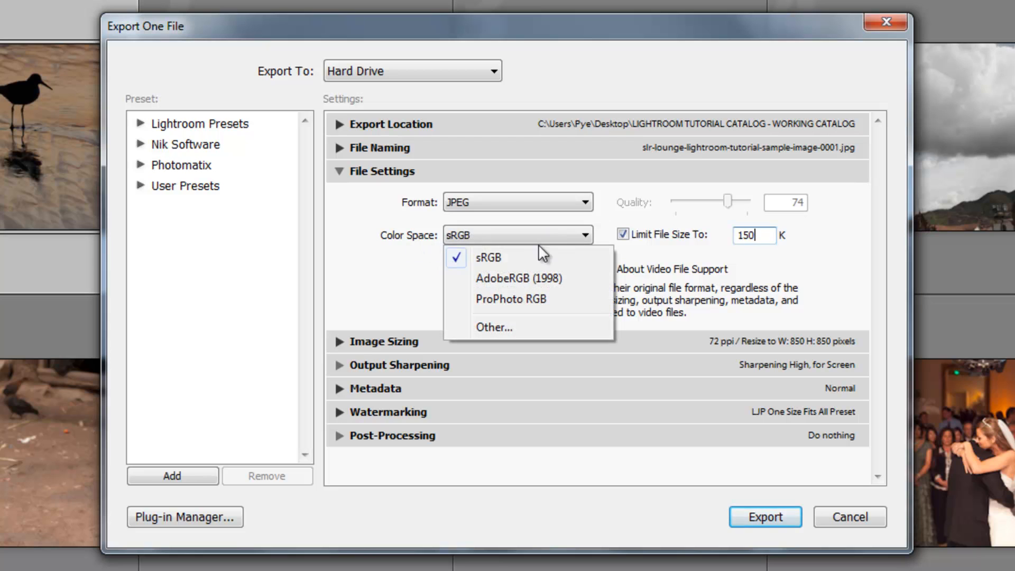
pyautogui.moveTo(504, 287)
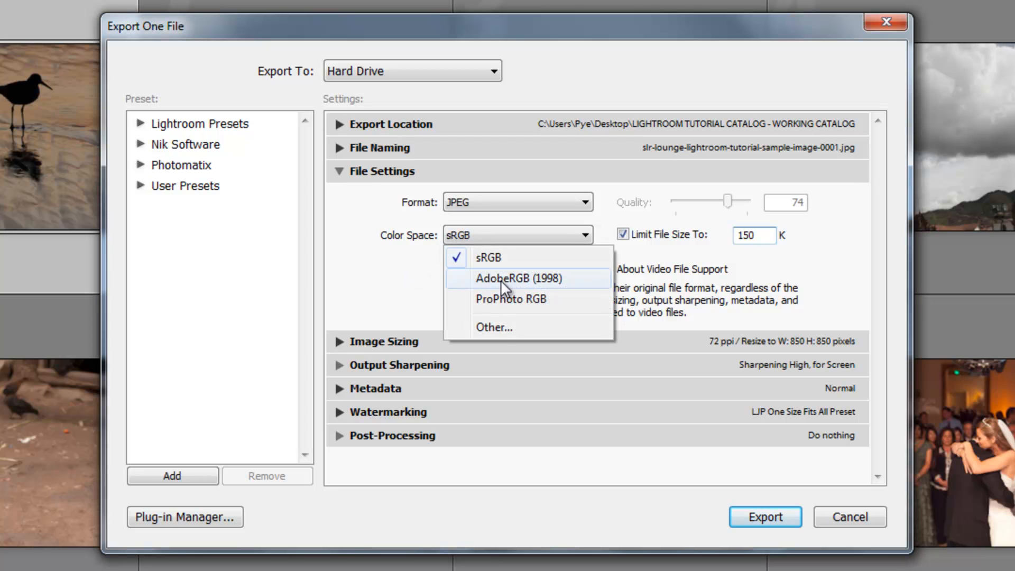
pyautogui.moveTo(495, 308)
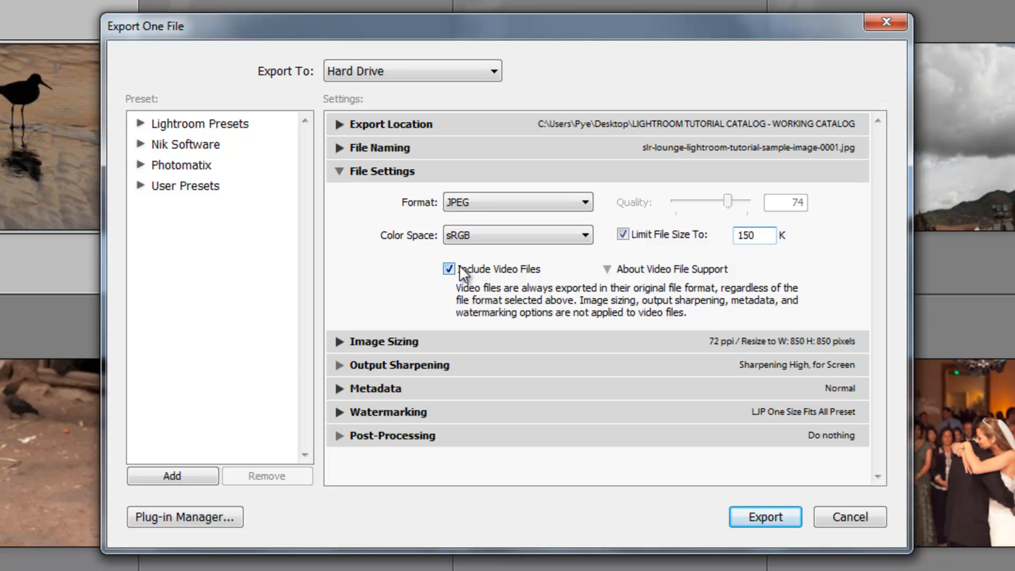
pyautogui.click(751, 235)
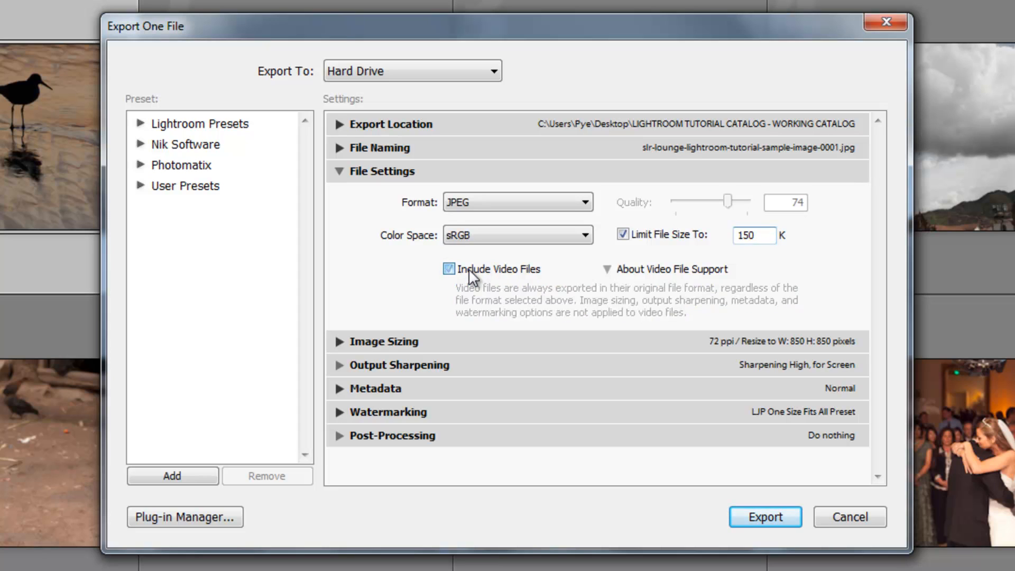
pyautogui.click(448, 268)
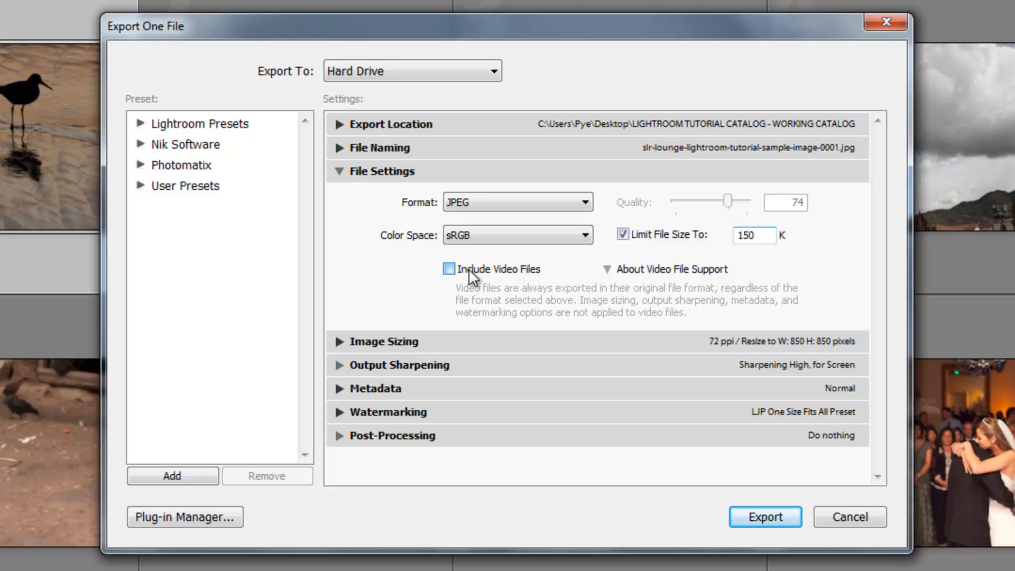
pyautogui.click(339, 171)
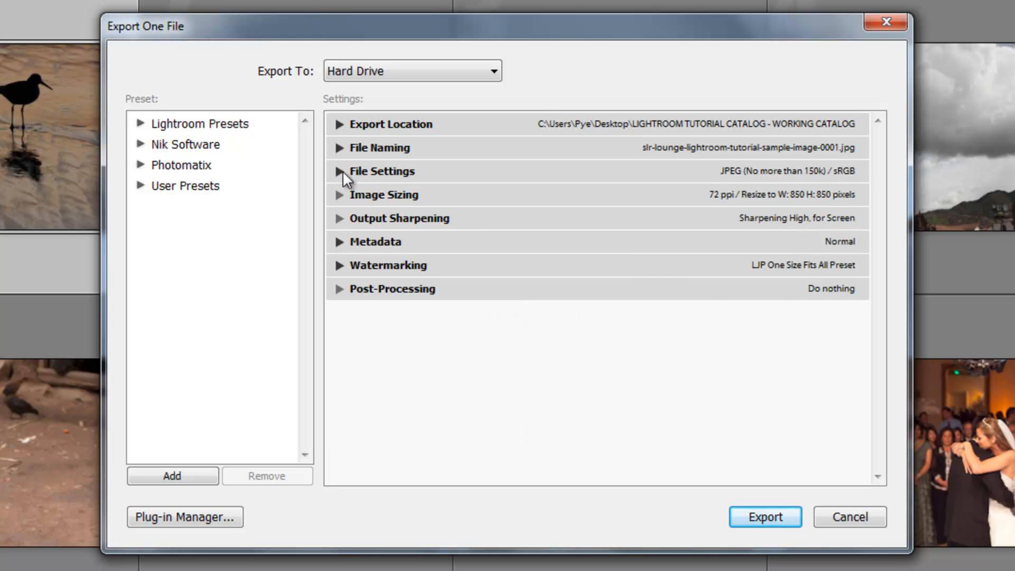
# - Expand Image Sizing, enter a 300 ppi resolution, and leave Resize to Fit on
pyautogui.click(340, 195)
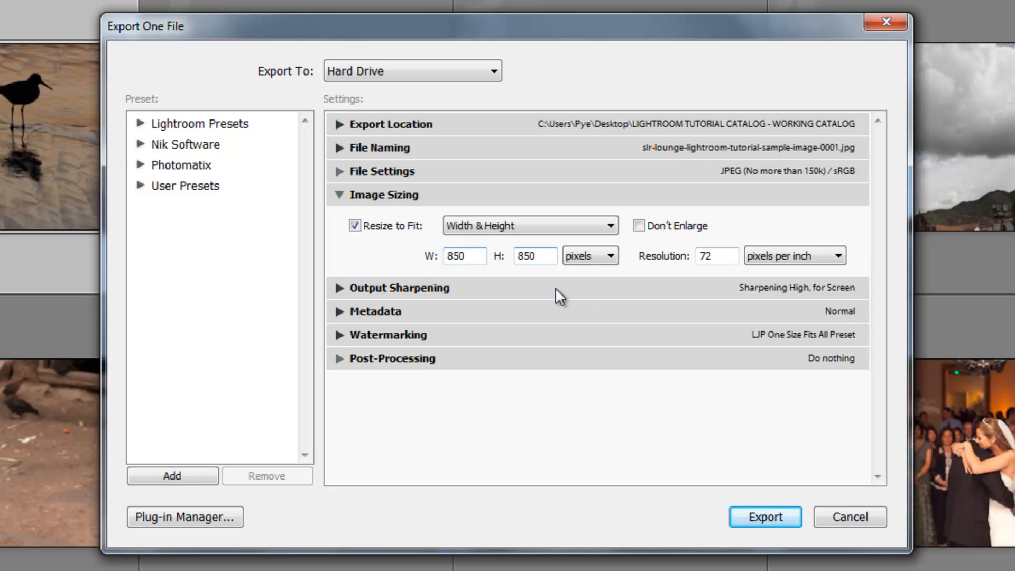
pyautogui.click(355, 225)
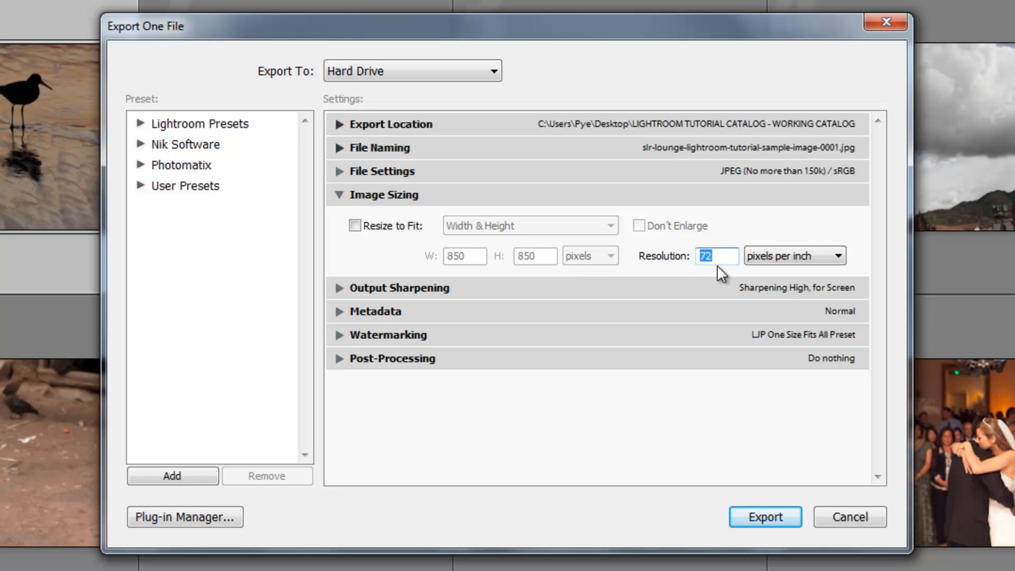
pyautogui.write('300')
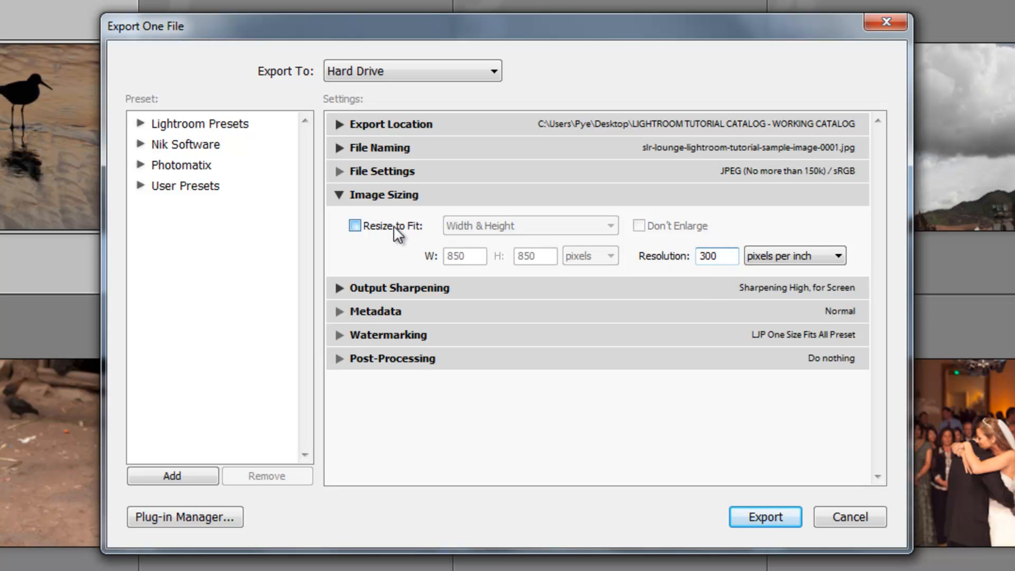
pyautogui.click(354, 225)
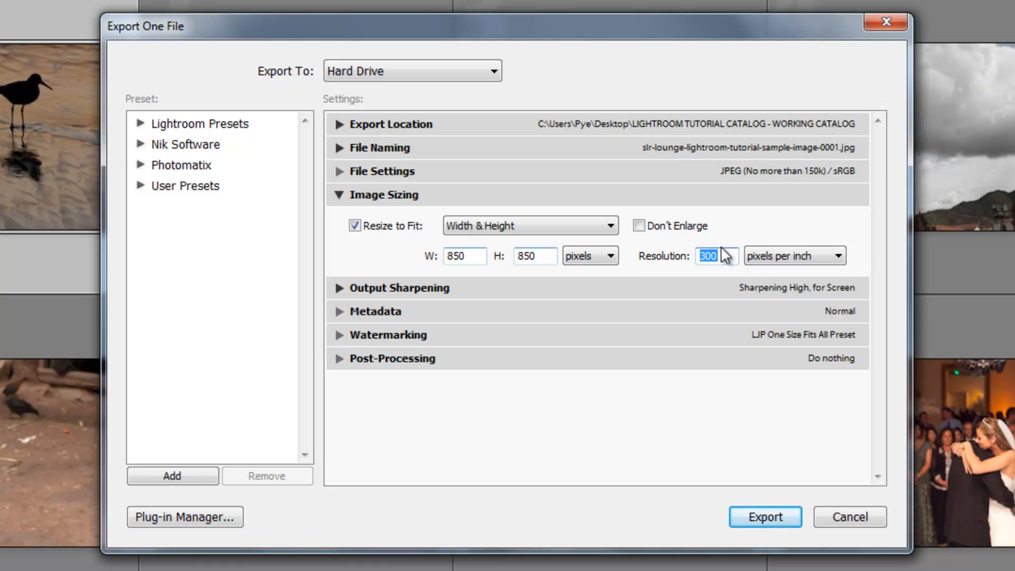
# - Set export resolution to 72 ppi and resize to fit 600 by 600 pixels
pyautogui.write('72')
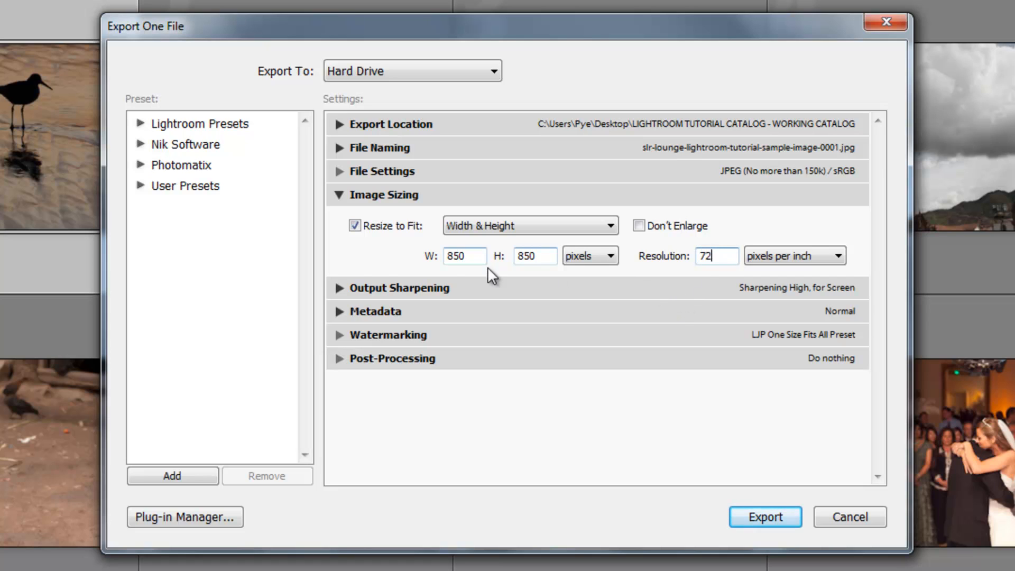
pyautogui.moveTo(499, 256)
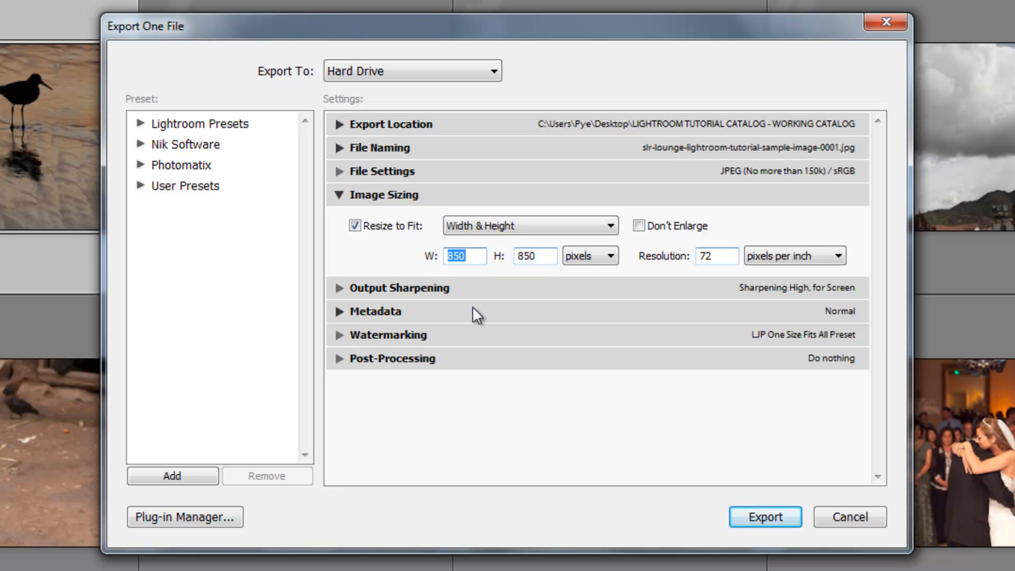
pyautogui.write('600')
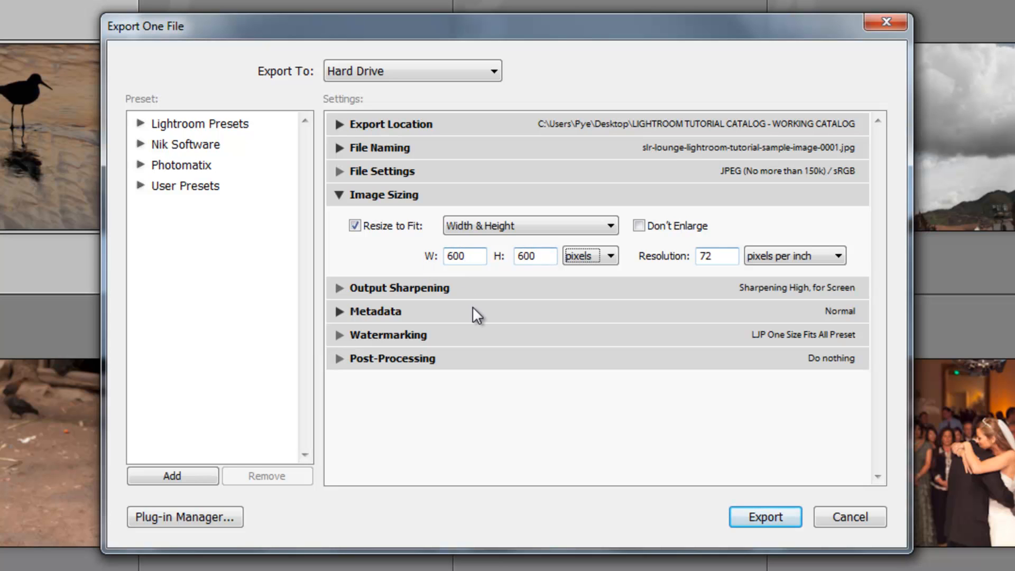
pyautogui.click(589, 256)
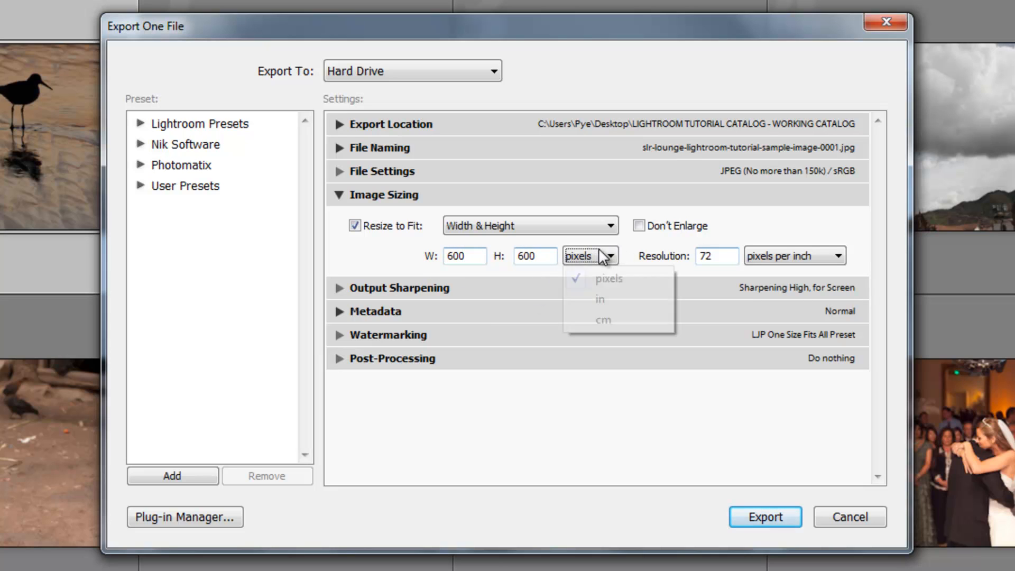
pyautogui.moveTo(599, 299)
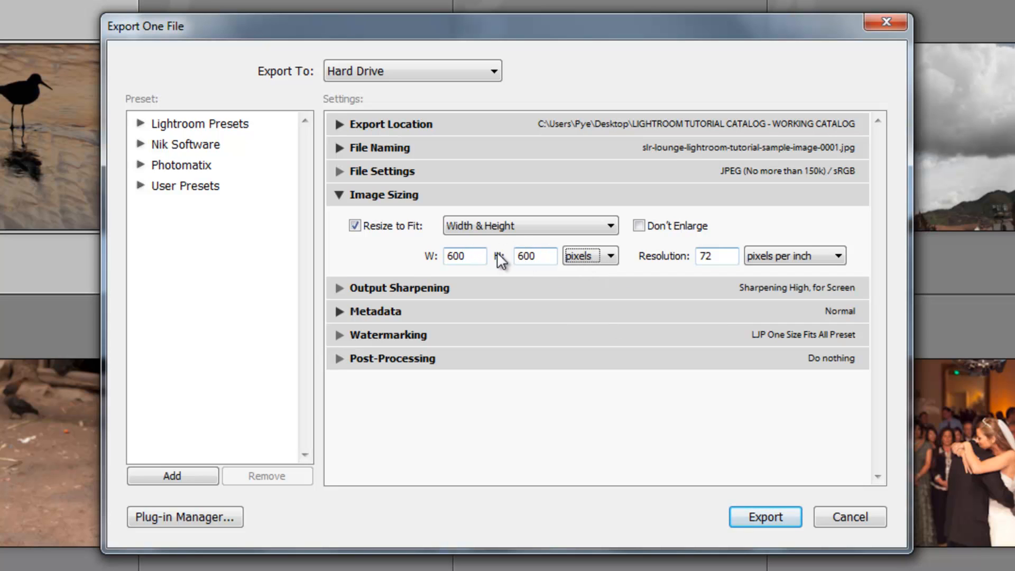
pyautogui.moveTo(507, 233)
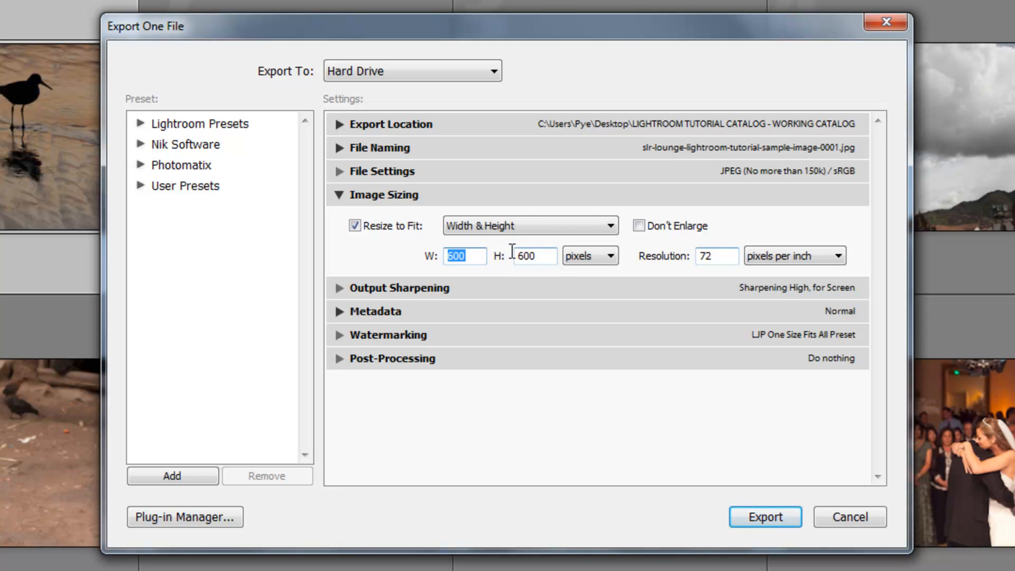
pyautogui.click(534, 255)
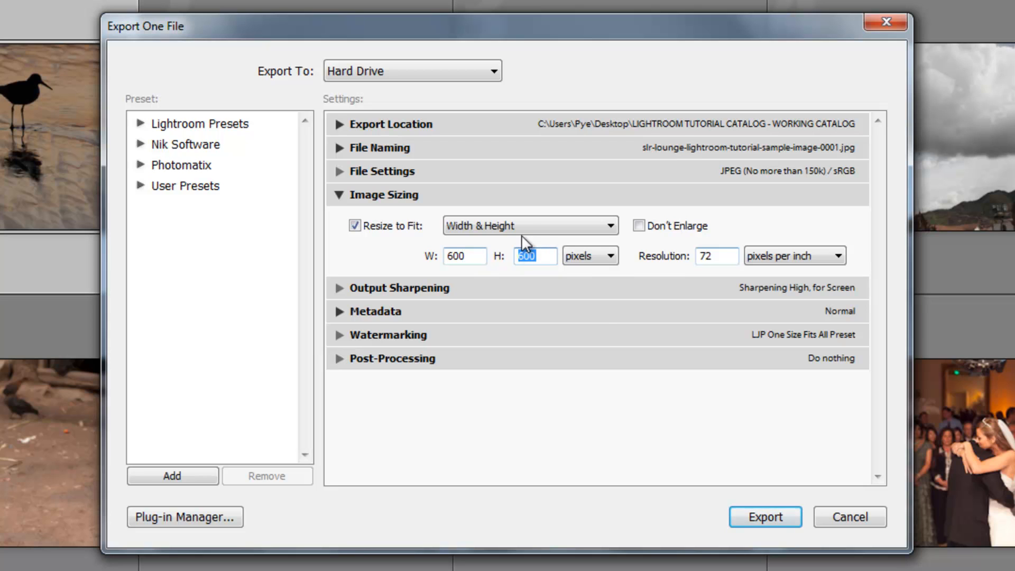
pyautogui.click(528, 225)
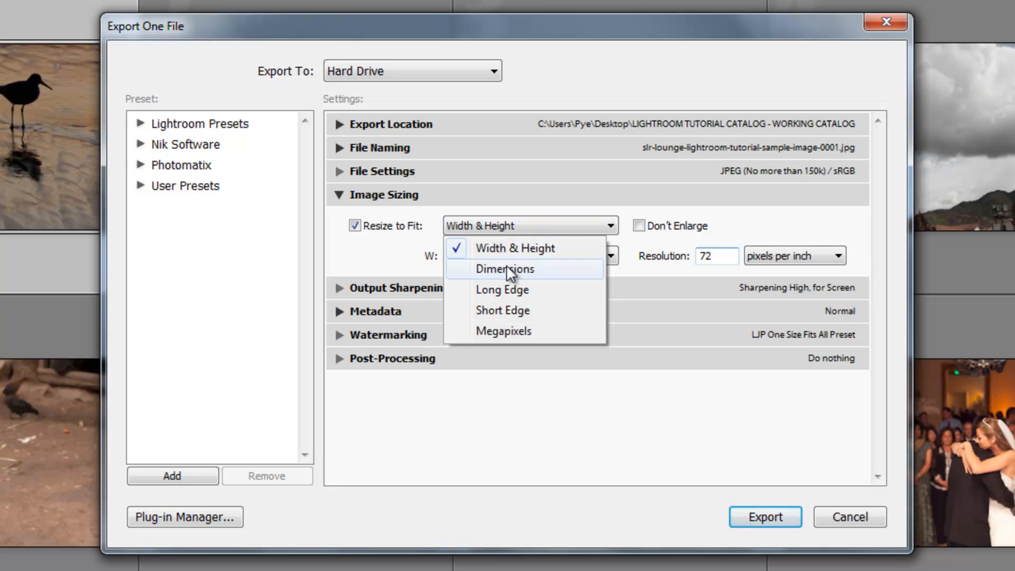
# - Try Long Edge fitting, then turn Resize to Fit off and back on
pyautogui.click(501, 289)
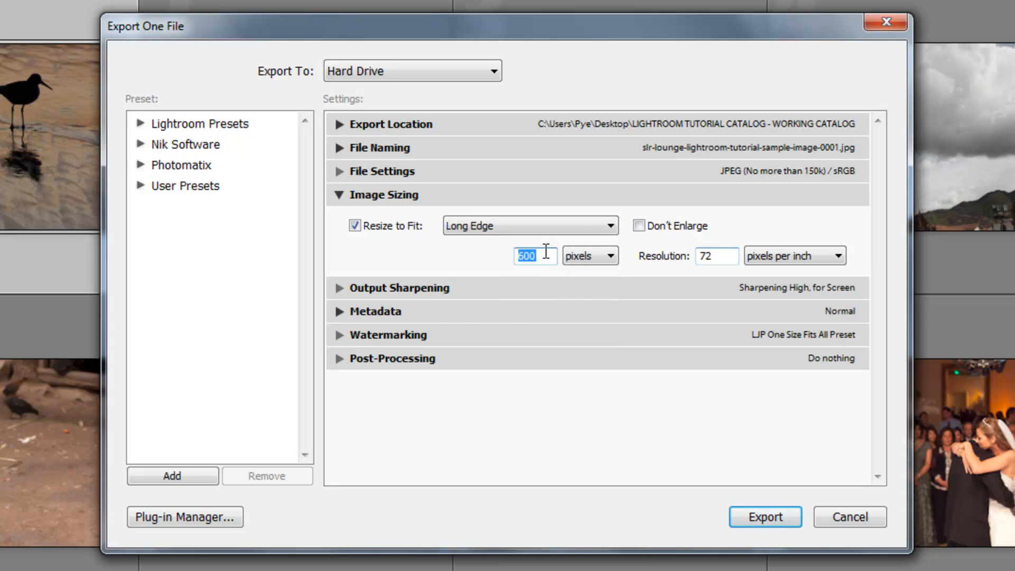
pyautogui.click(530, 225)
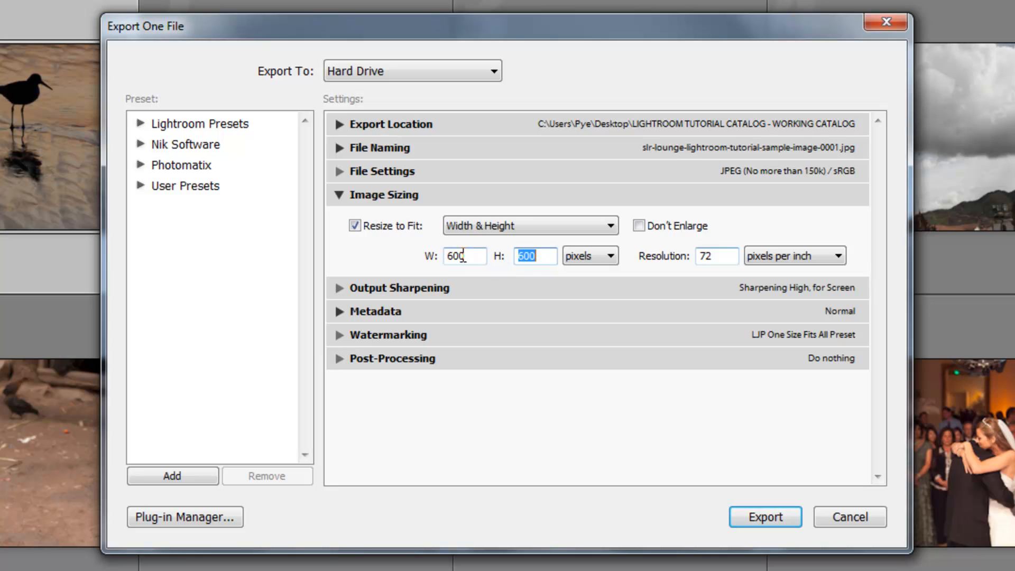
pyautogui.click(528, 225)
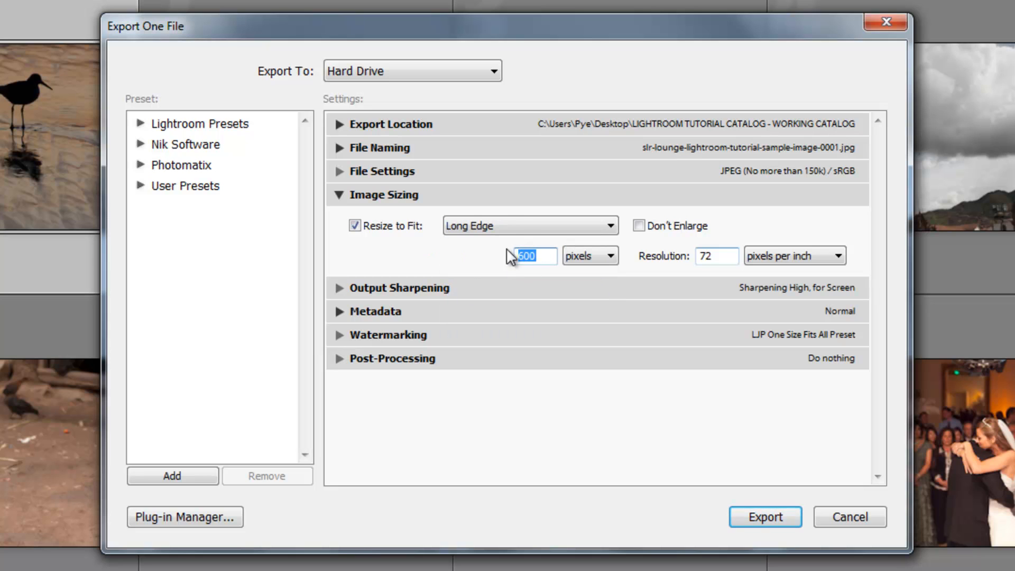
pyautogui.click(529, 225)
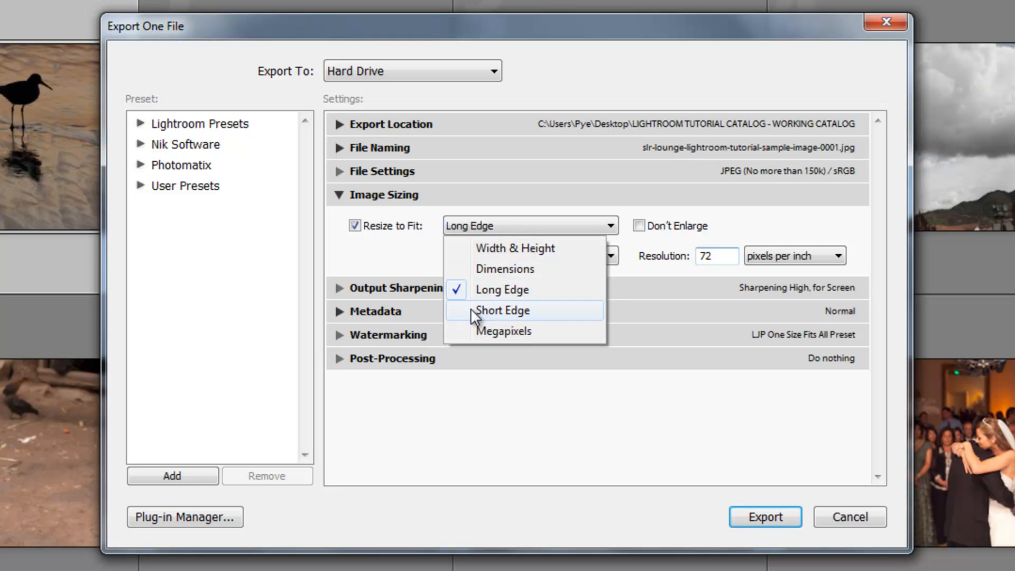
pyautogui.moveTo(414, 292)
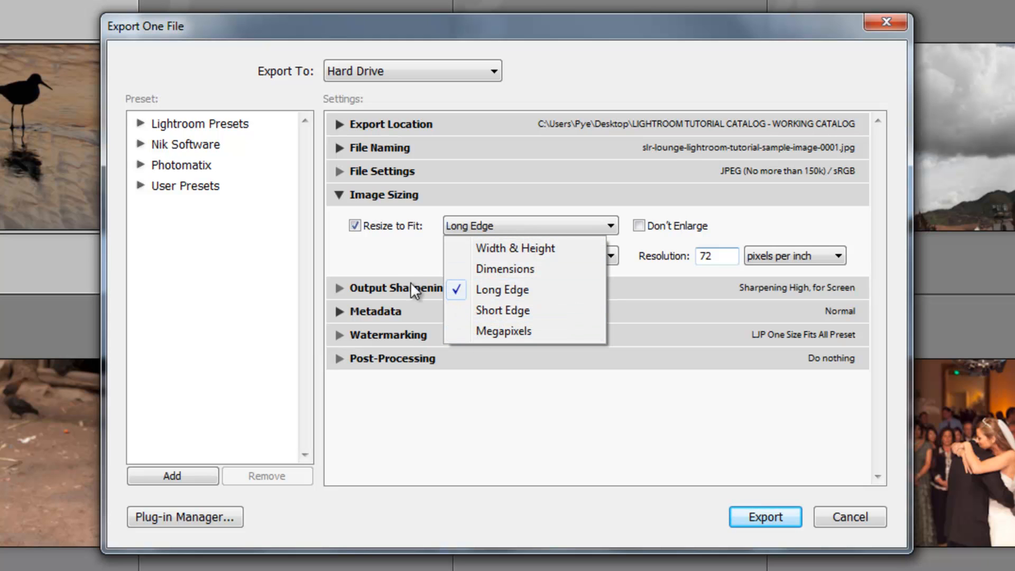
pyautogui.click(354, 225)
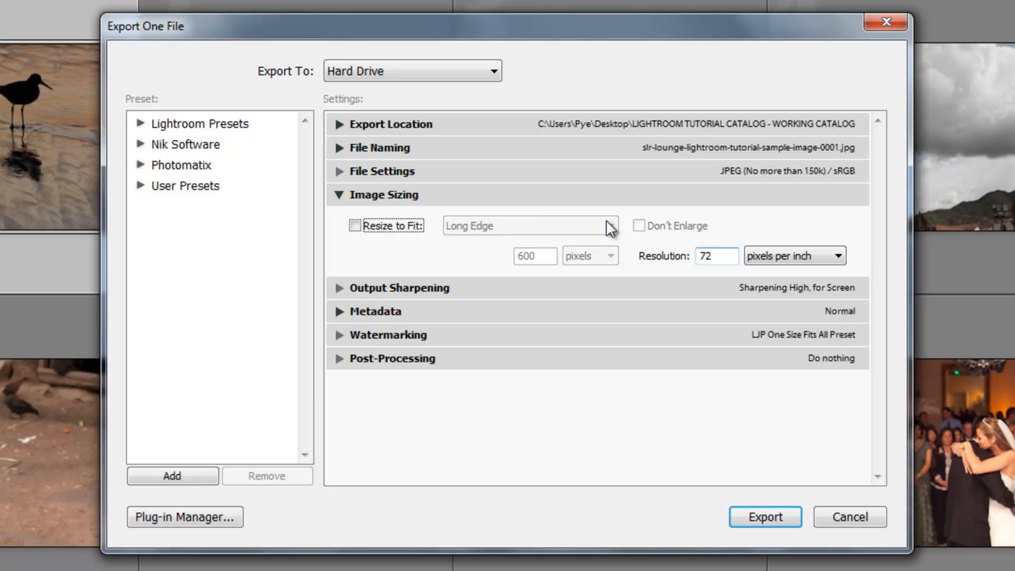
pyautogui.click(355, 224)
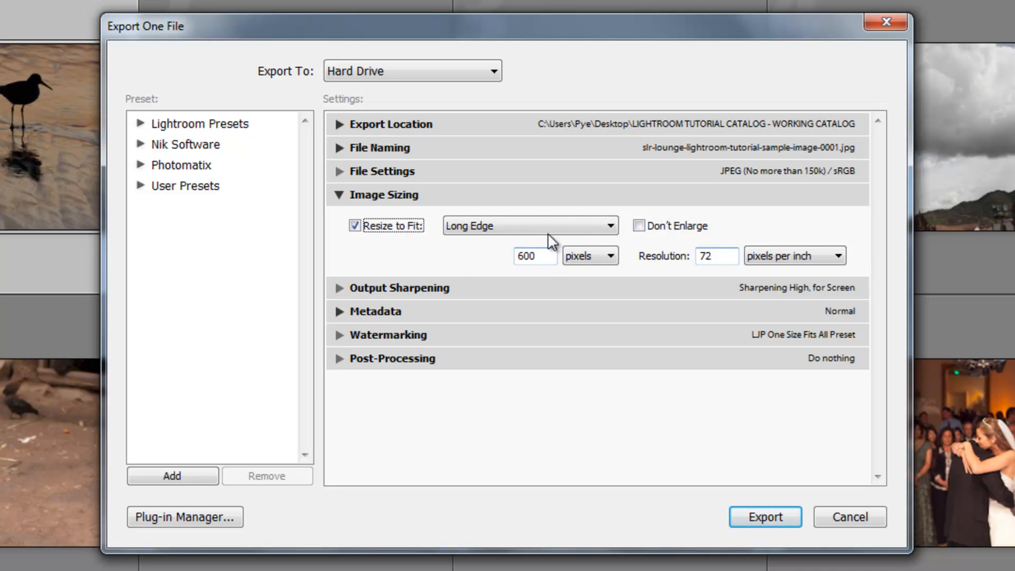
# - Enable Don't Enlarge, fit Width & Height at 12.000 by 12.000 inches, collapse Image Sizing
pyautogui.click(638, 225)
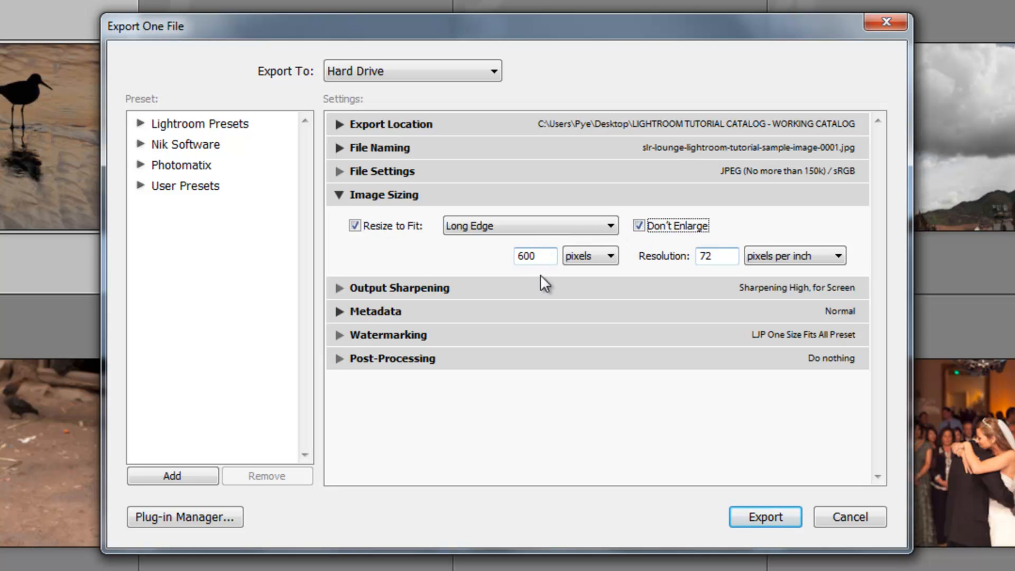
pyautogui.click(528, 225)
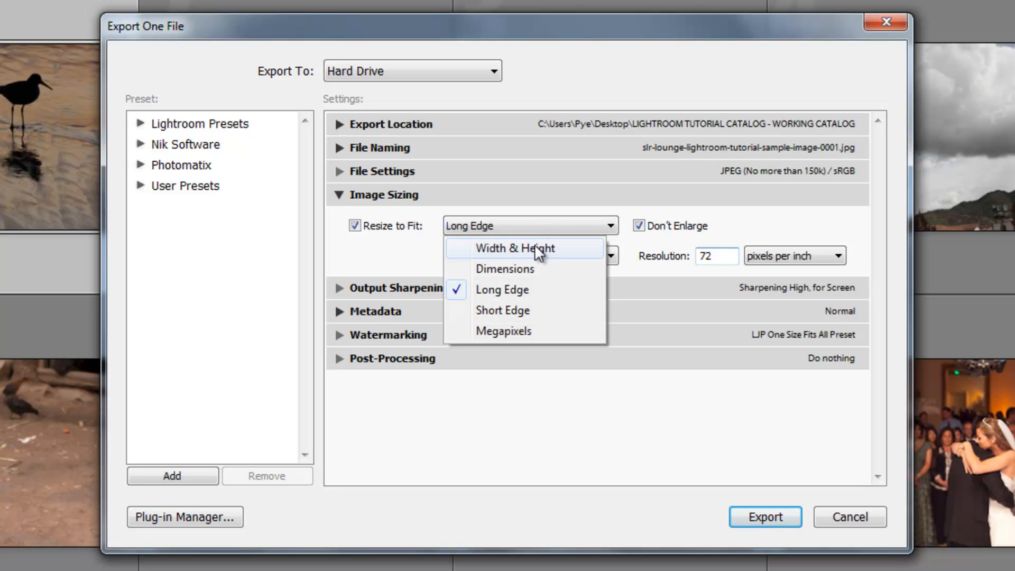
pyautogui.click(515, 248)
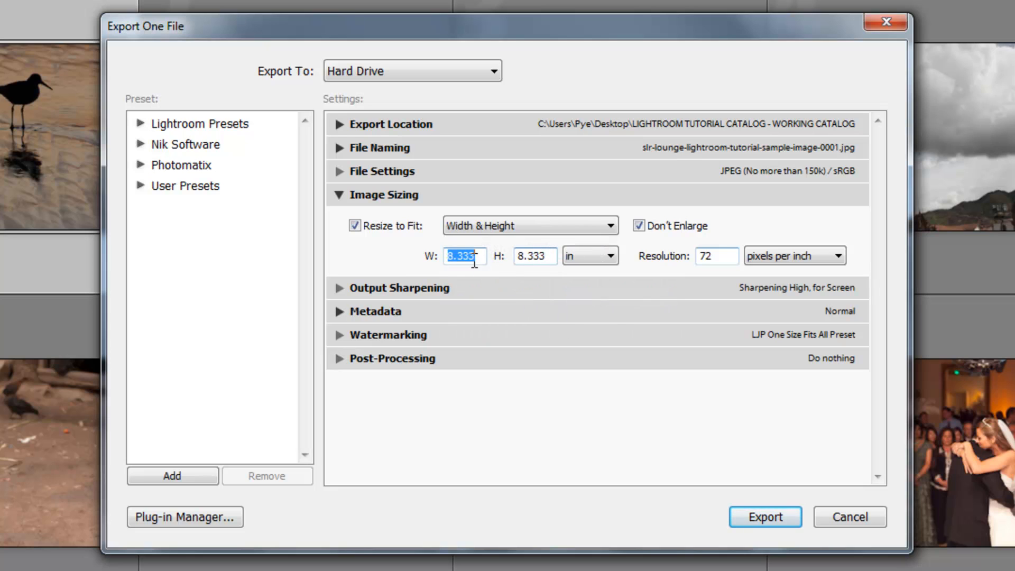
pyautogui.write('12.000')
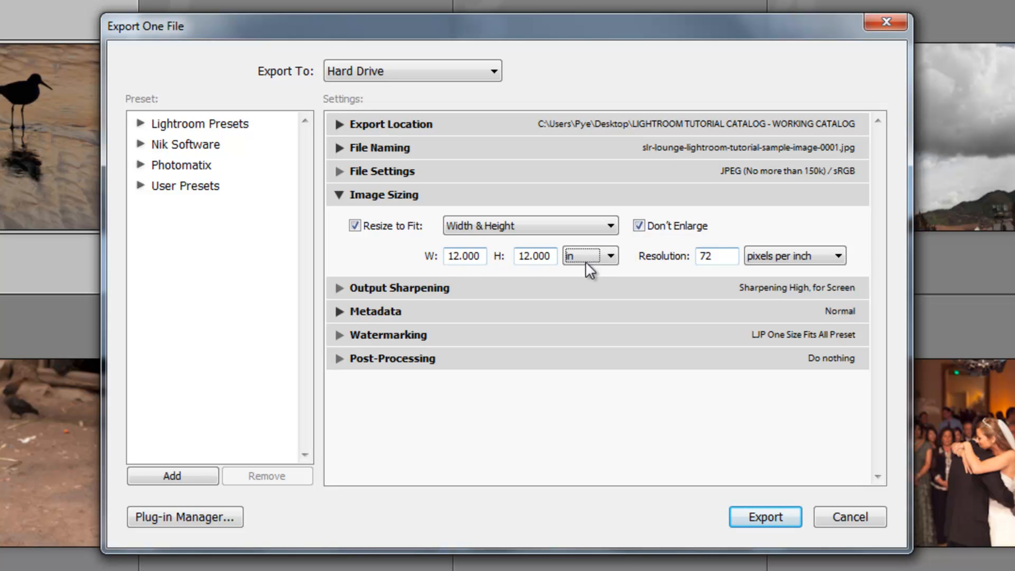
pyautogui.click(340, 195)
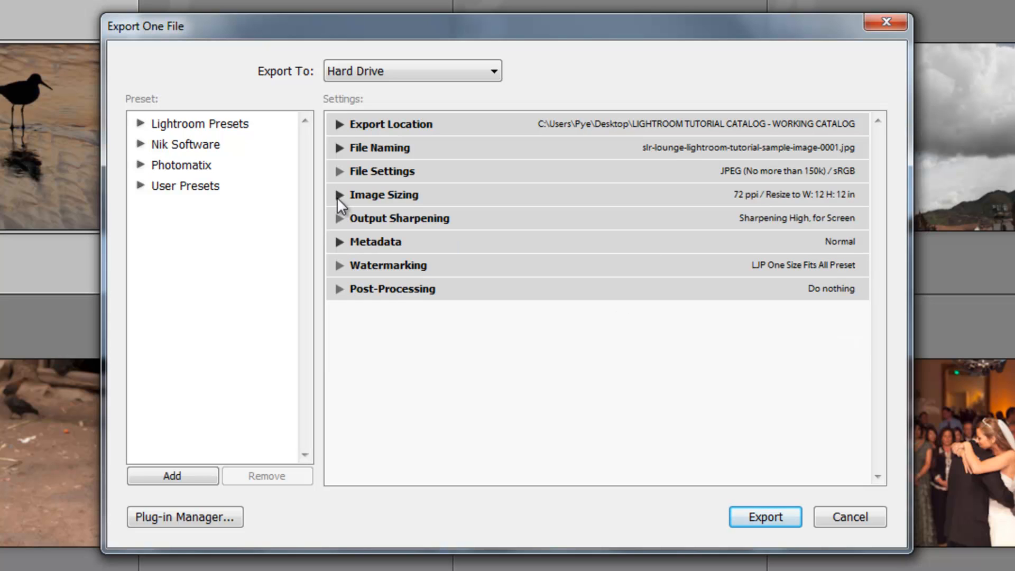
# - Set Output Sharpening to Matte Paper, with Amount changing to Low
pyautogui.click(339, 219)
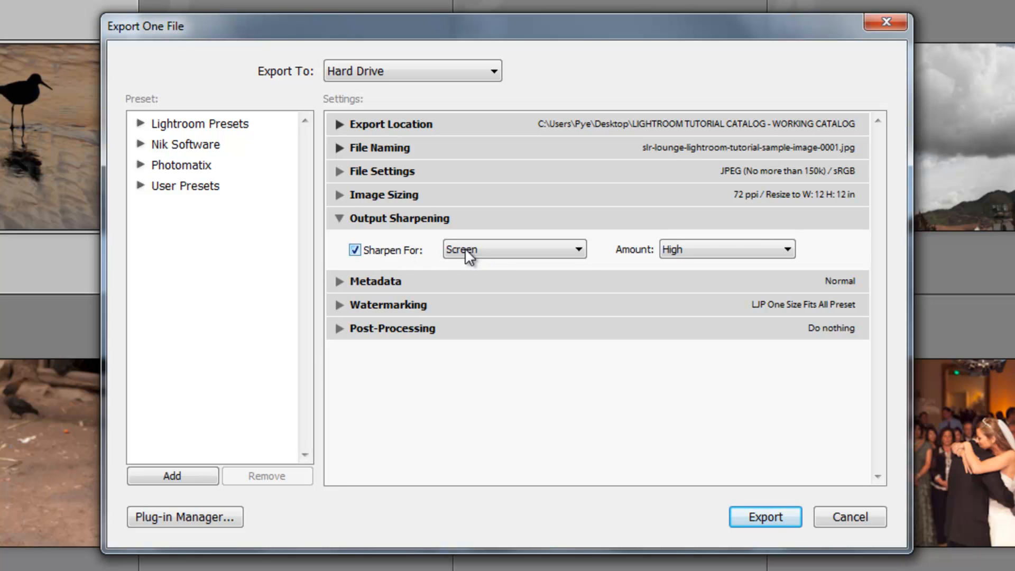
pyautogui.click(514, 249)
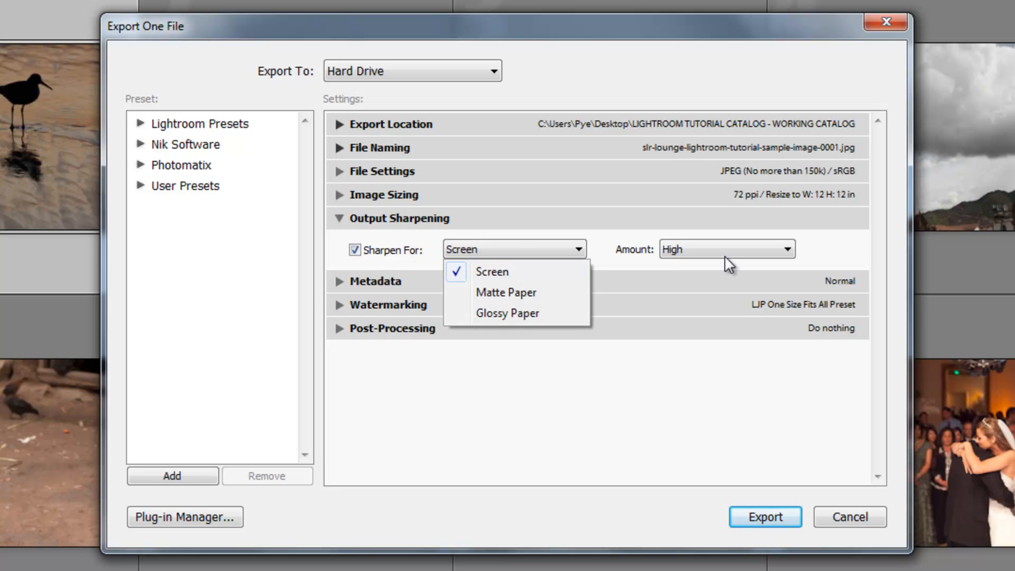
pyautogui.click(506, 292)
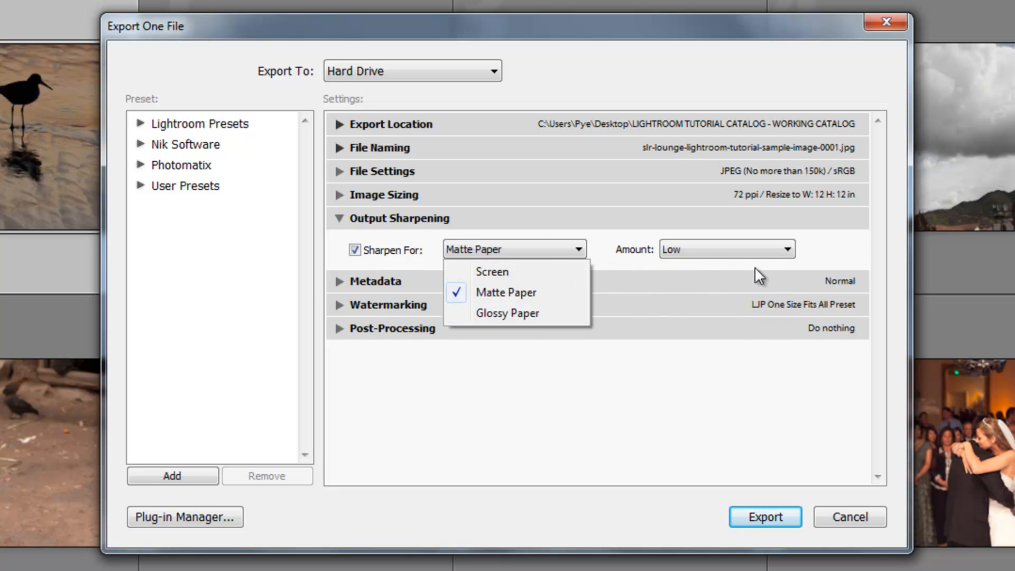
pyautogui.click(505, 292)
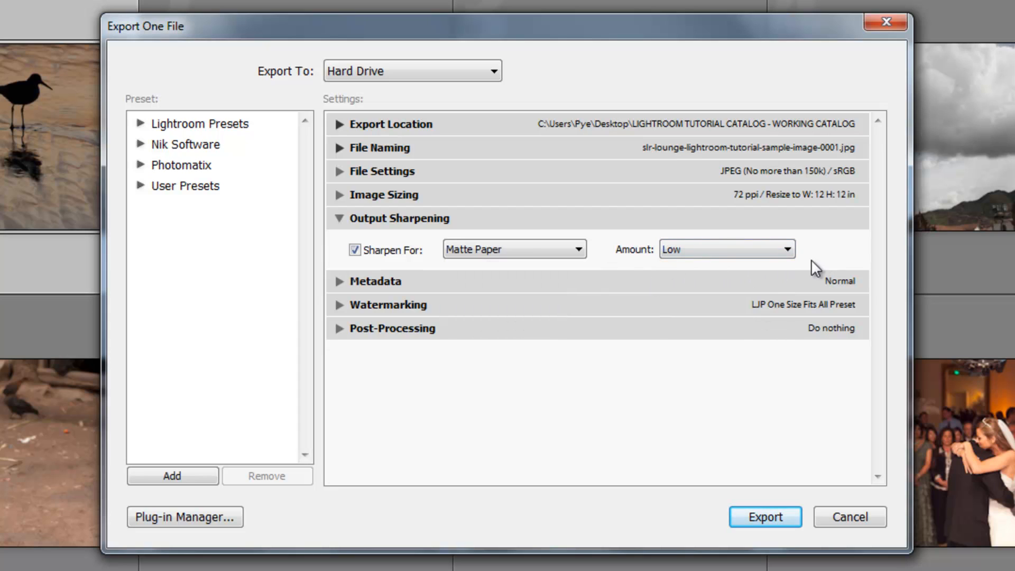
pyautogui.moveTo(776, 274)
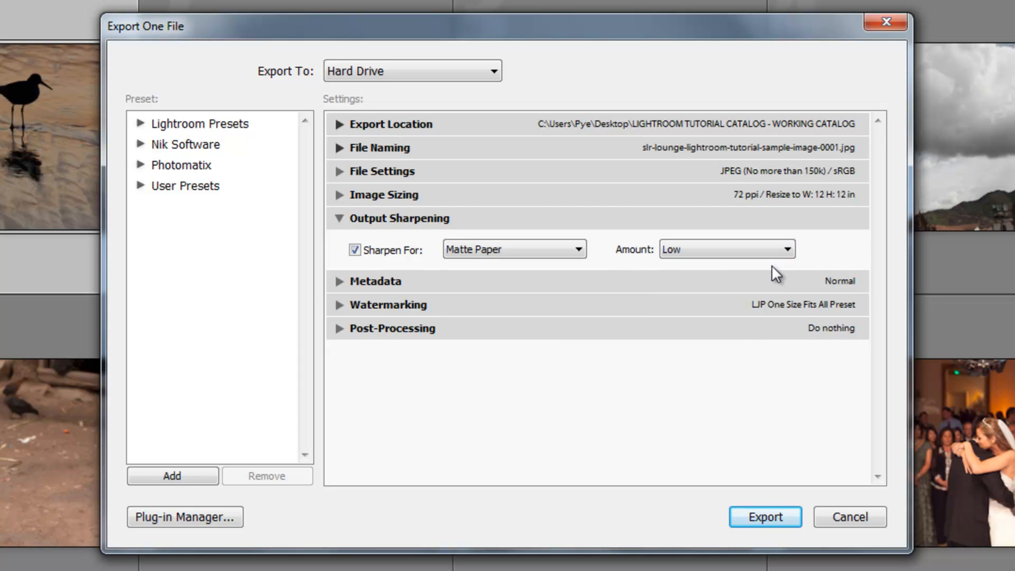
pyautogui.moveTo(692, 275)
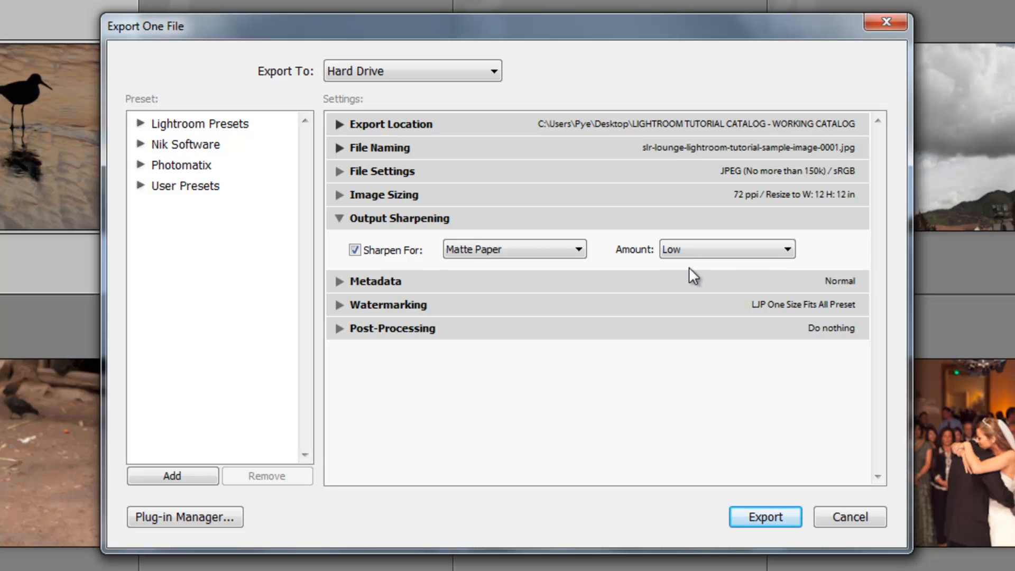
pyautogui.moveTo(546, 251)
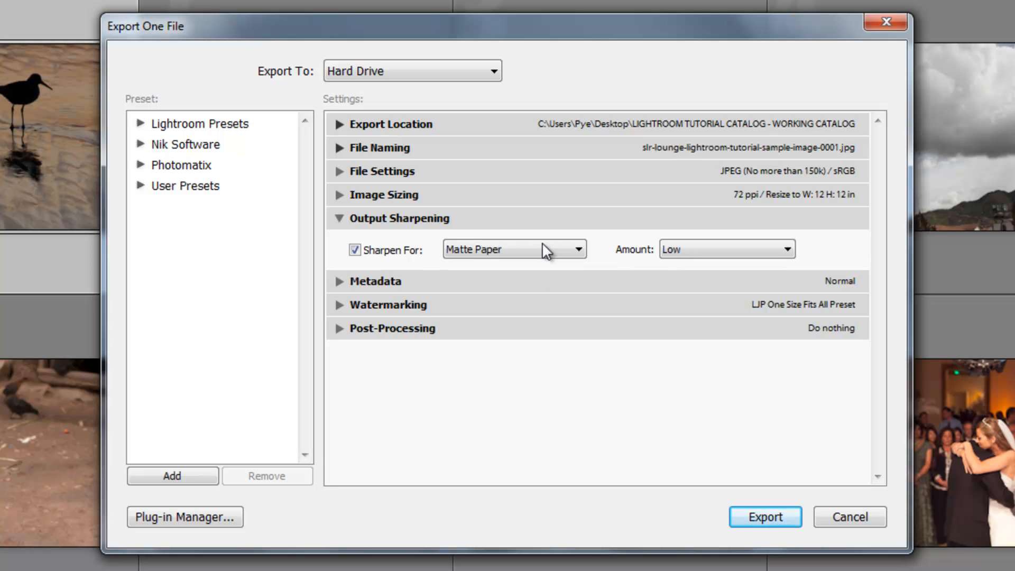
pyautogui.moveTo(502, 256)
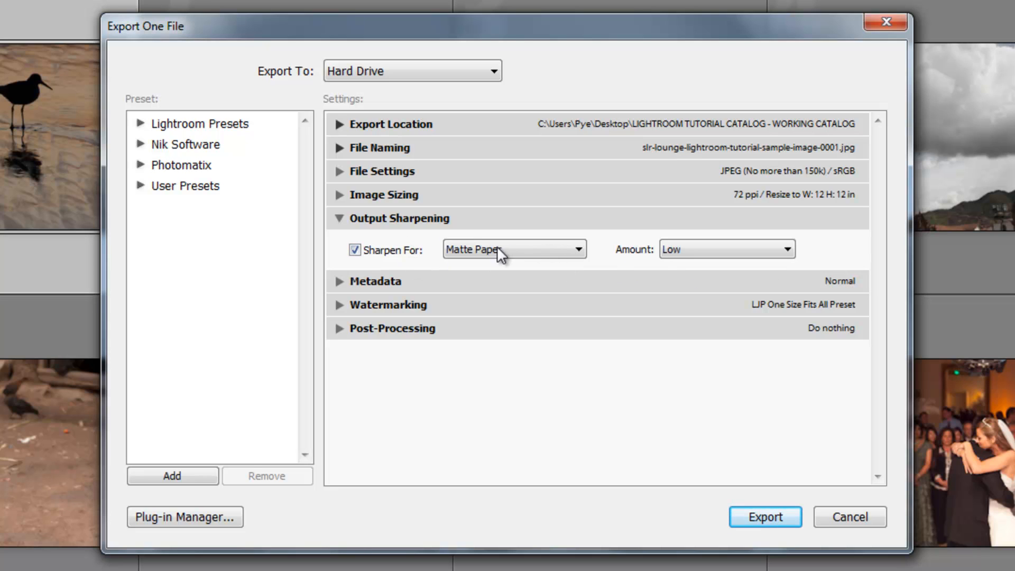
pyautogui.click(513, 249)
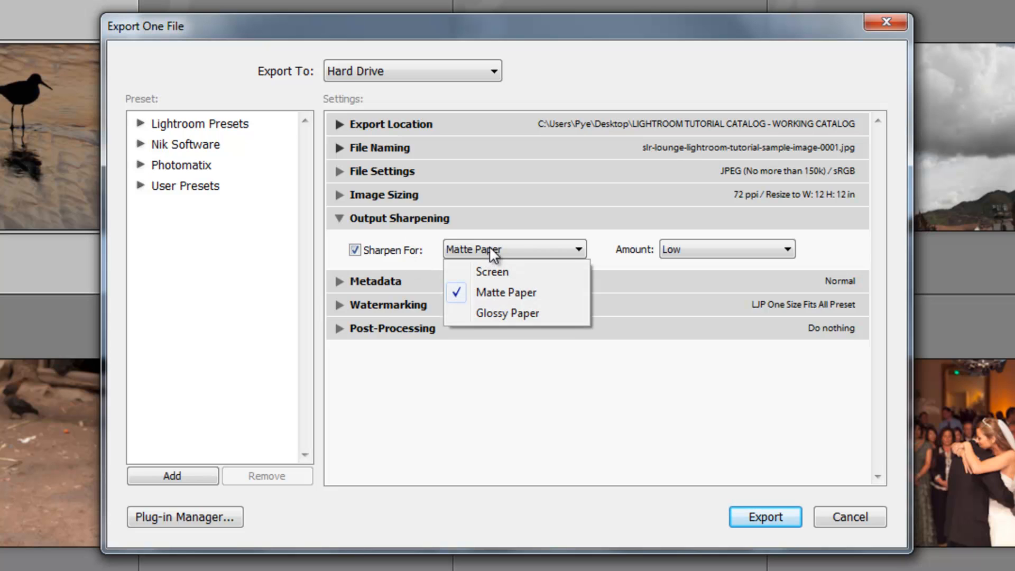
pyautogui.moveTo(534, 251)
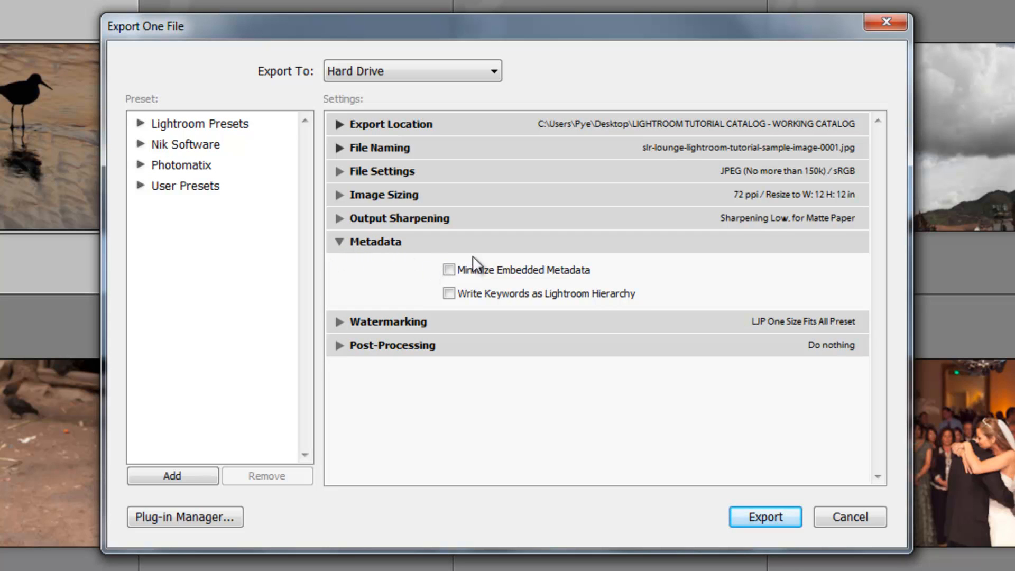
pyautogui.moveTo(451, 281)
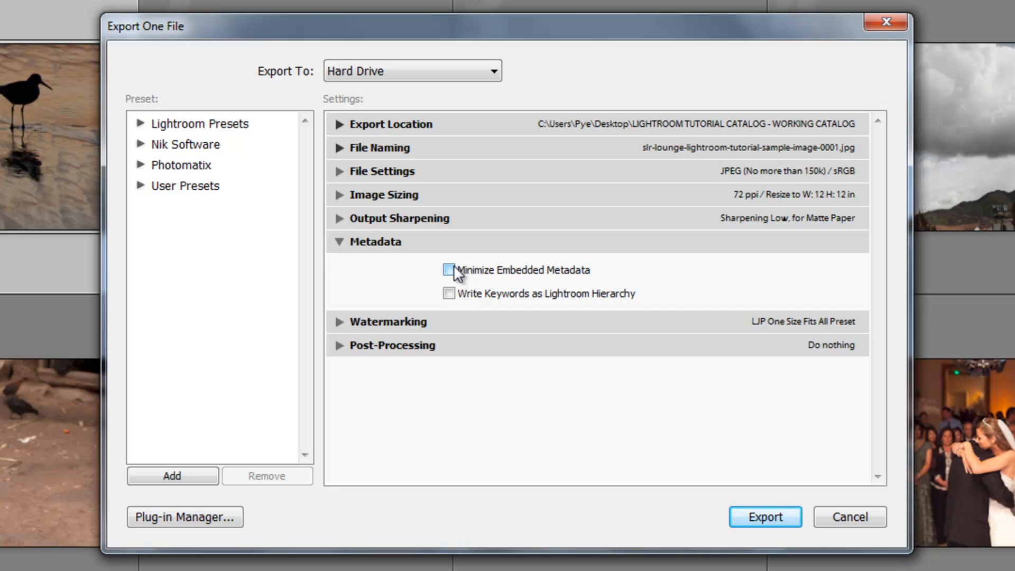
# - Toggle Minimize Embedded Metadata and Write Keywords as Lightroom Hierarchy on, then off
pyautogui.click(449, 270)
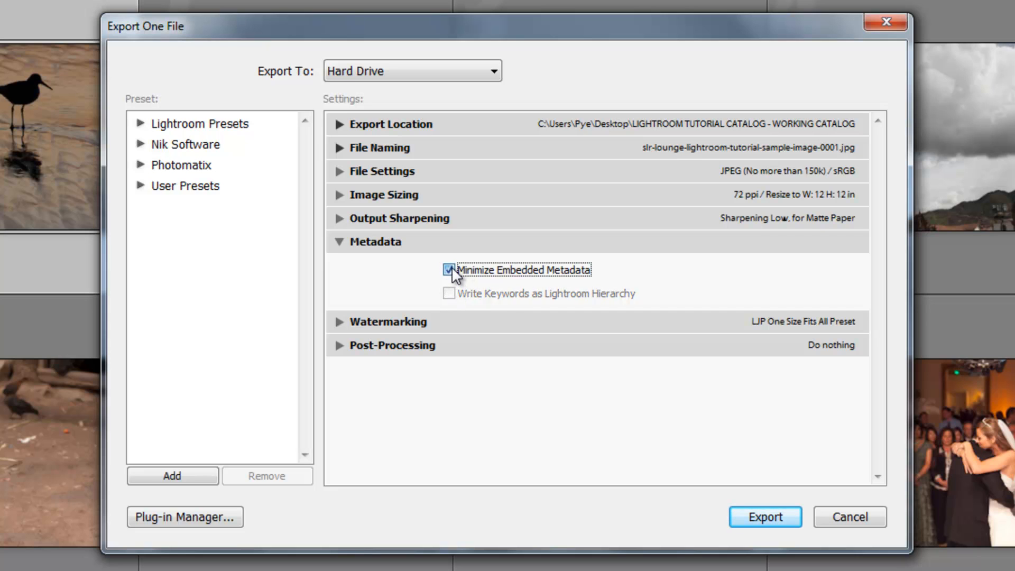
pyautogui.click(449, 270)
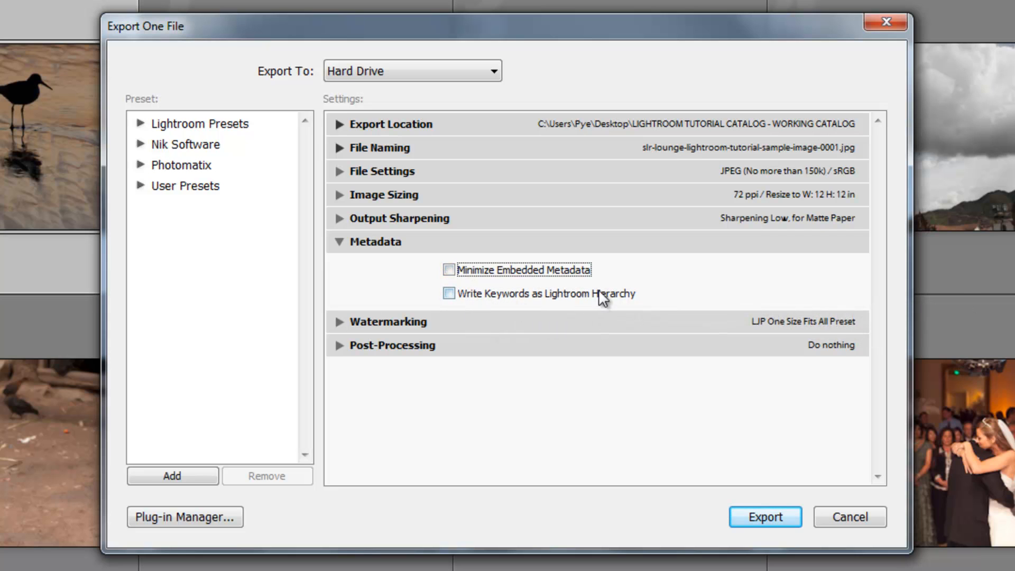
pyautogui.moveTo(659, 297)
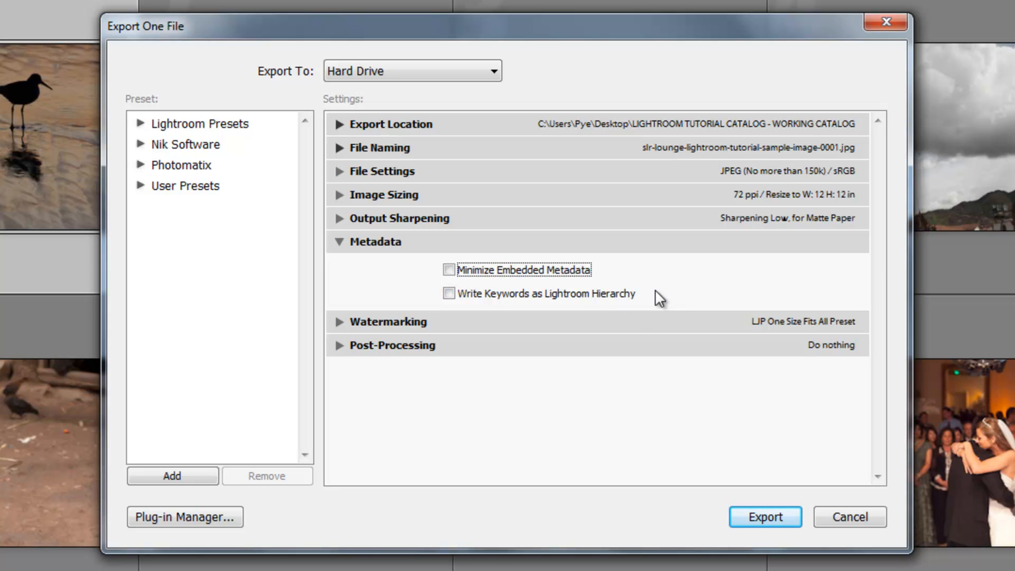
pyautogui.moveTo(679, 329)
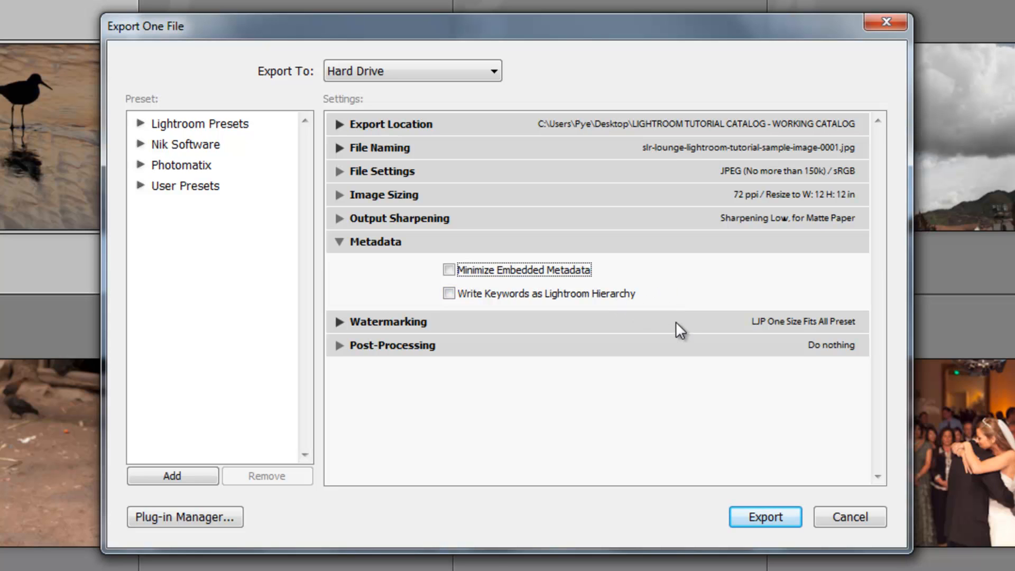
pyautogui.moveTo(470, 297)
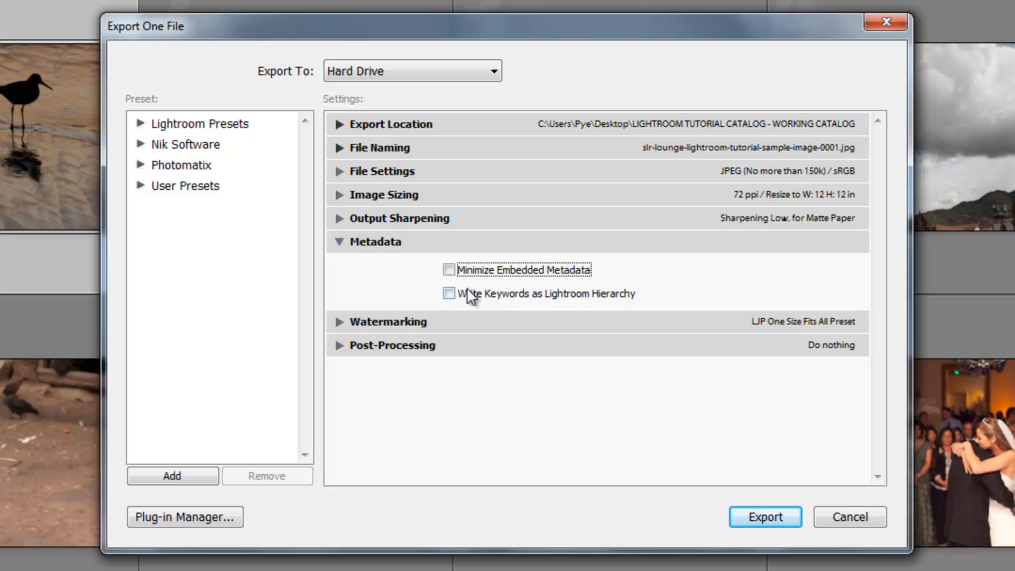
pyautogui.click(449, 293)
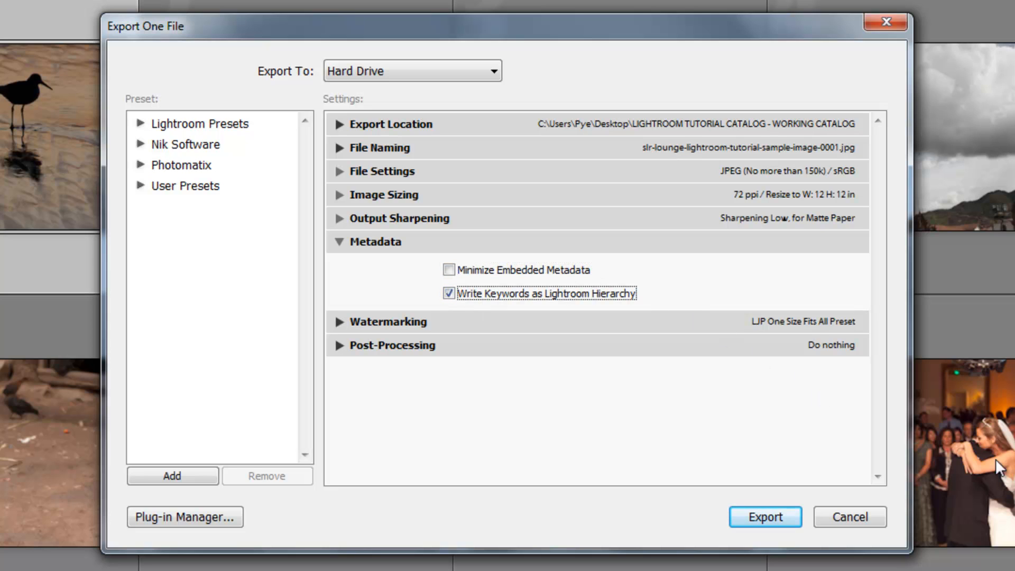
pyautogui.moveTo(850, 517)
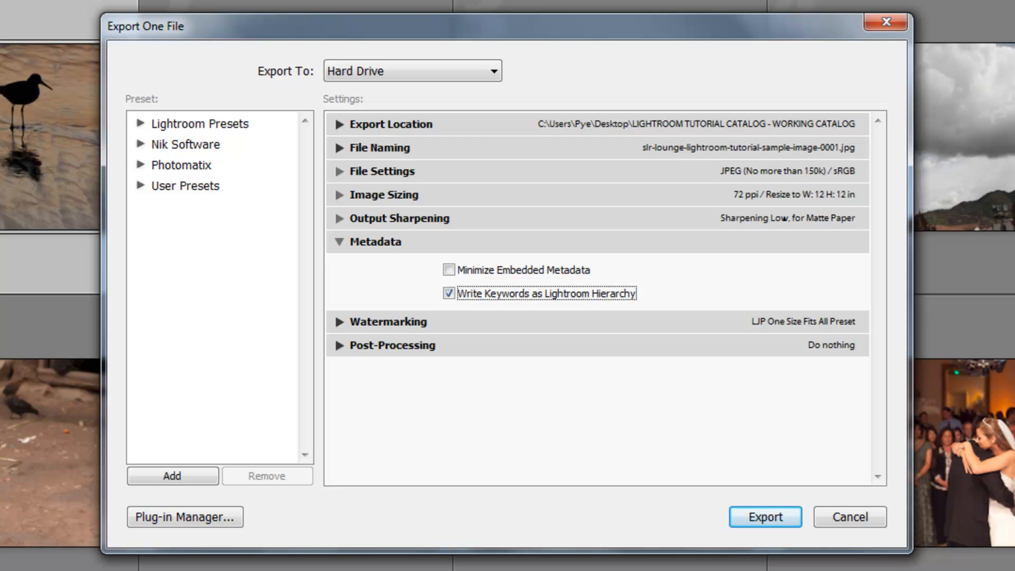
pyautogui.moveTo(484, 316)
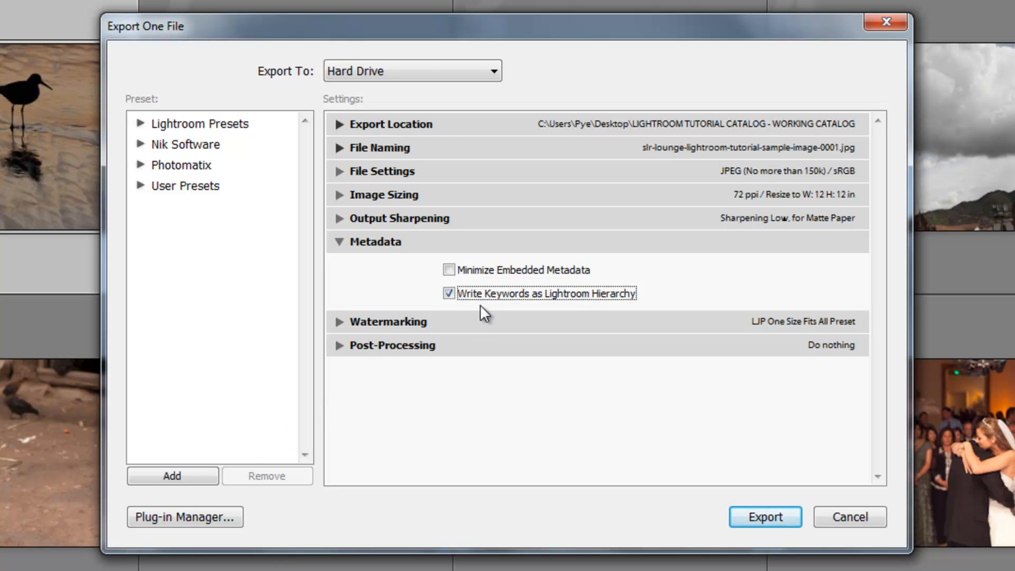
pyautogui.moveTo(424, 286)
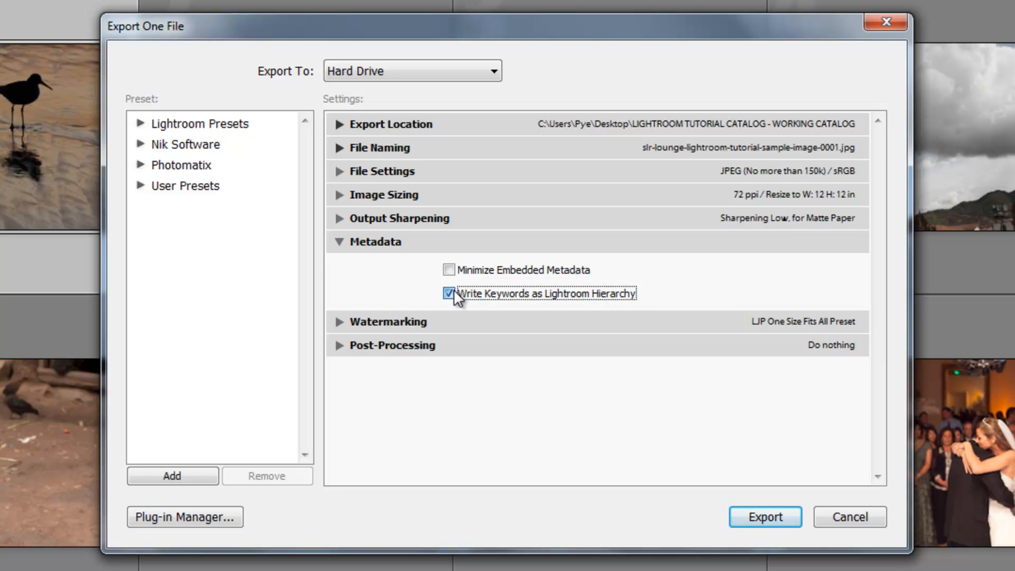
pyautogui.click(448, 292)
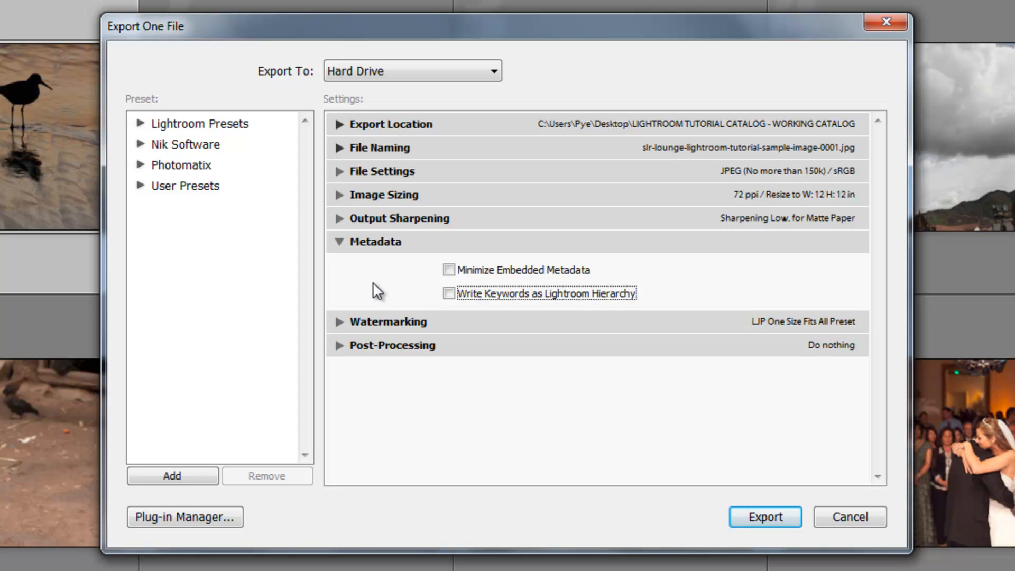
pyautogui.moveTo(365, 292)
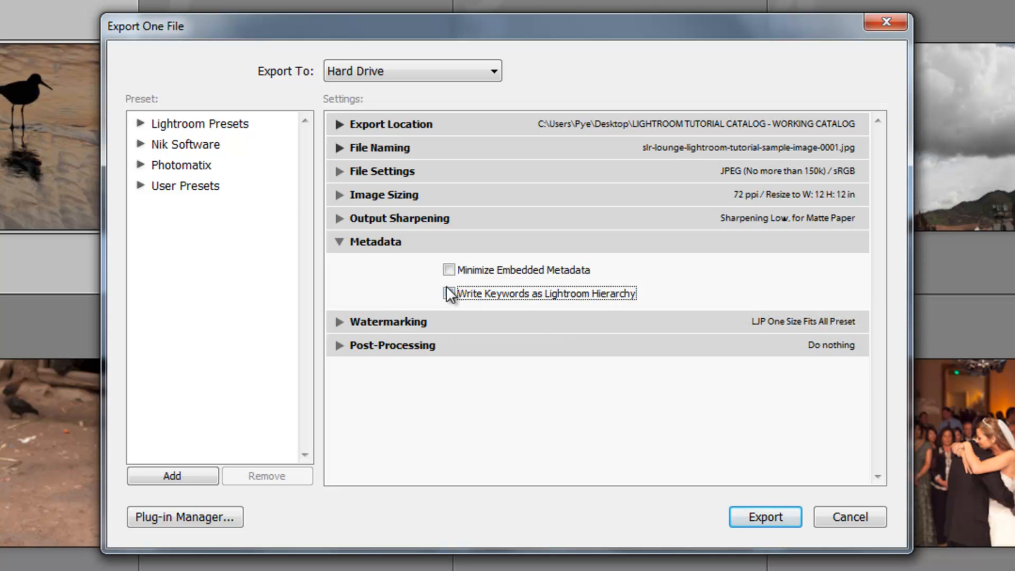
pyautogui.moveTo(401, 312)
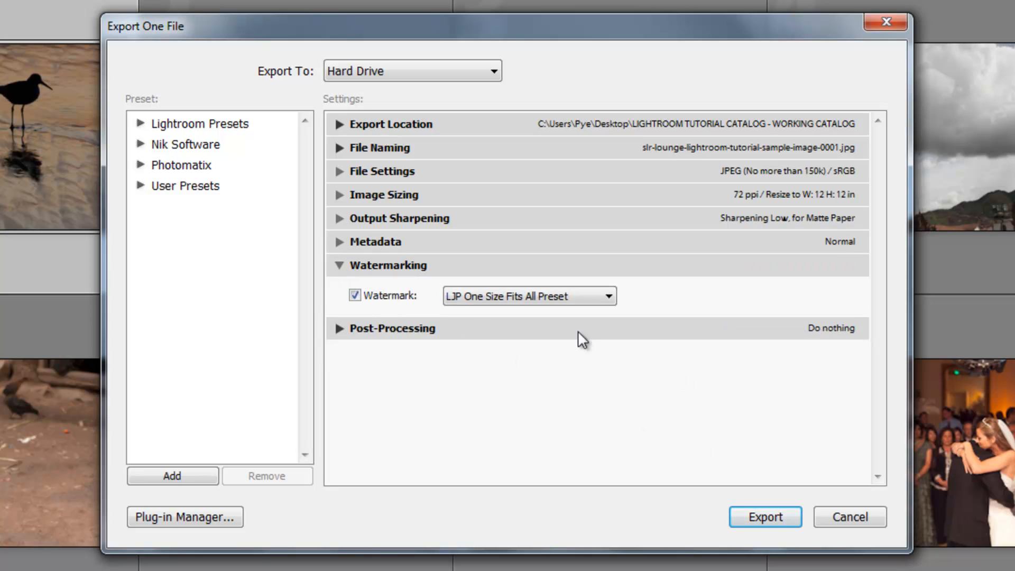
pyautogui.moveTo(471, 368)
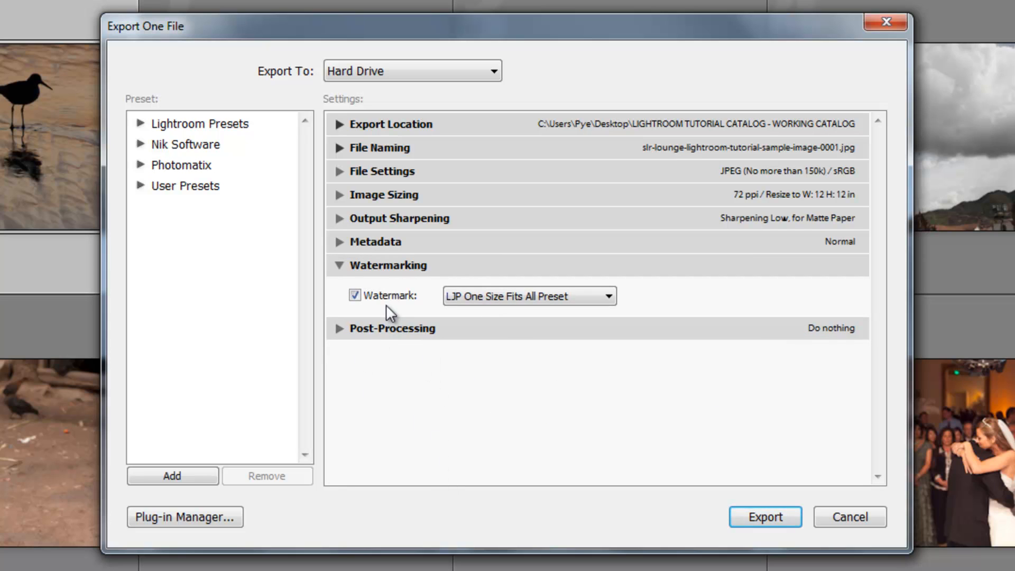
# - Open the watermark preset list showing the LJP One Size Fits All Preset
pyautogui.click(355, 295)
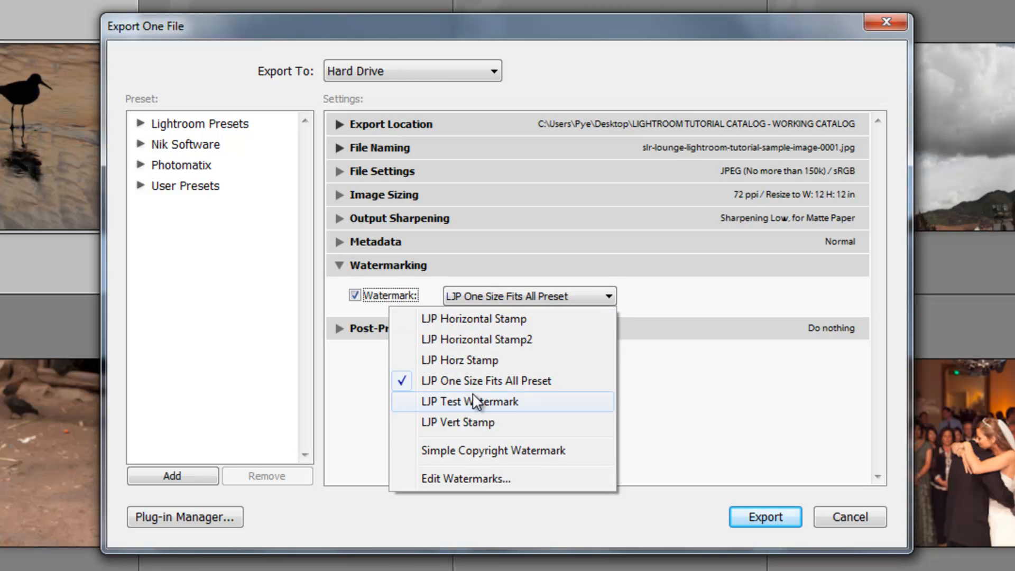
pyautogui.moveTo(547, 391)
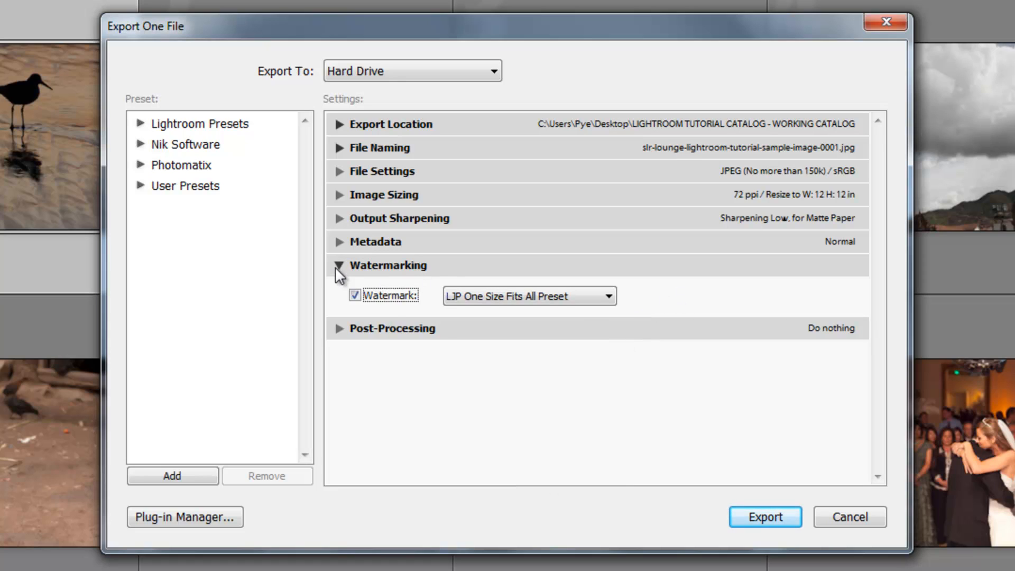
# - Swap Watermarking for Post-Processing, briefly opening then closing the export actions folder
pyautogui.click(340, 265)
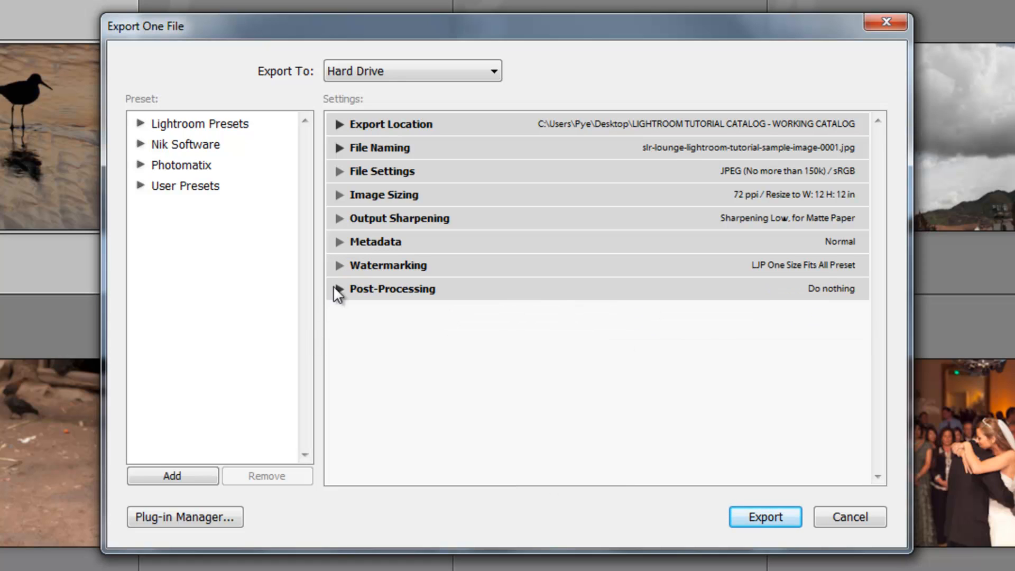
pyautogui.click(339, 289)
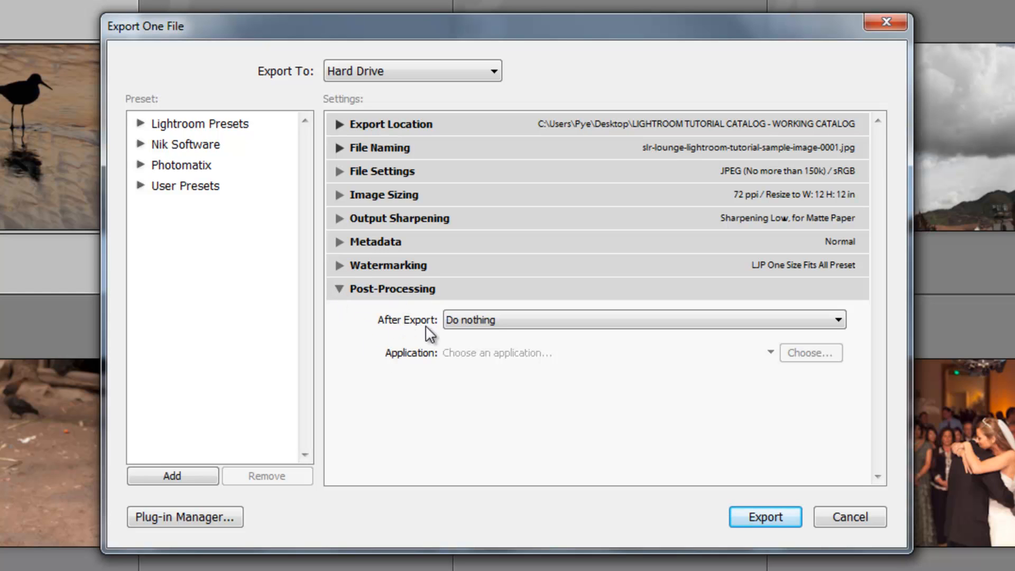
pyautogui.moveTo(514, 334)
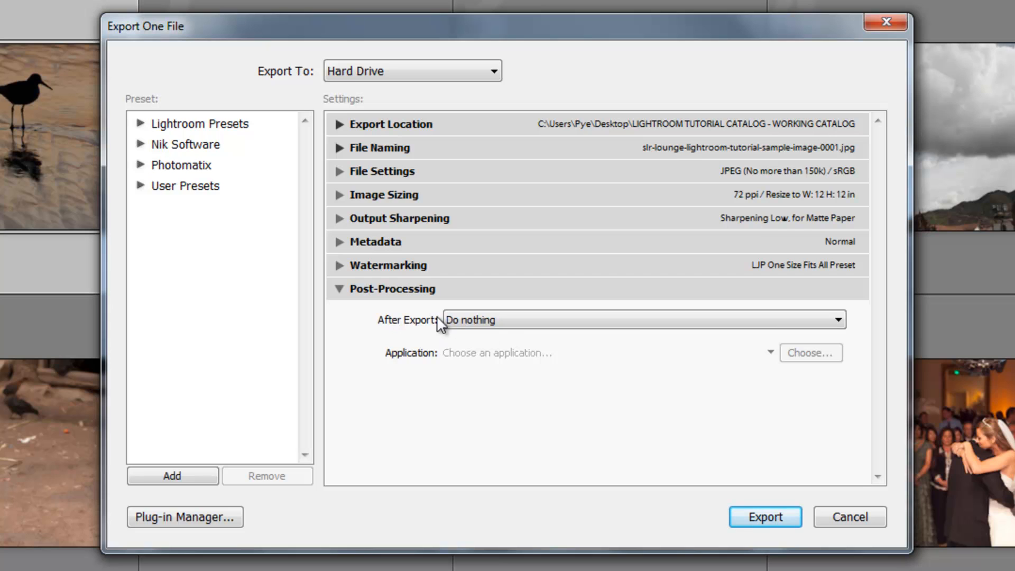
pyautogui.click(642, 320)
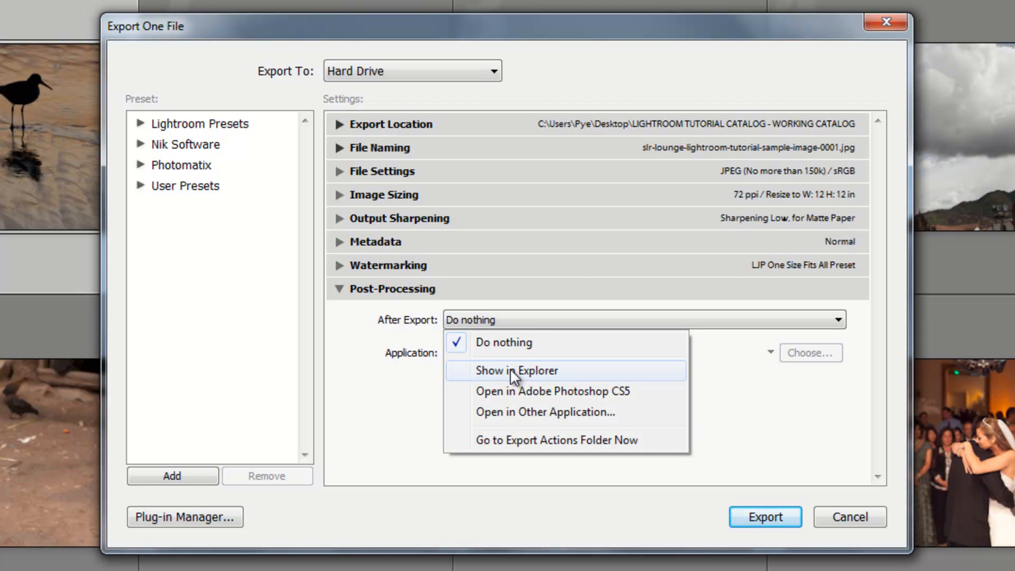
pyautogui.moveTo(524, 392)
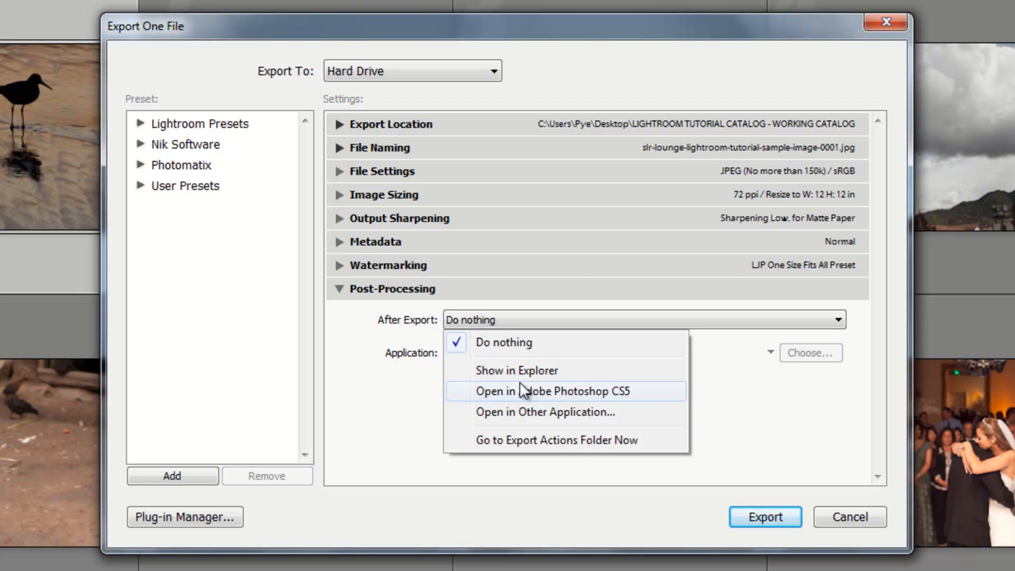
pyautogui.moveTo(570, 412)
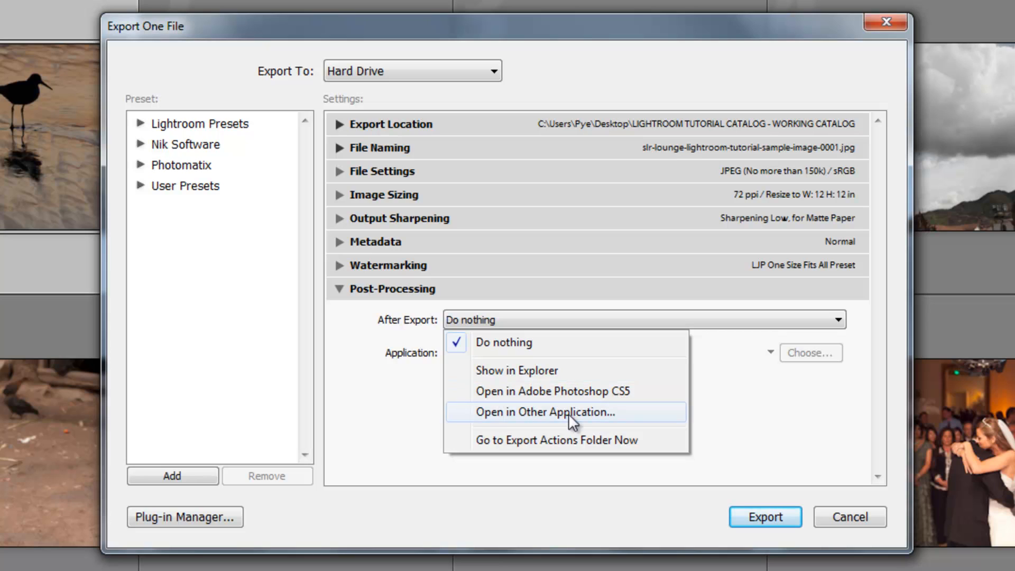
pyautogui.moveTo(492, 439)
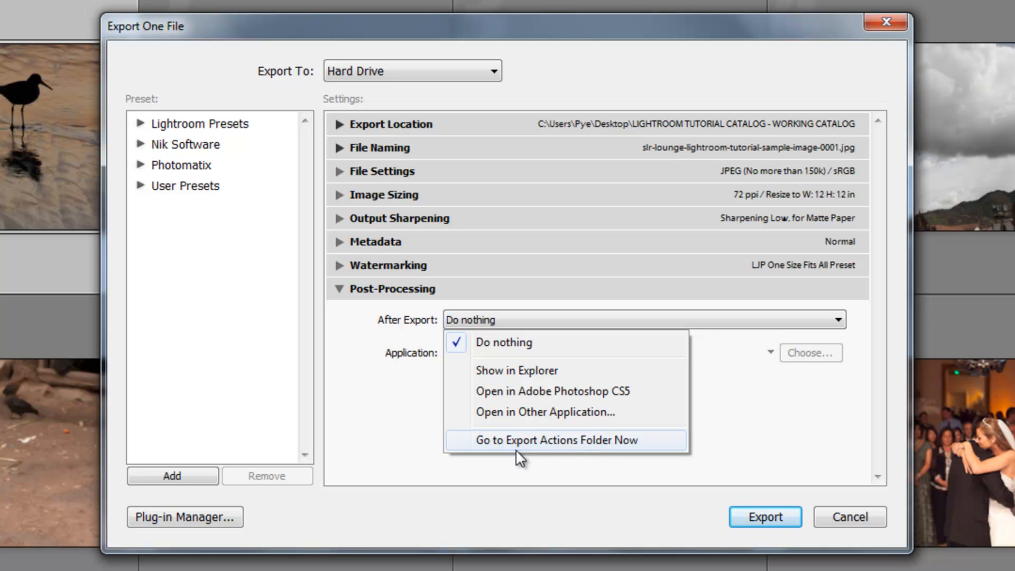
pyautogui.click(555, 440)
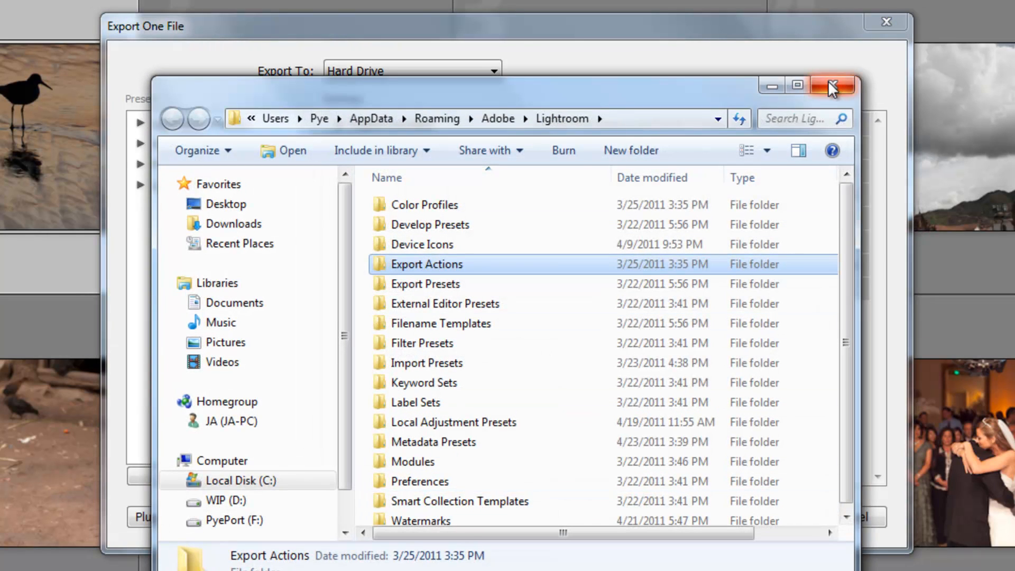
pyautogui.click(831, 86)
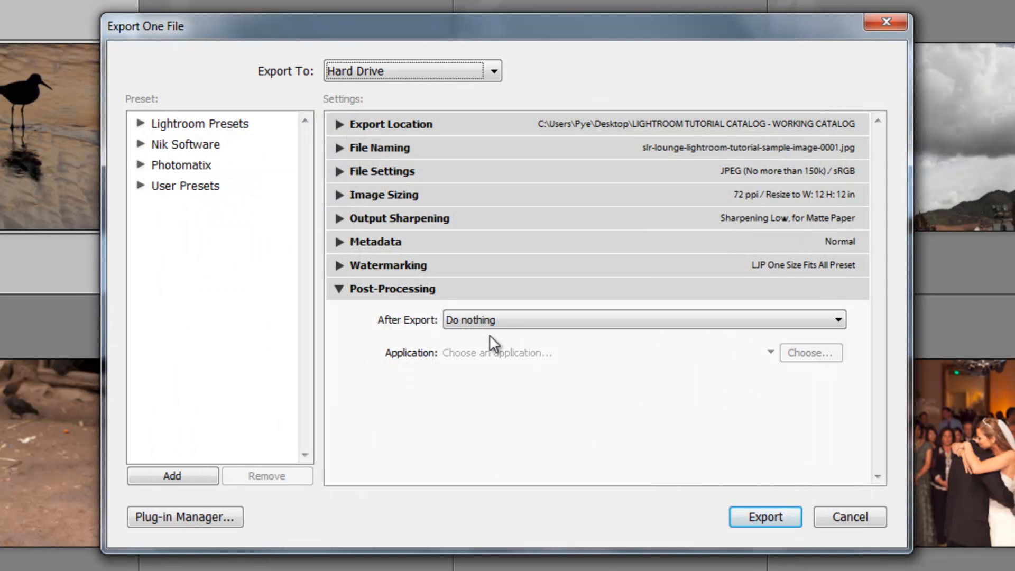
# - Browse the After Export choices, briefly selecting Open in Other Application
pyautogui.click(643, 319)
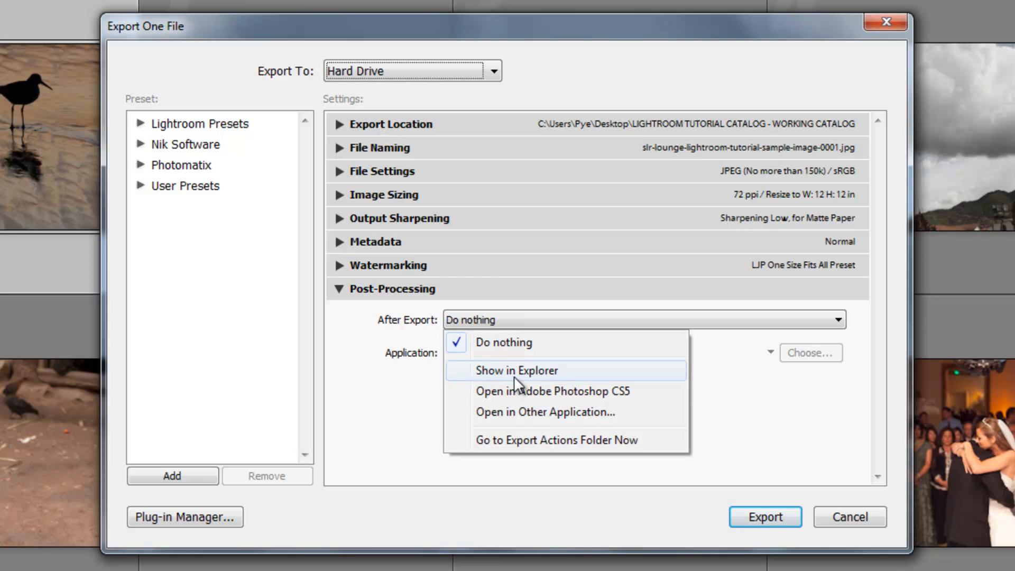
pyautogui.moveTo(520, 403)
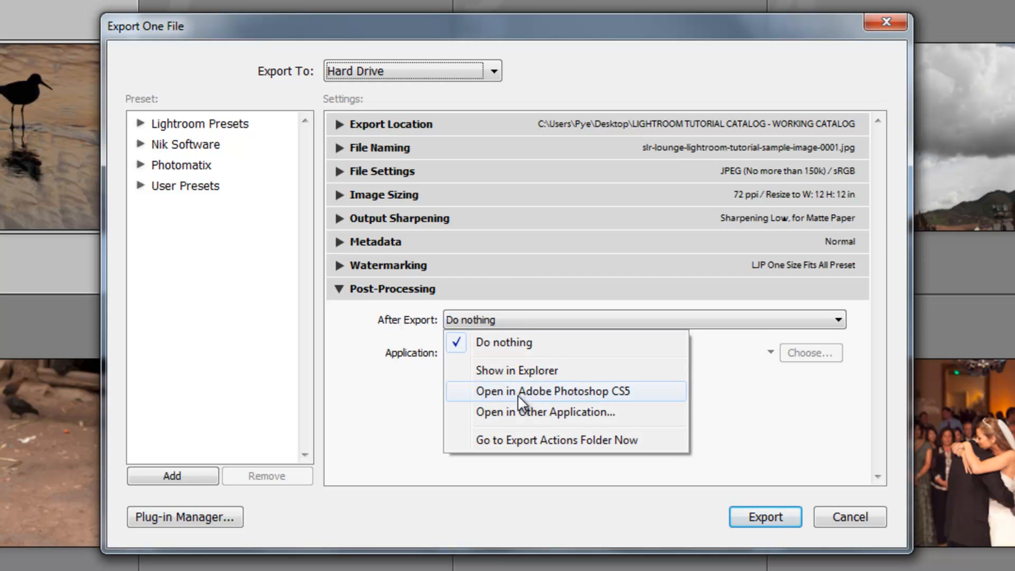
pyautogui.moveTo(553, 398)
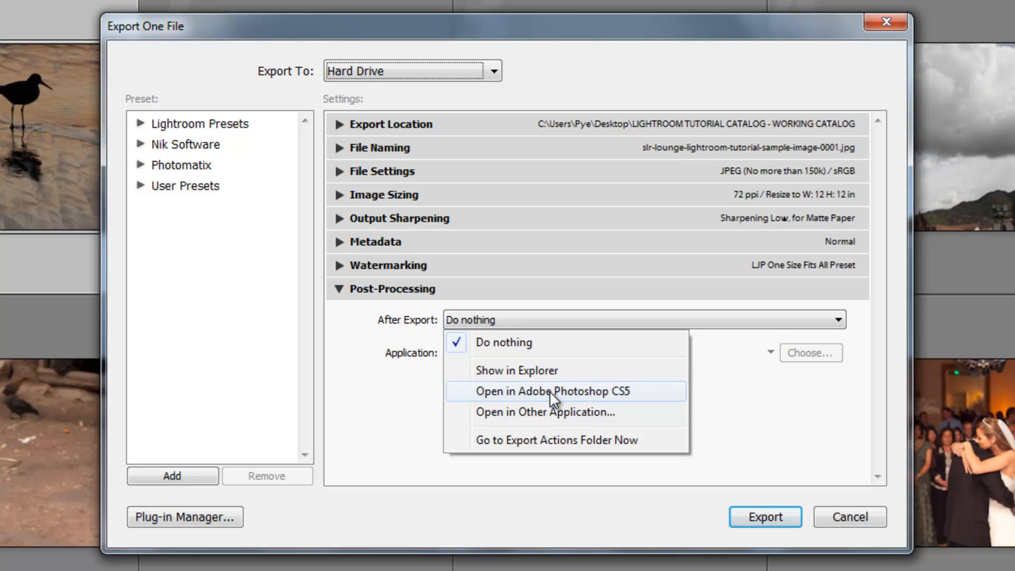
pyautogui.click(554, 391)
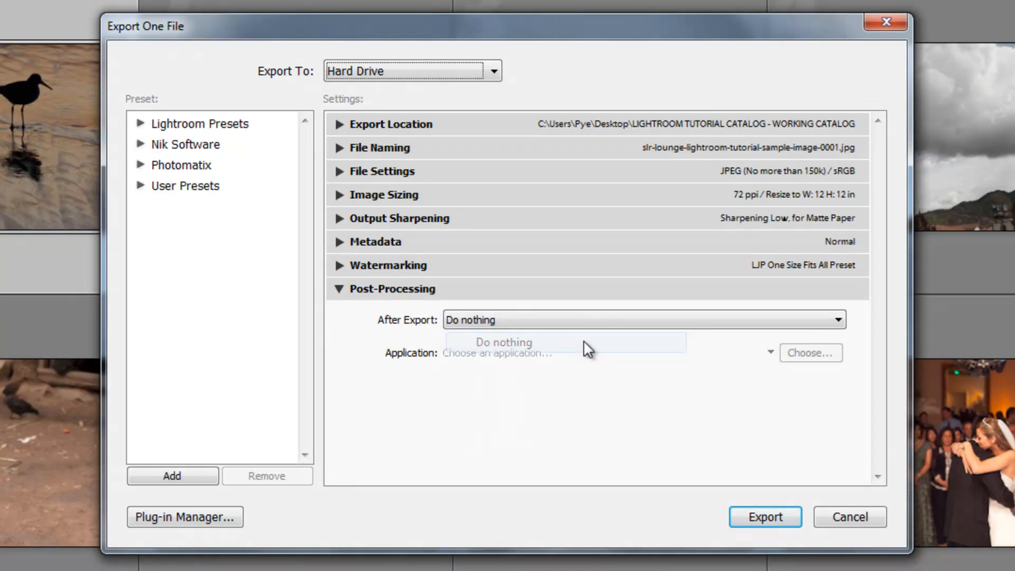
pyautogui.click(643, 319)
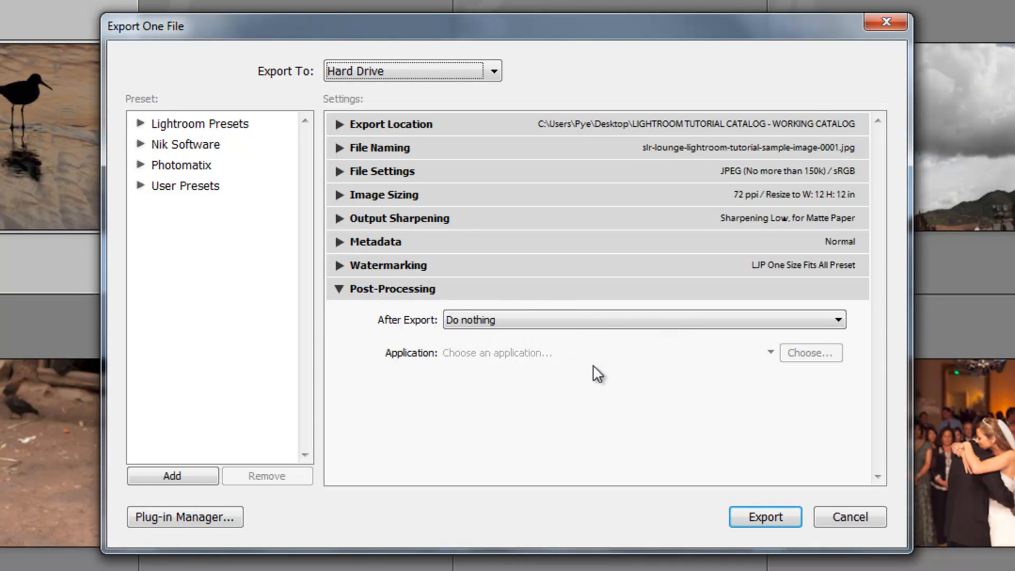
pyautogui.moveTo(559, 324)
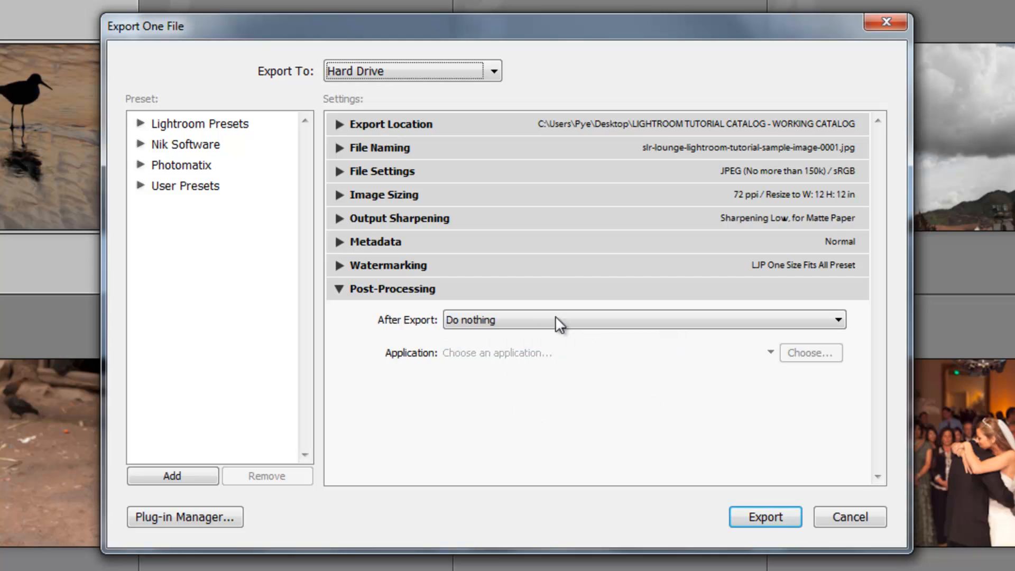
pyautogui.click(643, 319)
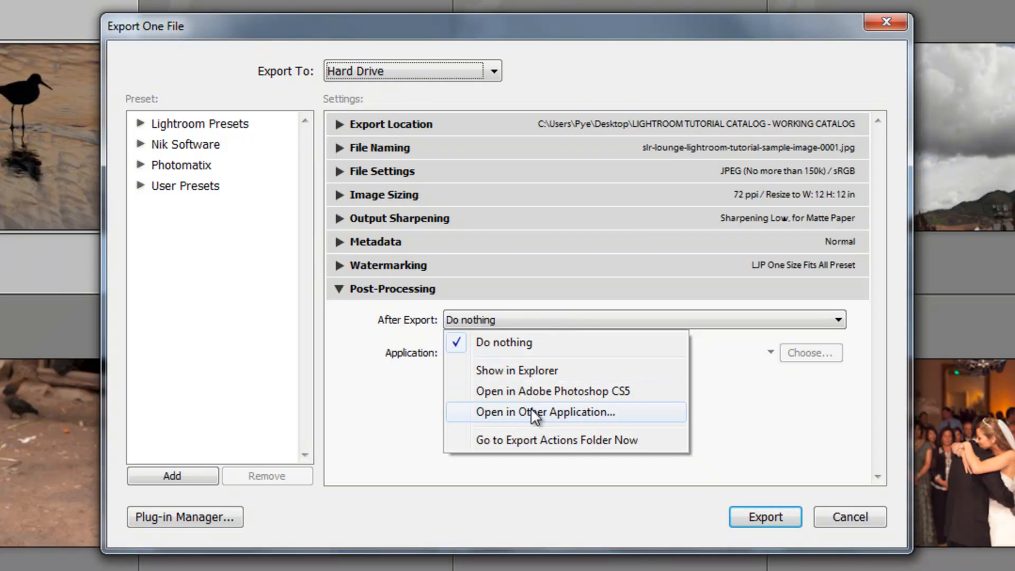
pyautogui.click(545, 412)
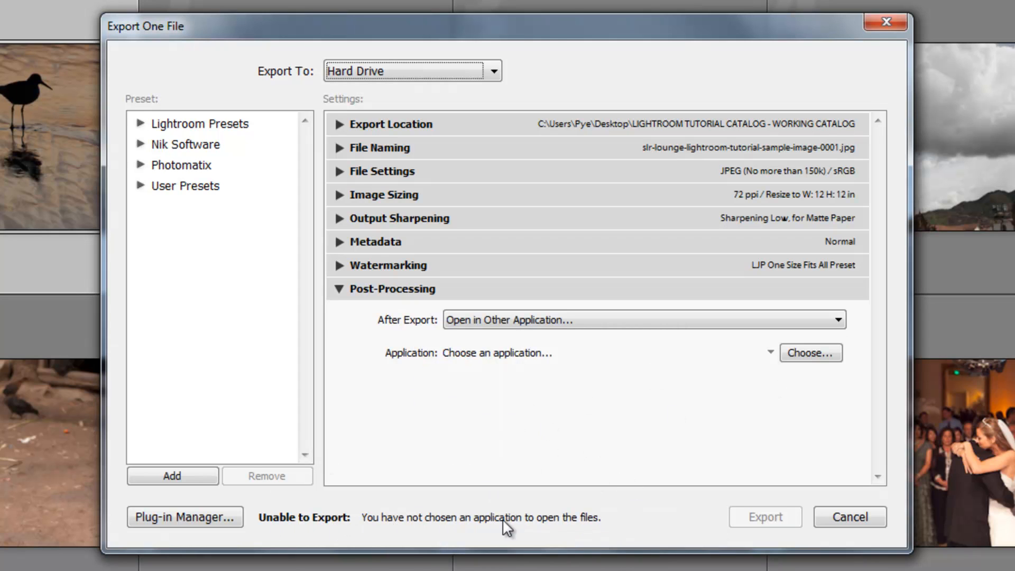
# - Set After Export to Show in Explorer, export, and open the exported JPEG
pyautogui.click(644, 319)
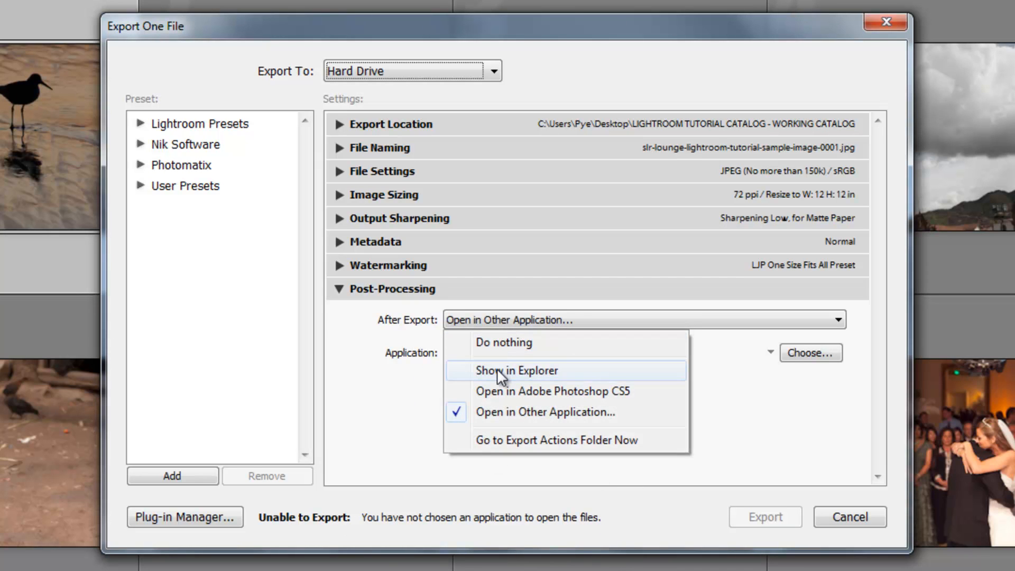
pyautogui.click(516, 370)
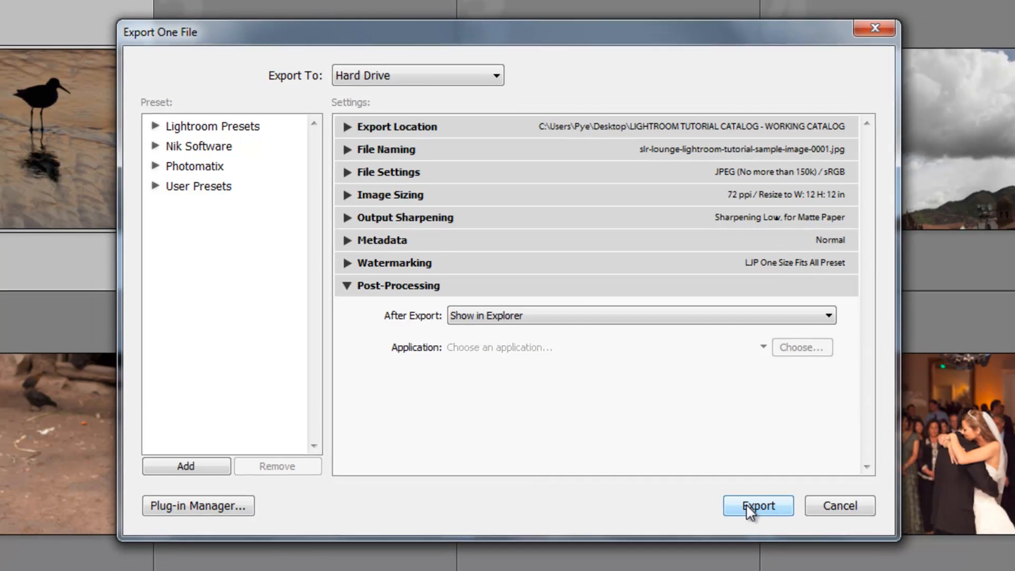
pyautogui.click(757, 506)
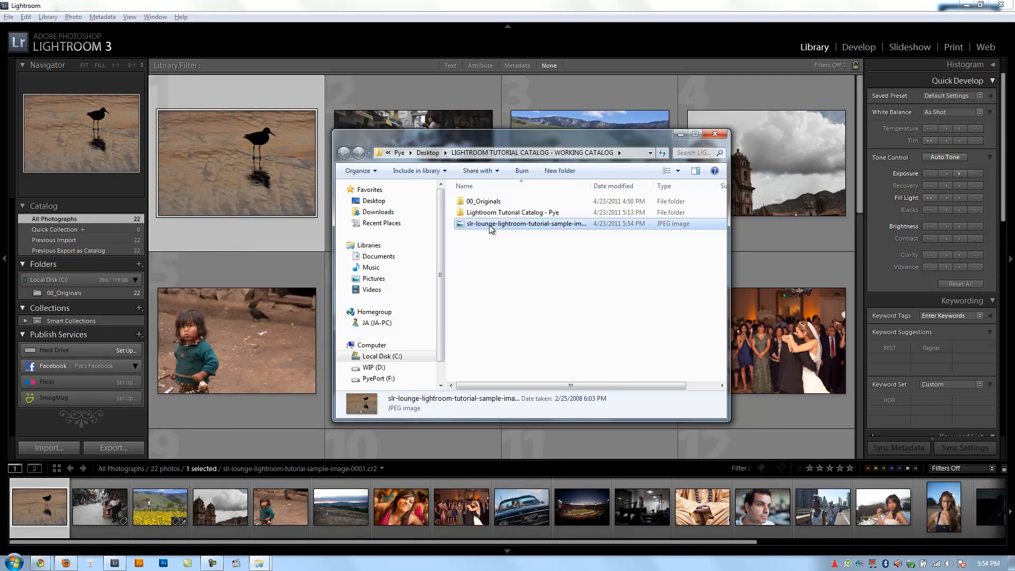
pyautogui.doubleClick(527, 223)
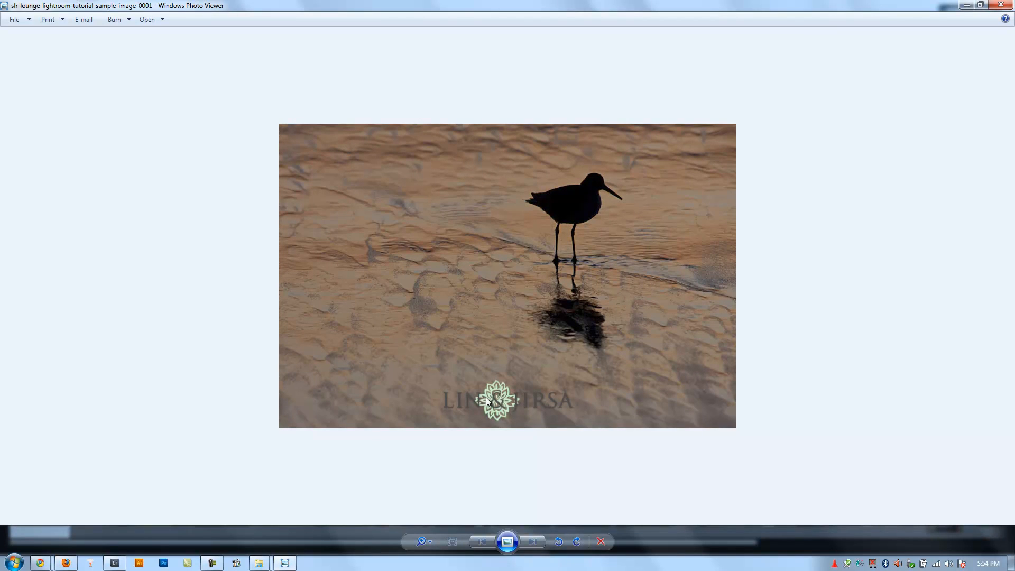
pyautogui.moveTo(361, 227)
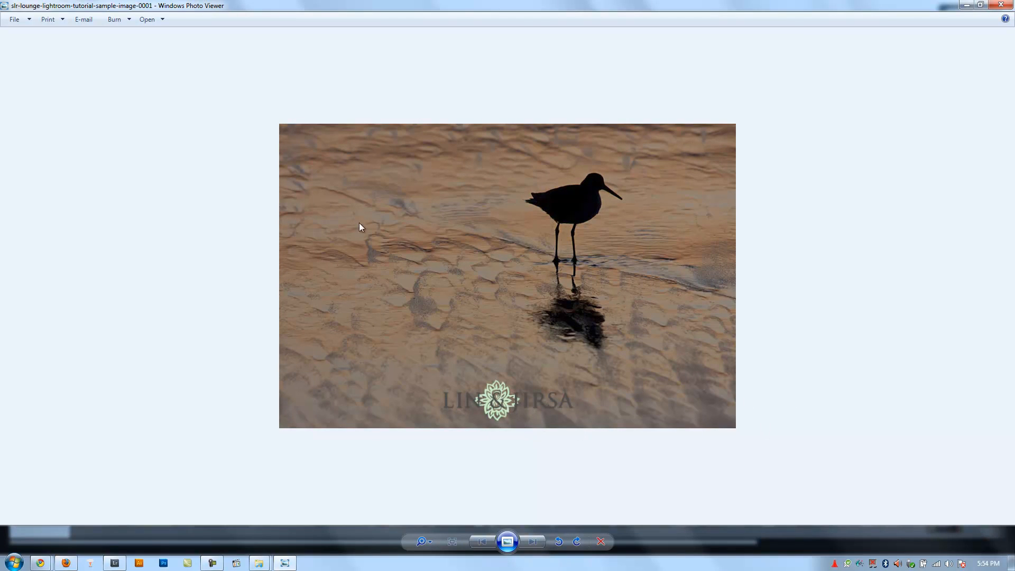
pyautogui.moveTo(767, 385)
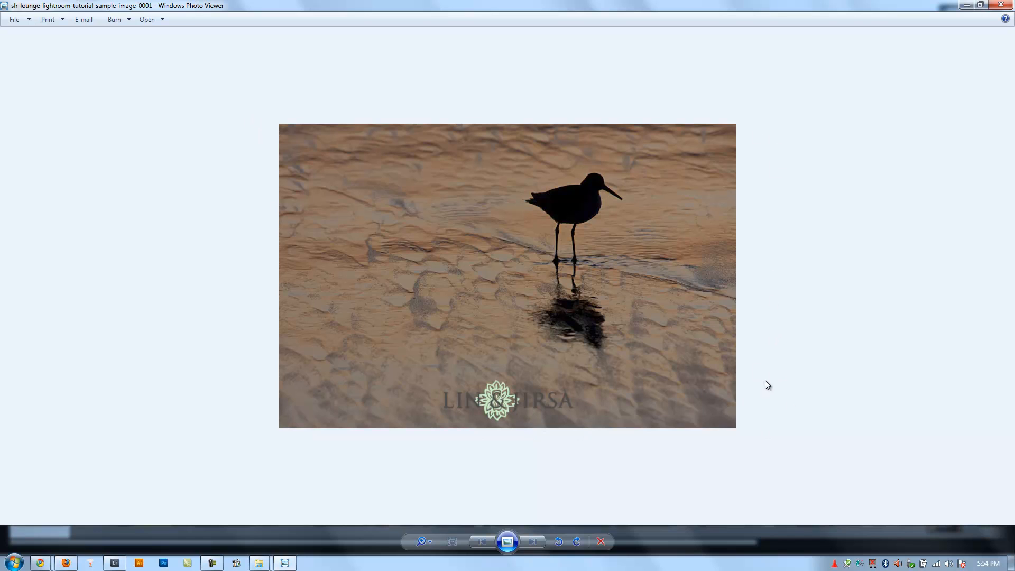
pyautogui.moveTo(487, 244)
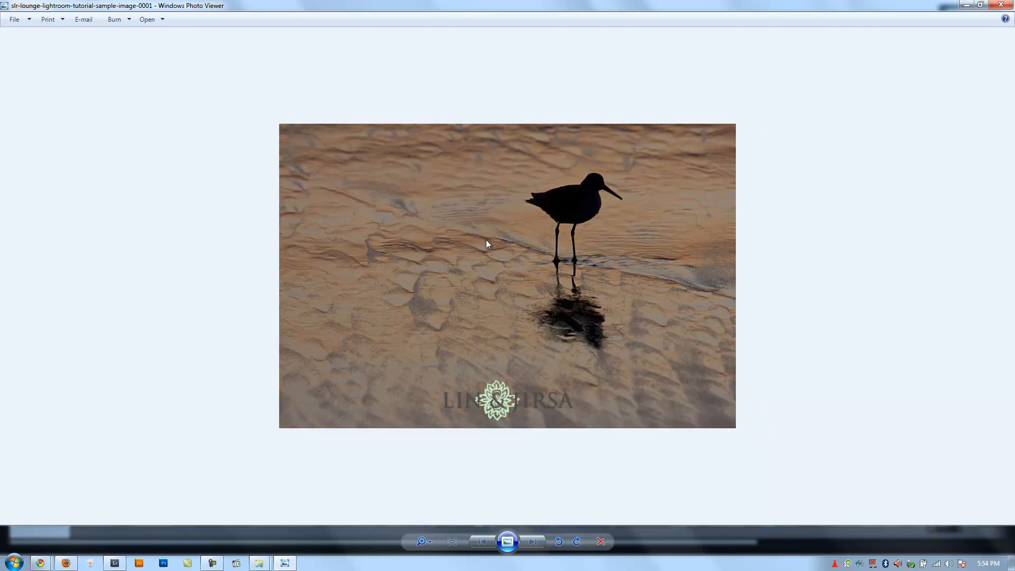
pyautogui.moveTo(322, 238)
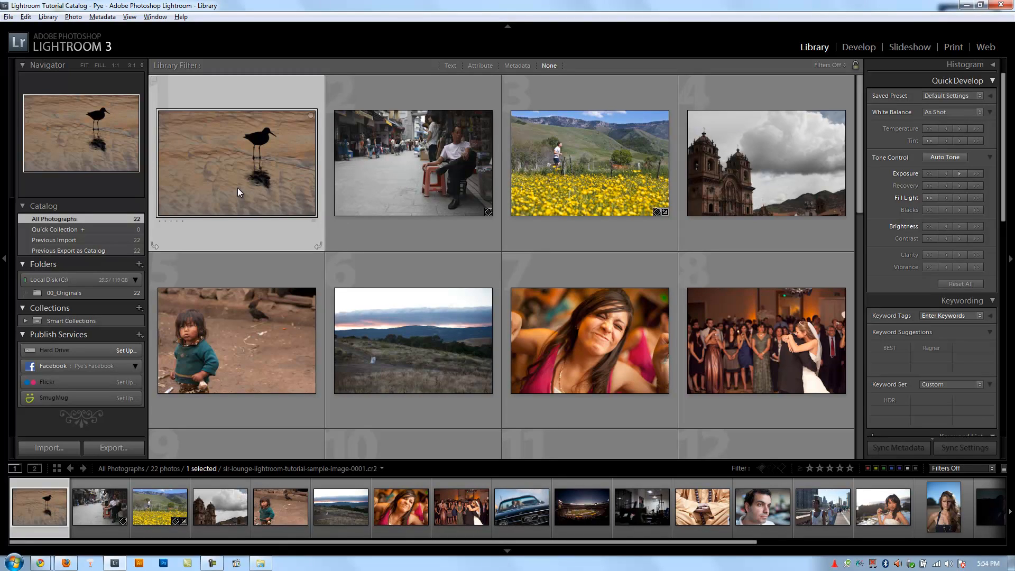
pyautogui.moveTo(259, 178)
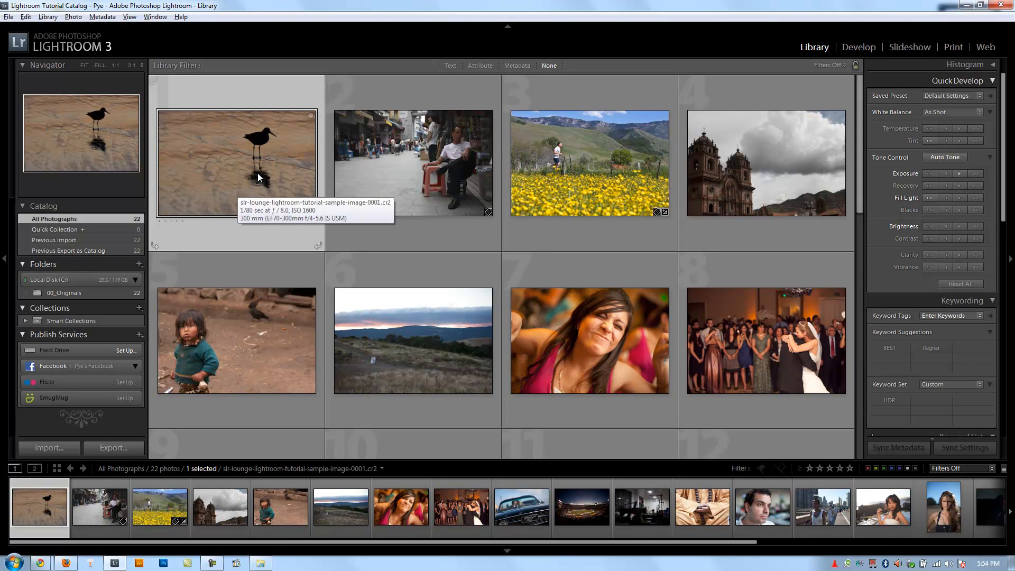
pyautogui.moveTo(268, 193)
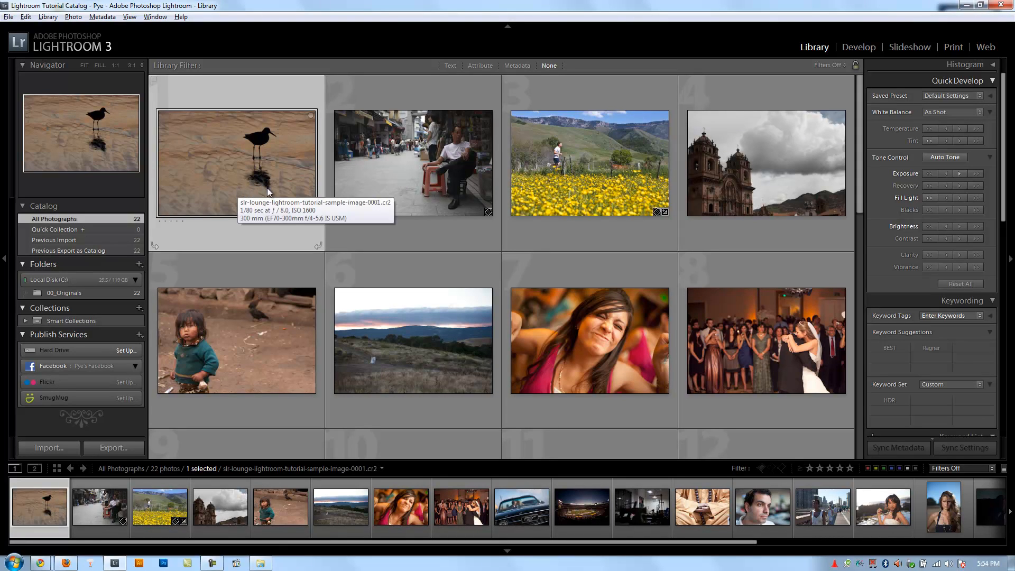